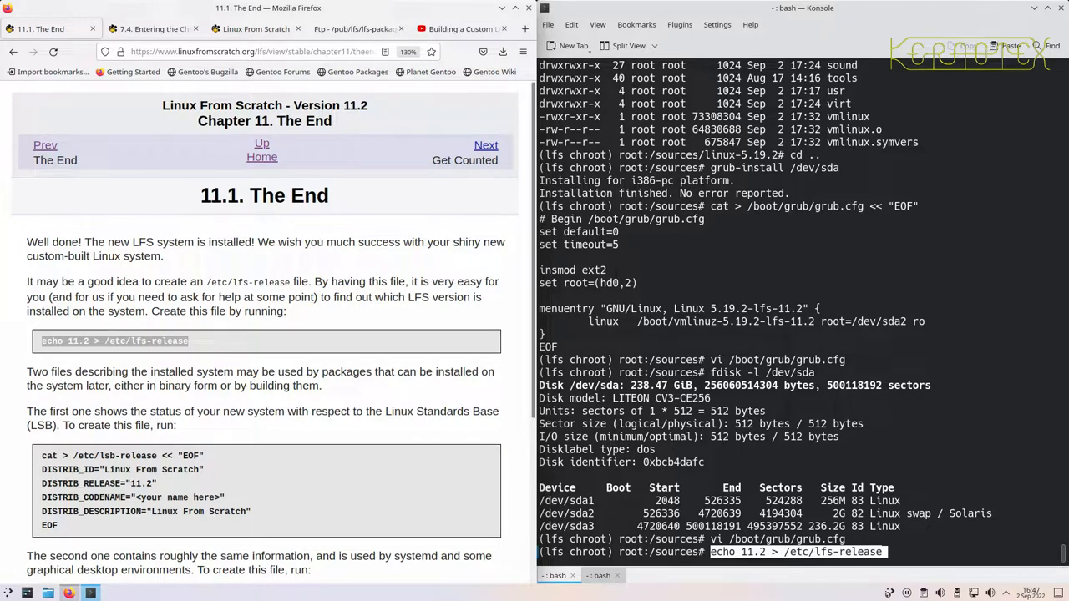
- Run the heredoc commands that write LFS 11.2 release details into the three /etc release files
key(Return)
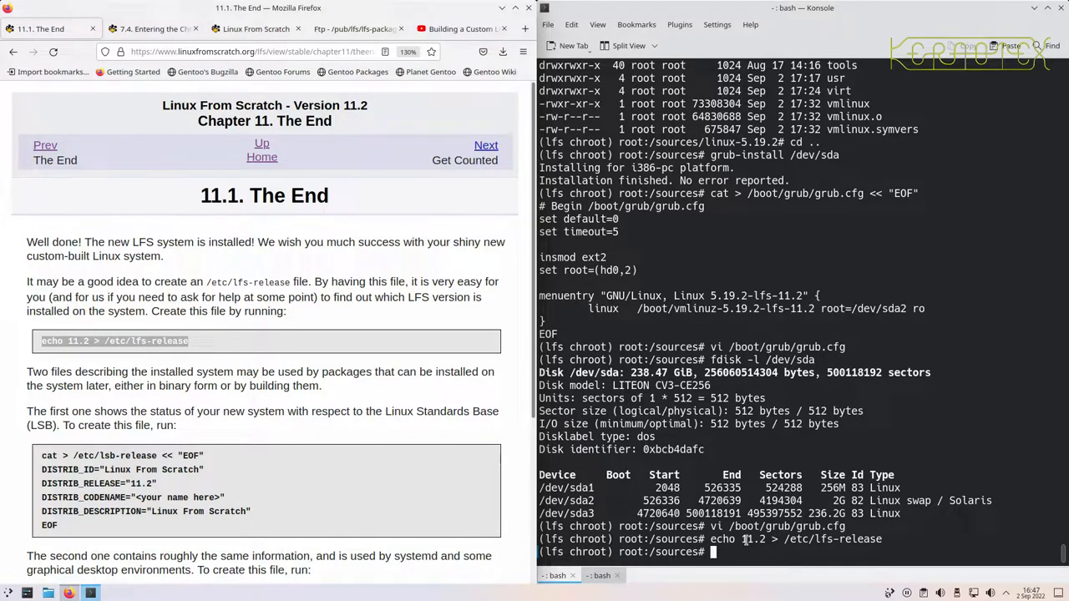
scroll(down, 3)
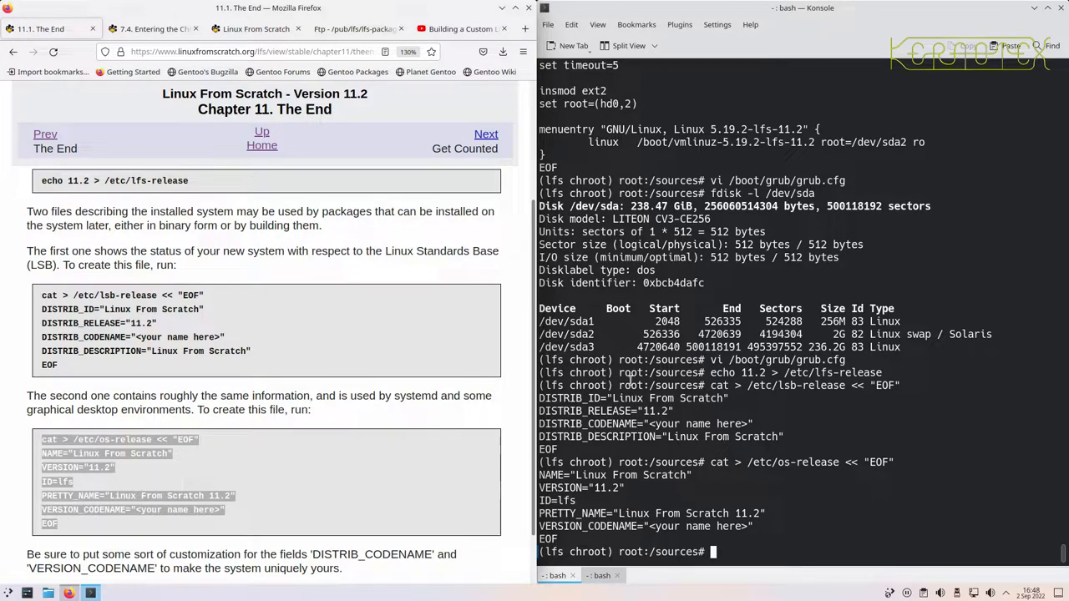
- Edit /etc/lsb-release in vi, replacing the codename placeholder with Kernotex
text(vi /etc/)
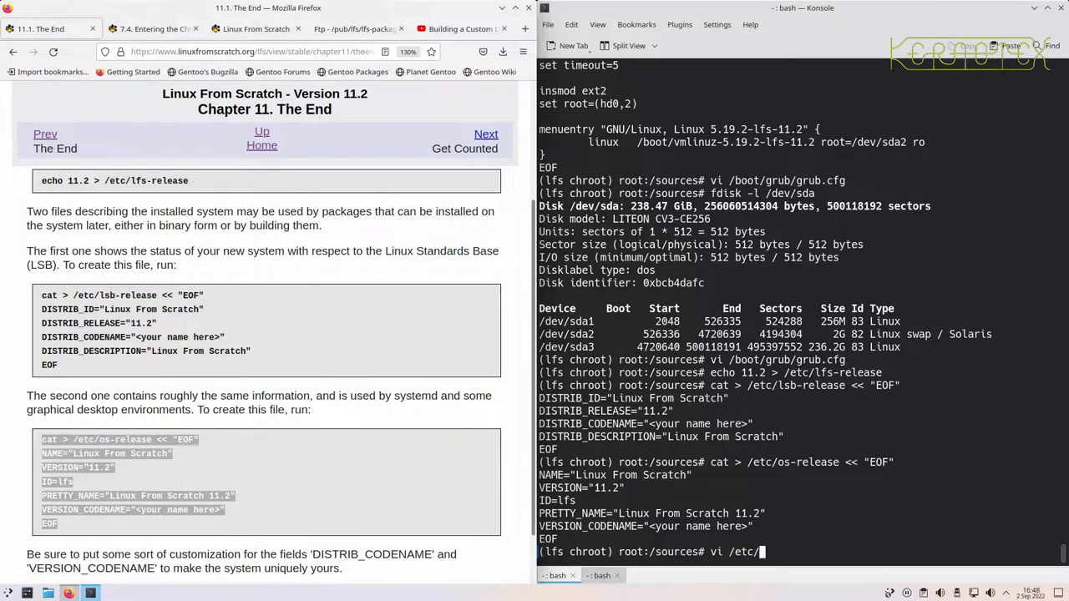
key(Return)
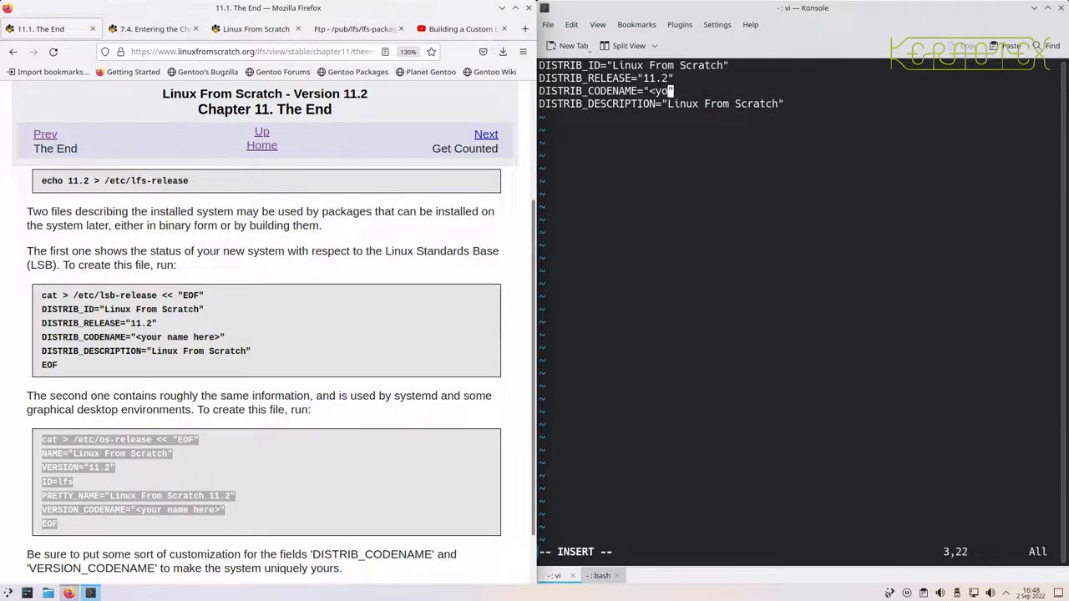
text(Kerno)
text(vi /etc/os-release)
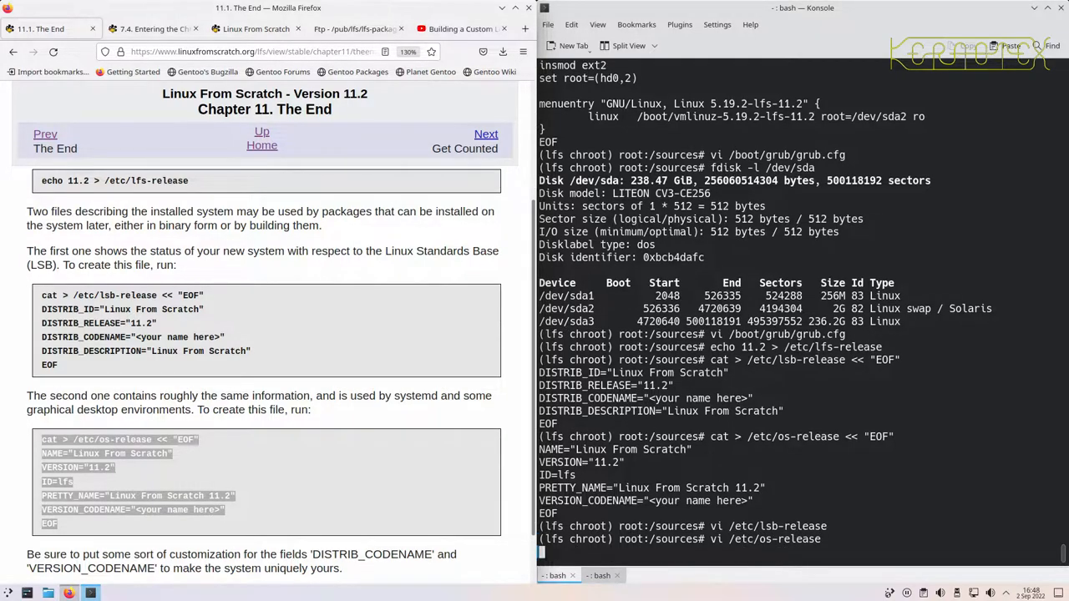
- Edit /etc/os-release in vi, setting the version codename to Kernotex
key(Return)
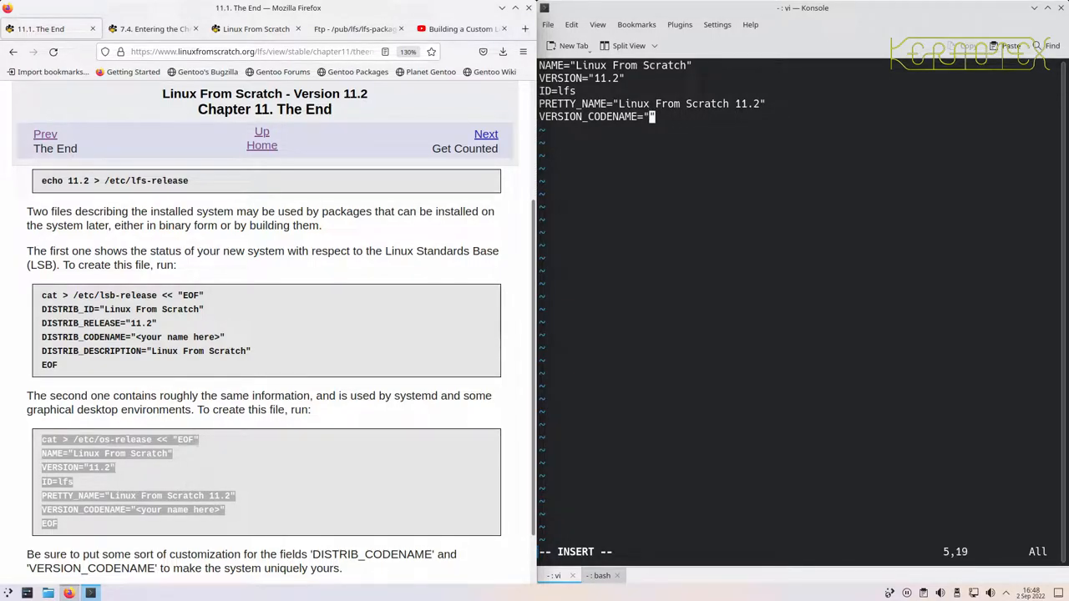
text(Kernotex)
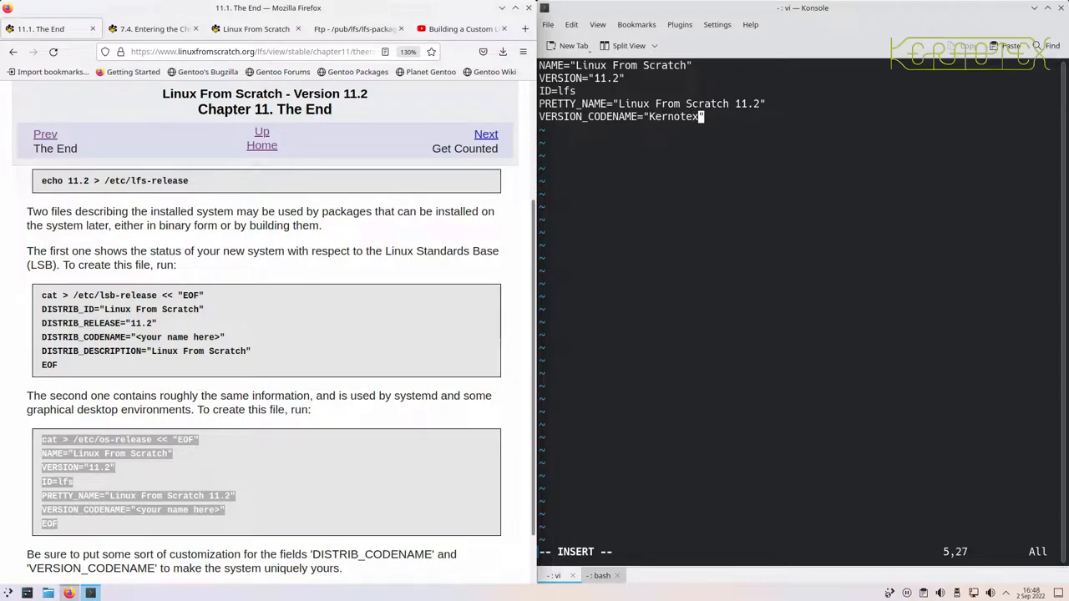
click(602, 575)
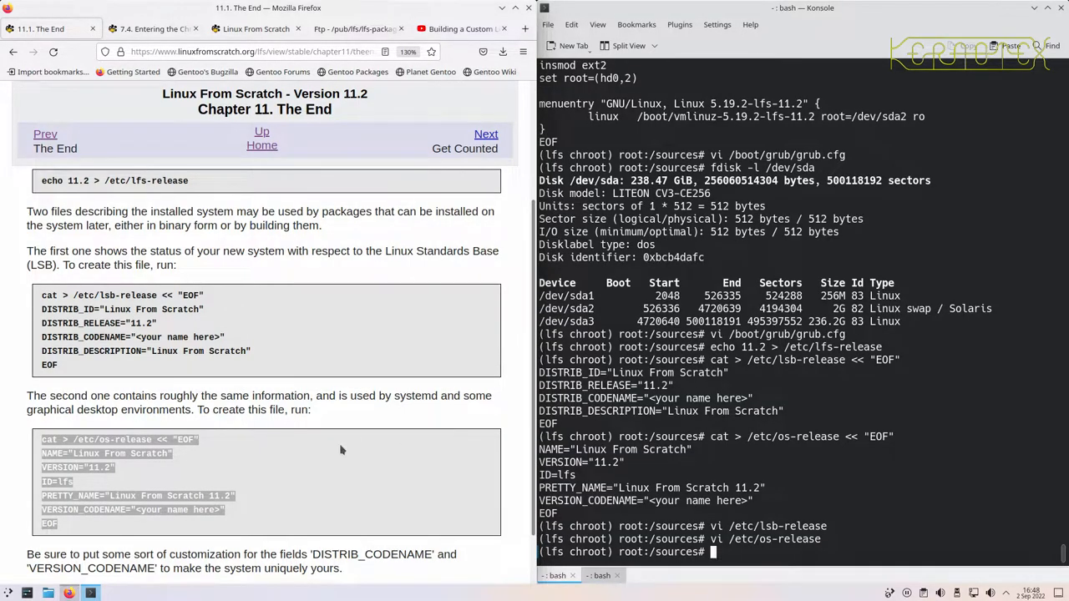
- Read the 11.2 Get Counted page and go on to Rebooting the System
scroll(down, 3)
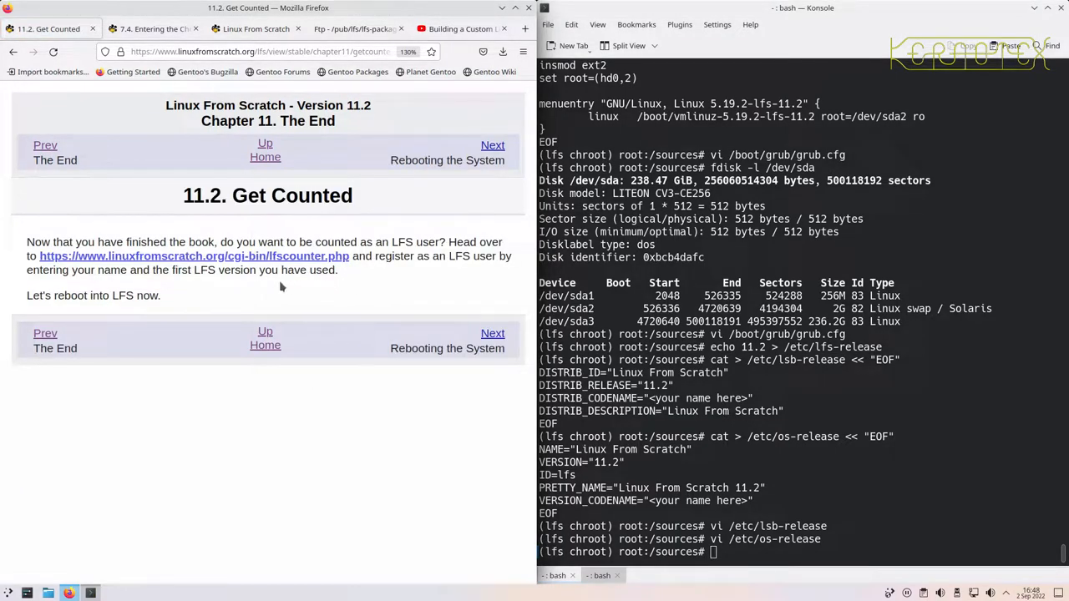
mouse_move(365, 282)
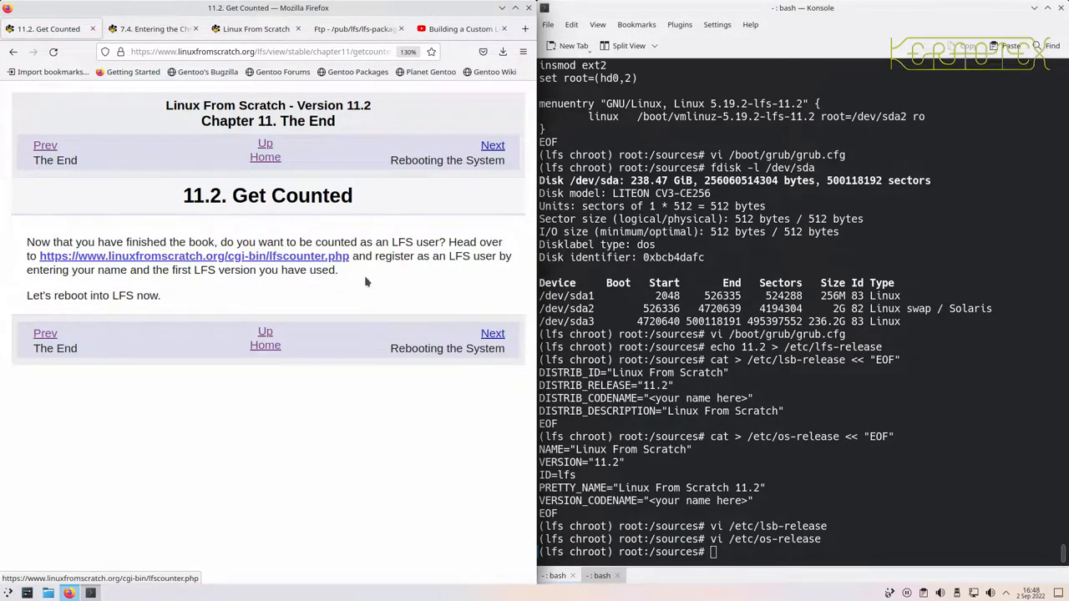
mouse_move(384, 305)
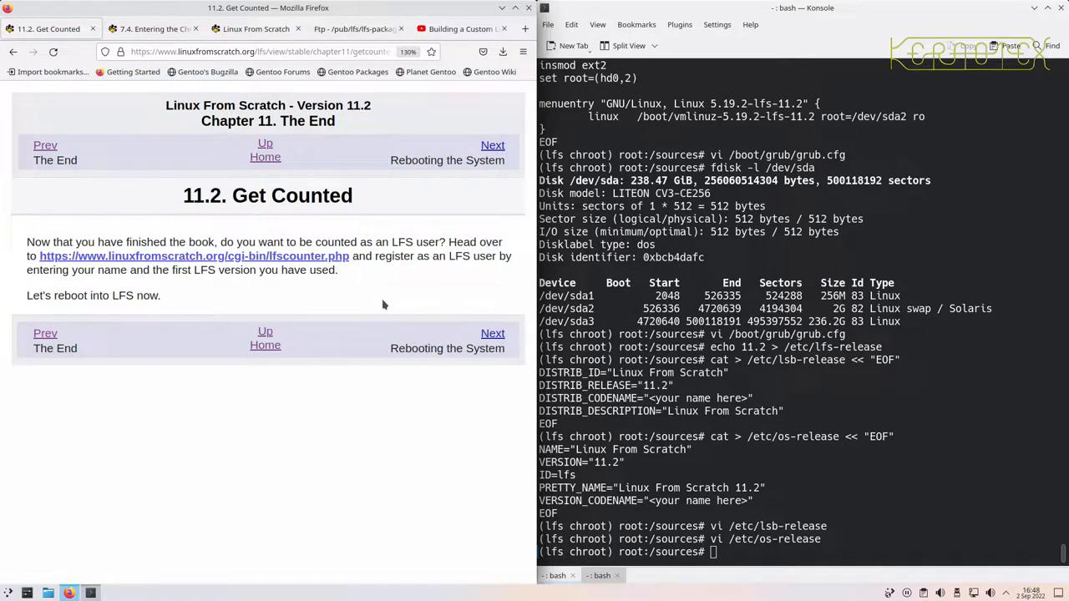
mouse_move(299, 262)
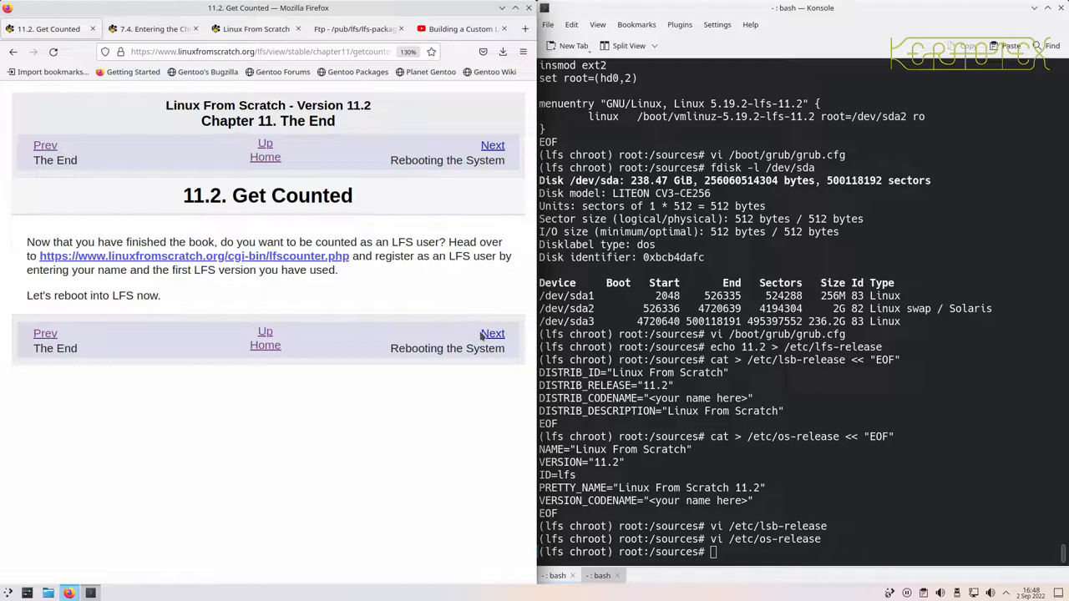
click(492, 333)
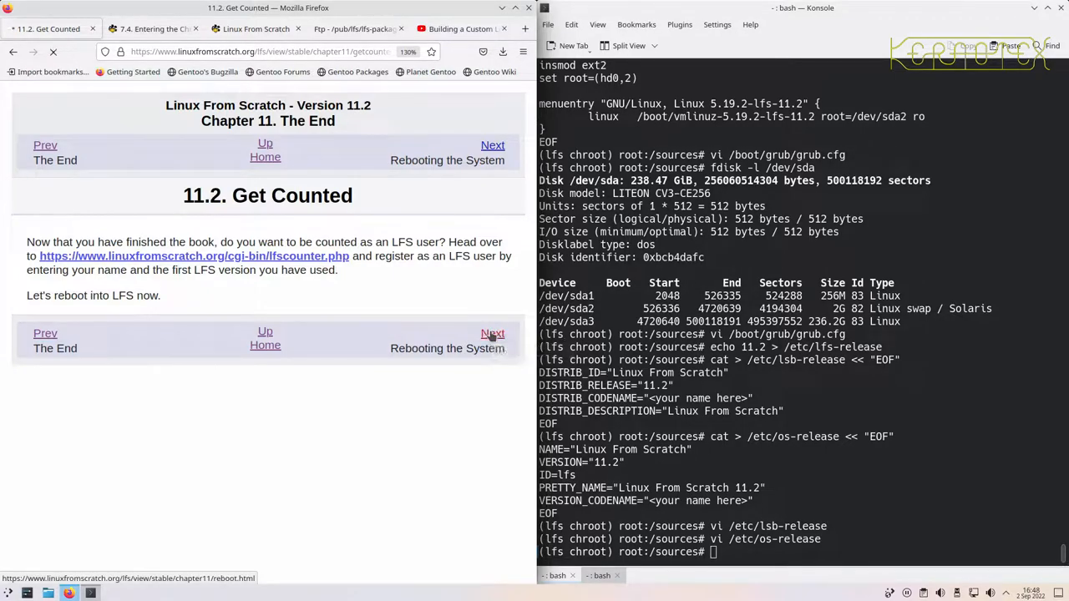
- Read 11.3 Rebooting the System, from the package suggestions down to the logout and umount commands
click(492, 333)
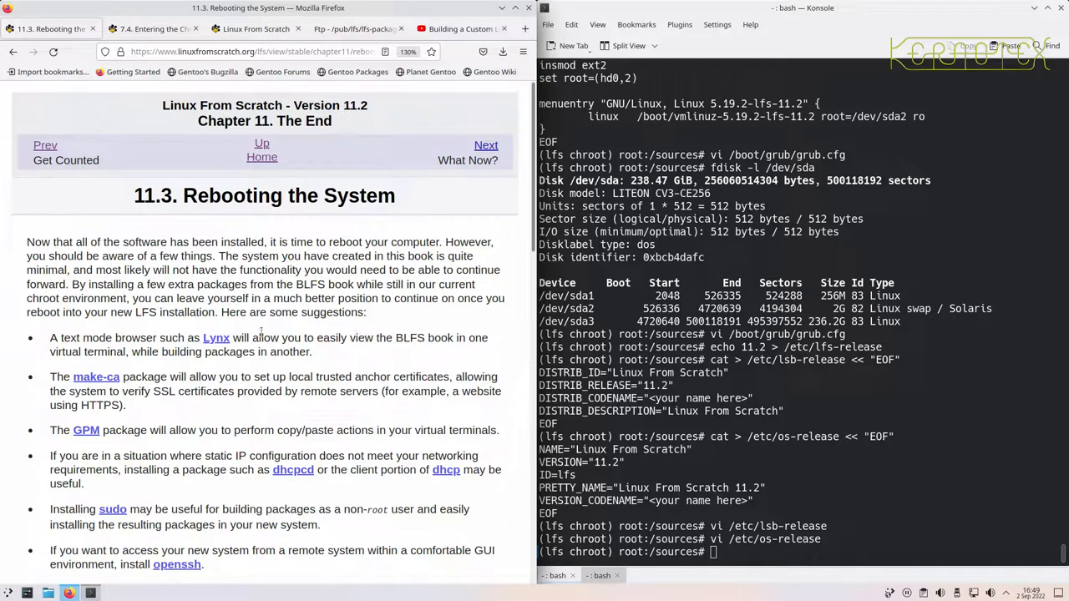
scroll(down, 3)
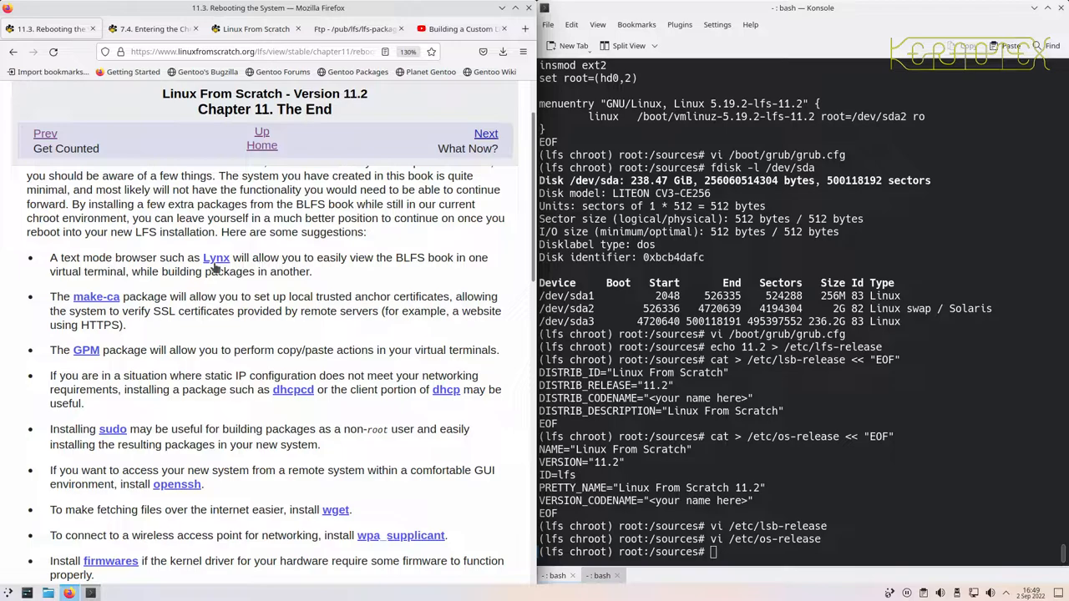
mouse_move(215, 257)
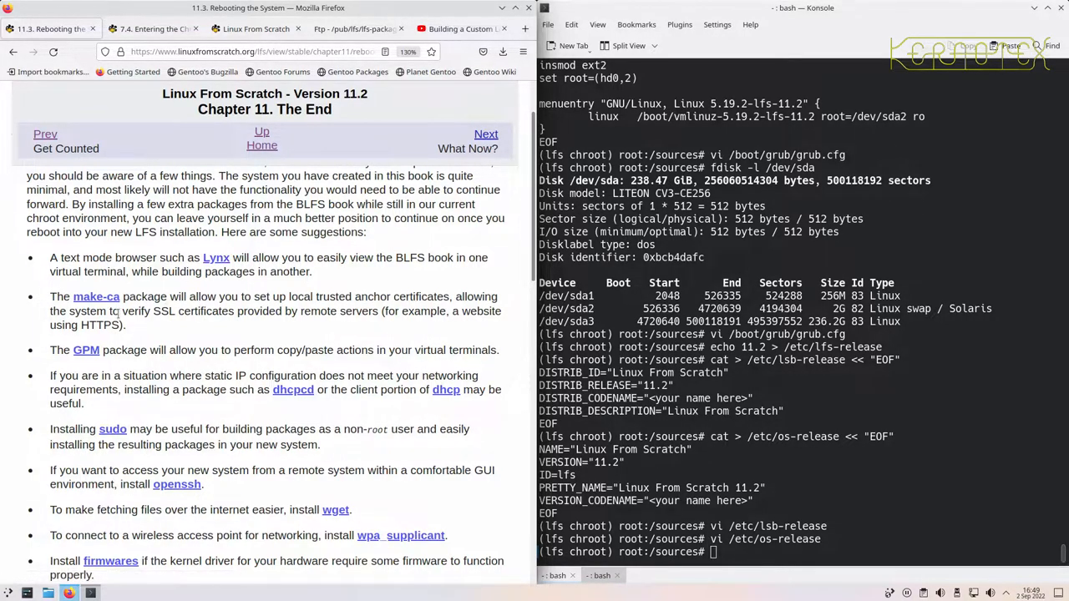
mouse_move(96, 297)
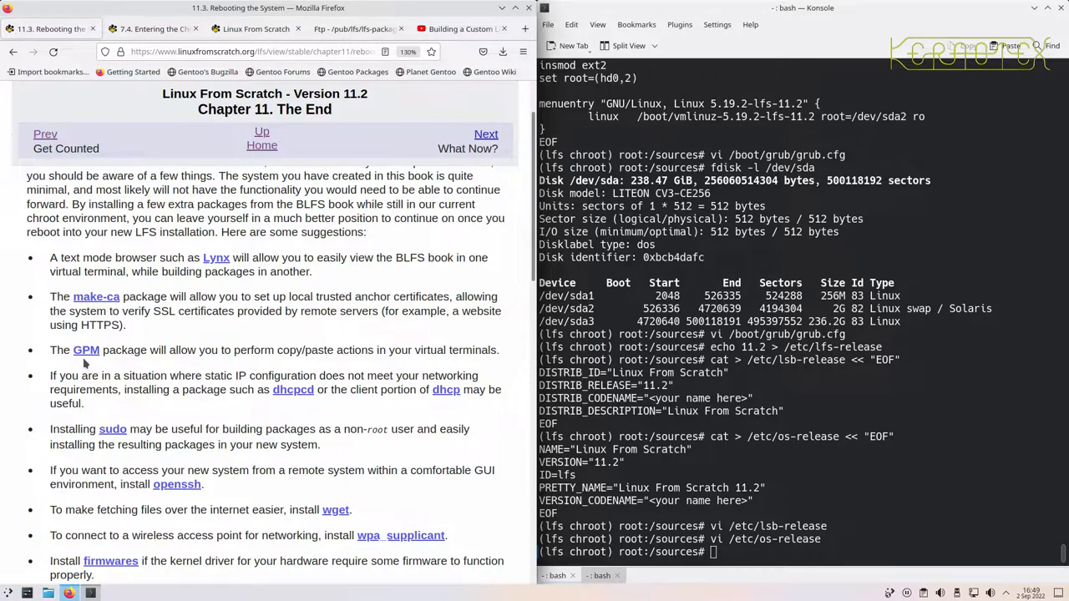
mouse_move(284, 405)
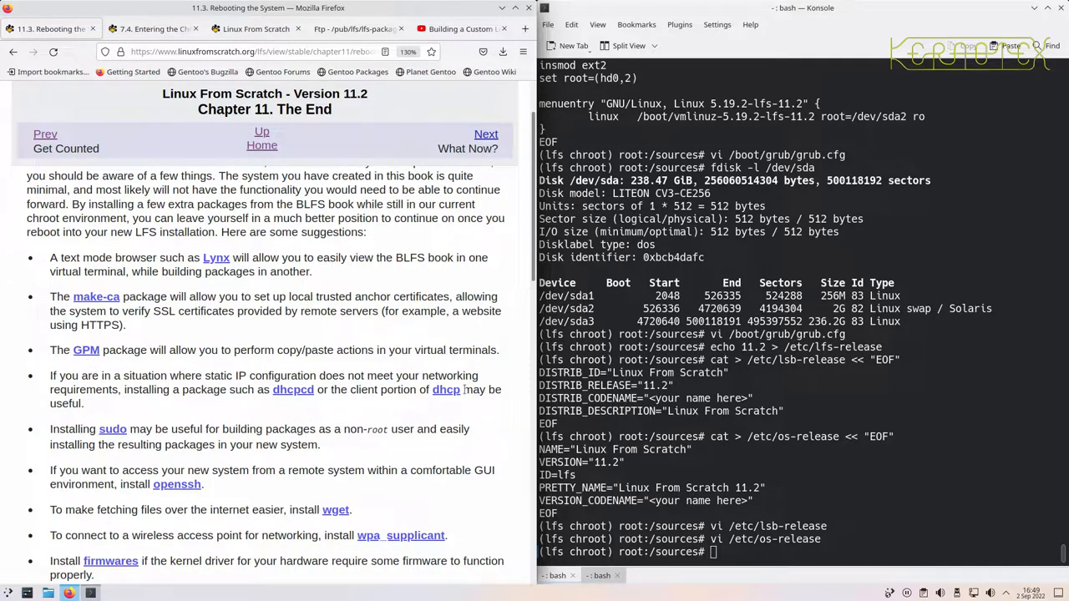
mouse_move(293, 402)
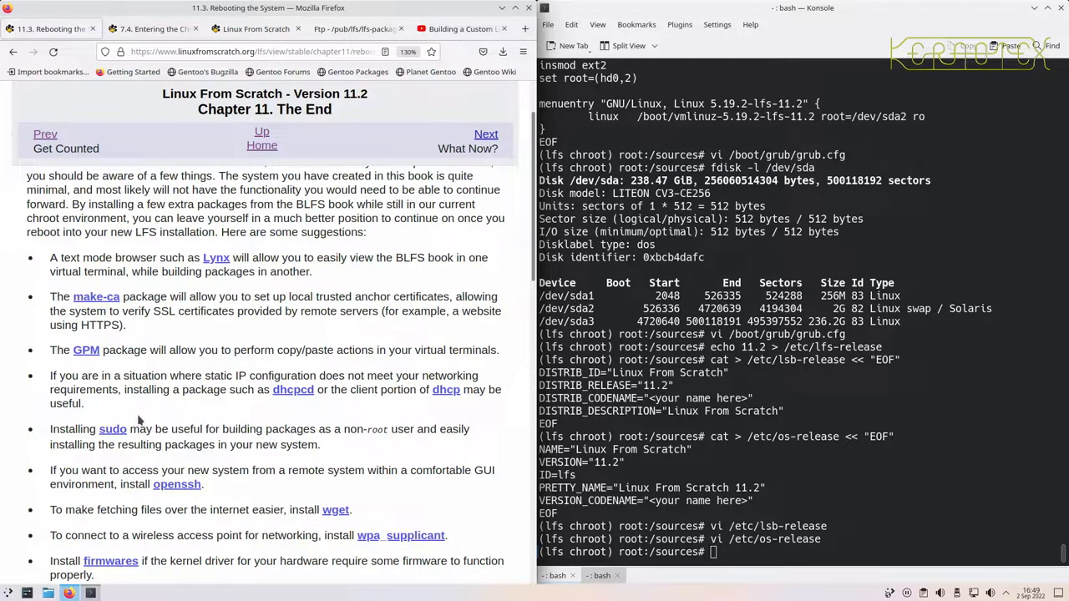
scroll(down, 3)
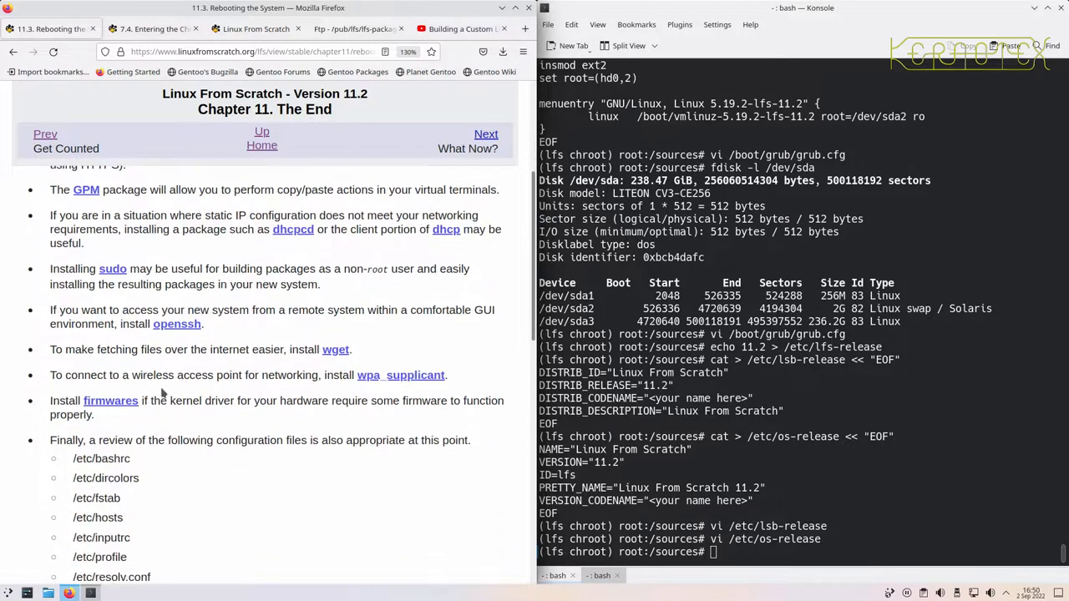
mouse_move(177, 324)
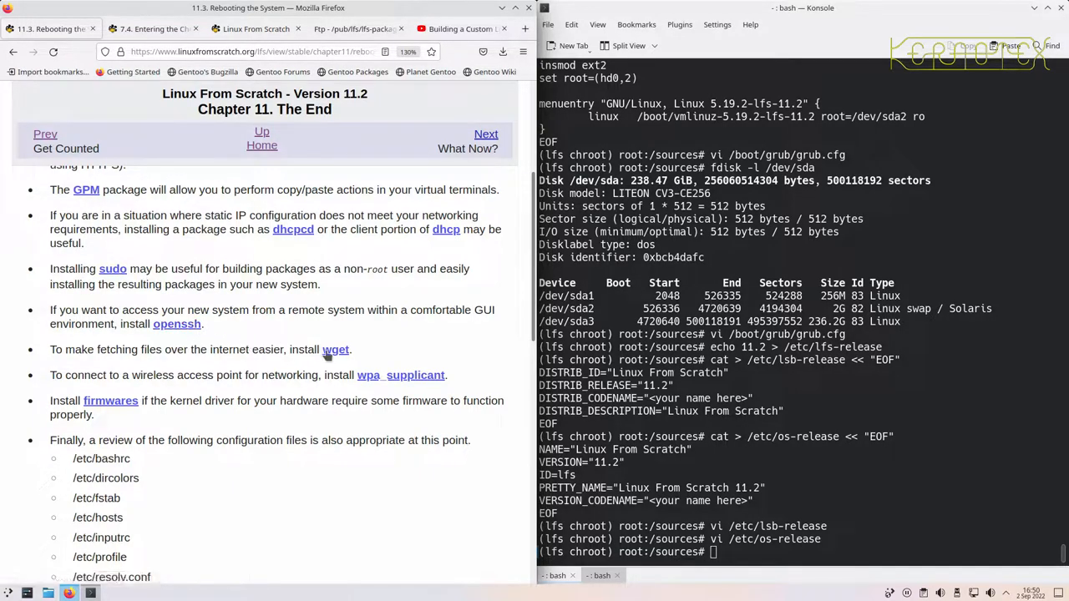
scroll(up, 3)
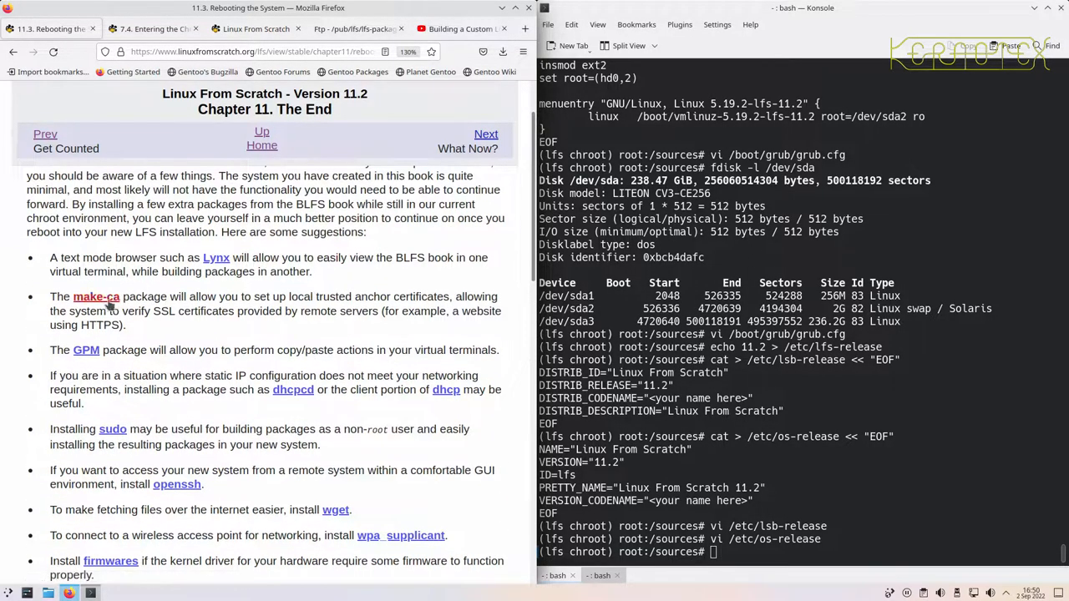
scroll(down, 3)
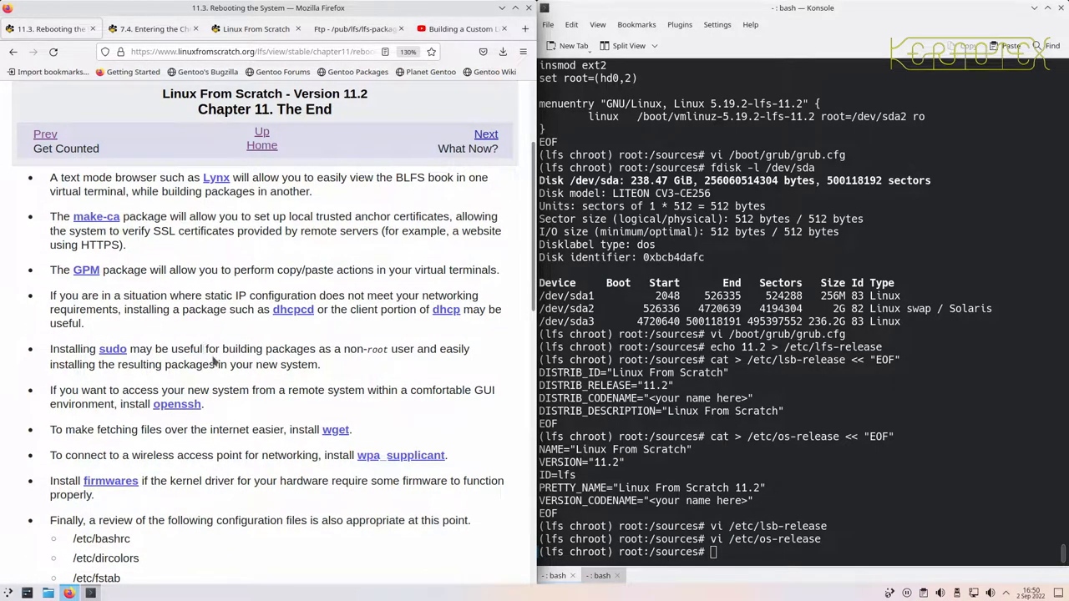
mouse_move(401, 455)
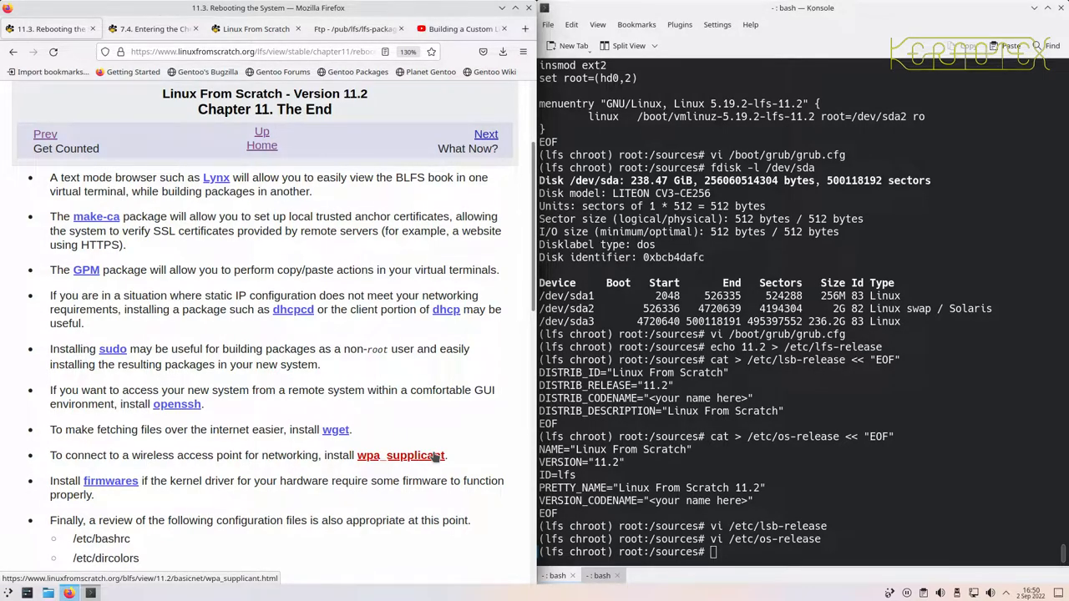
scroll(down, 3)
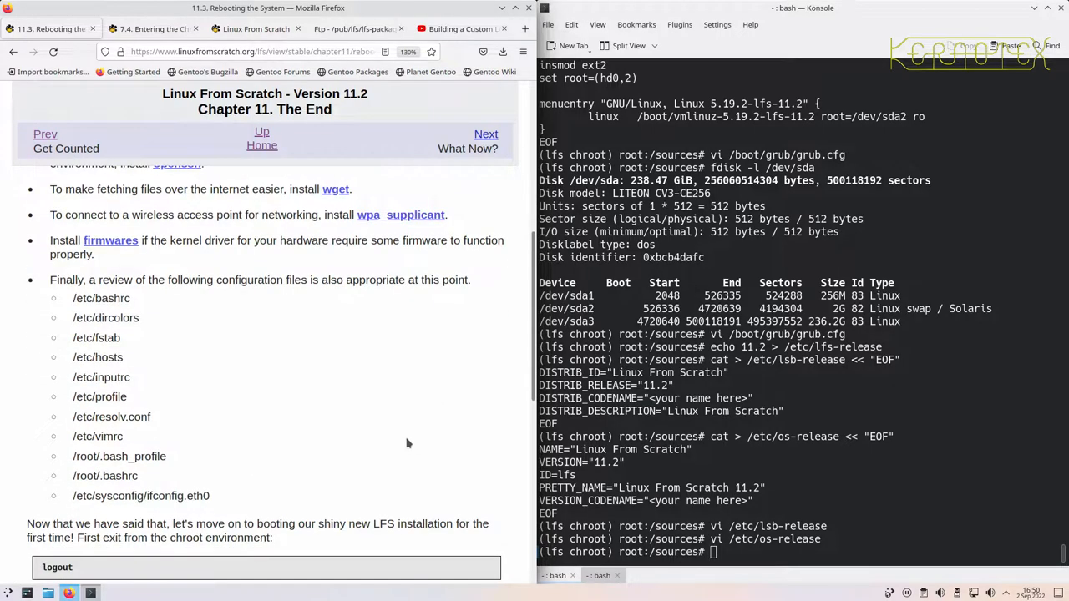
mouse_move(110, 241)
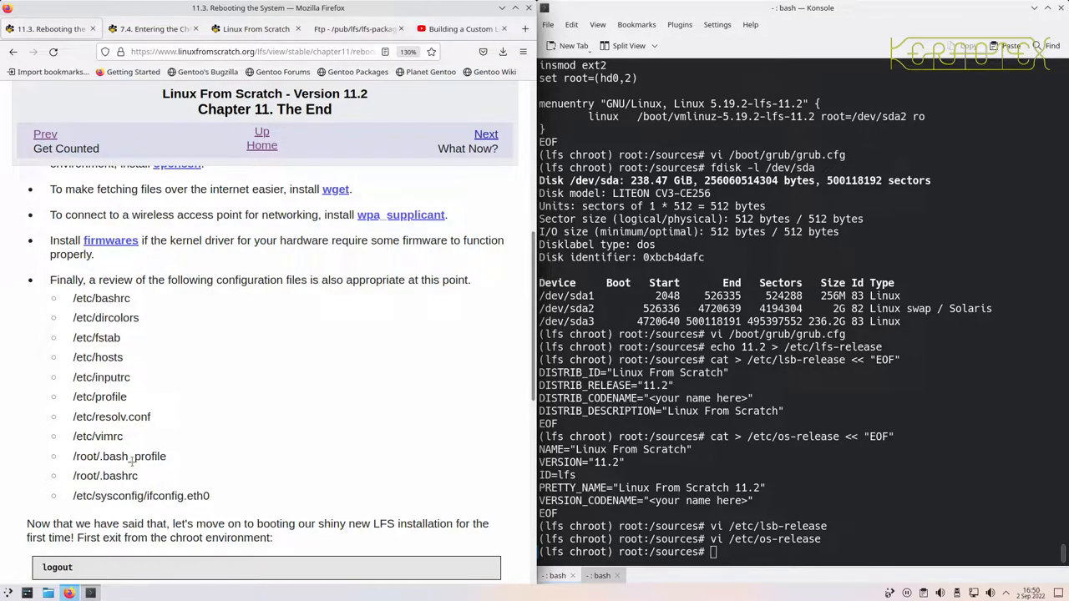
scroll(down, 3)
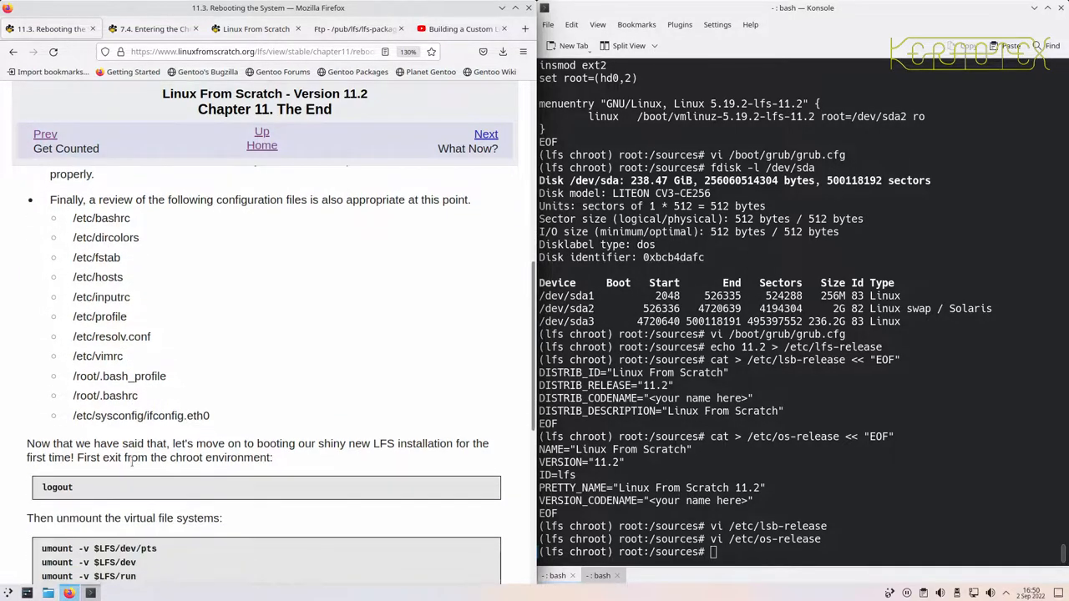
scroll(down, 3)
text(logout)
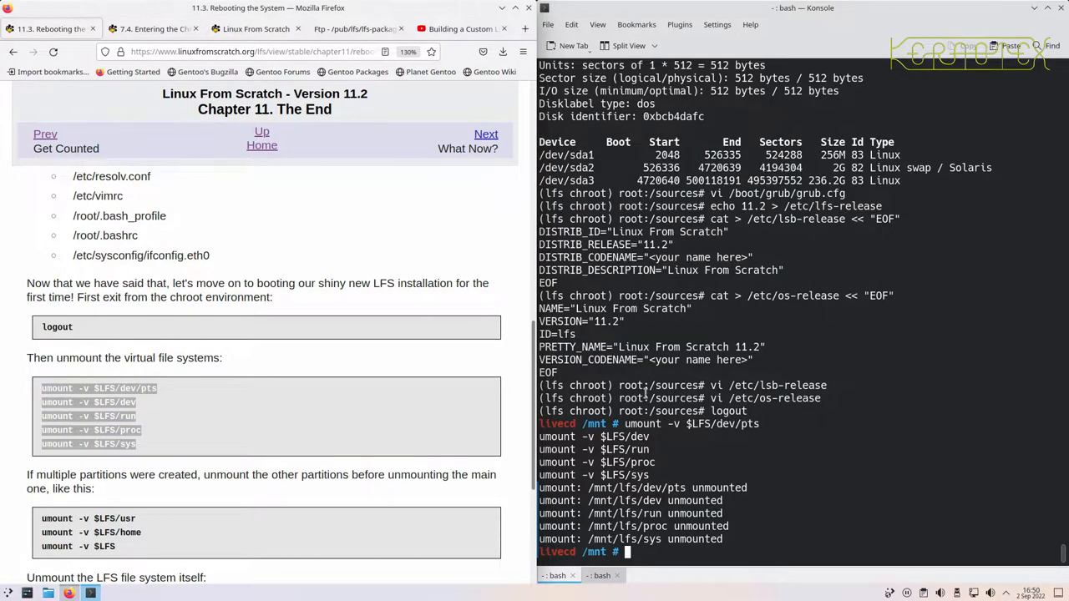
- Unmount the LFS boot partition and root filesystem with umount -v
scroll(down, 3)
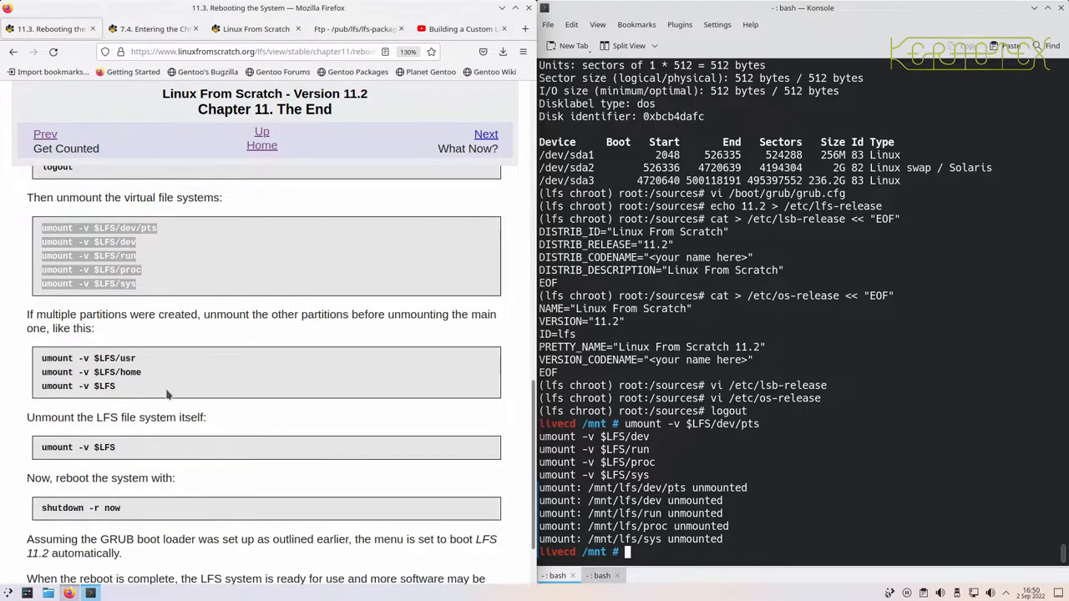
double_click(57, 386)
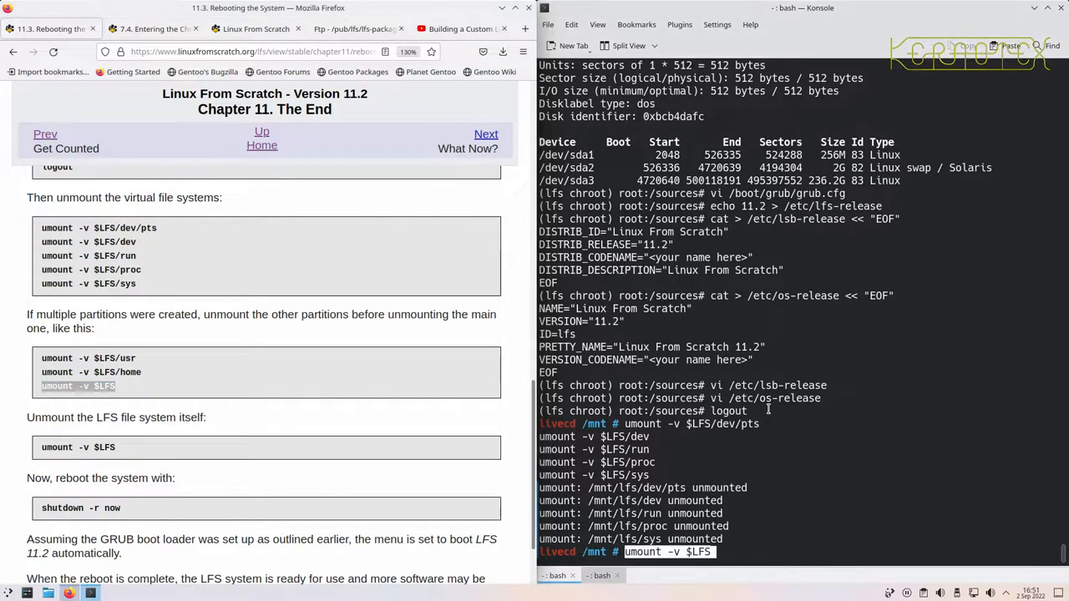
key(Return)
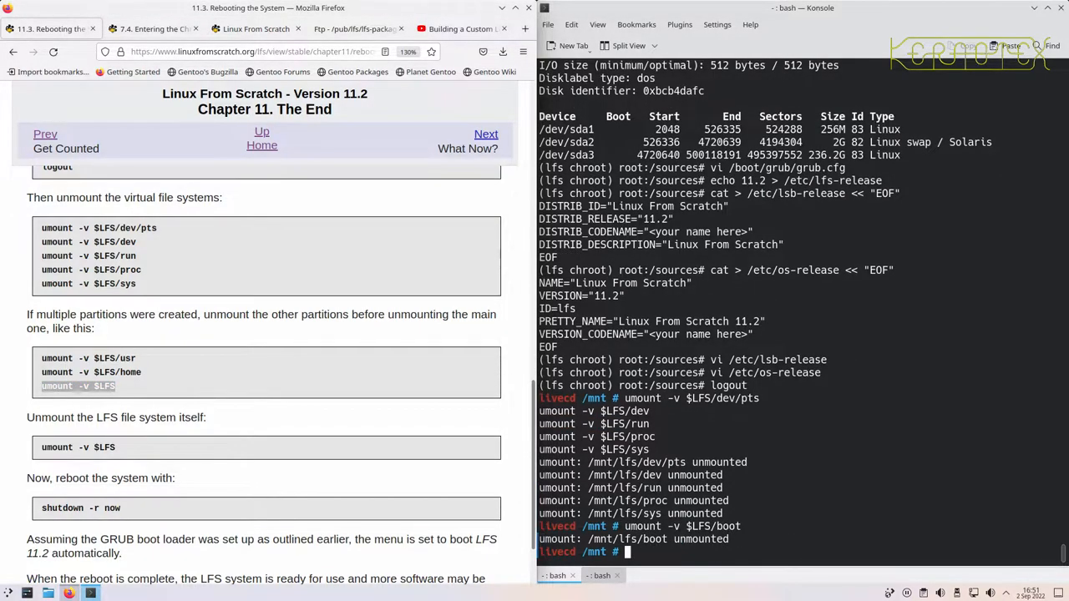
text(umount -v $LFS/b)
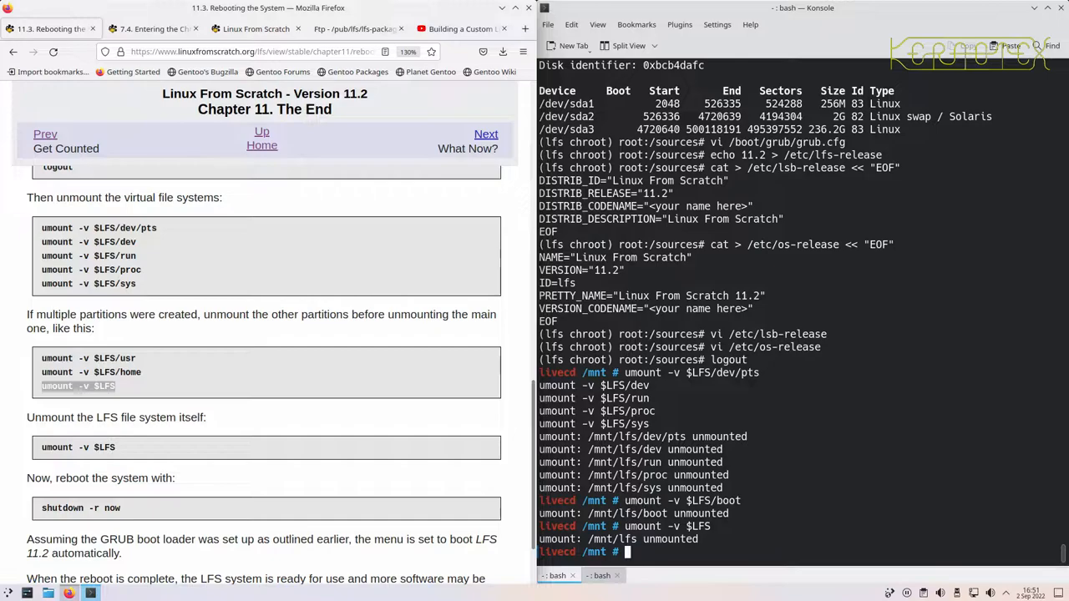
mouse_move(700, 418)
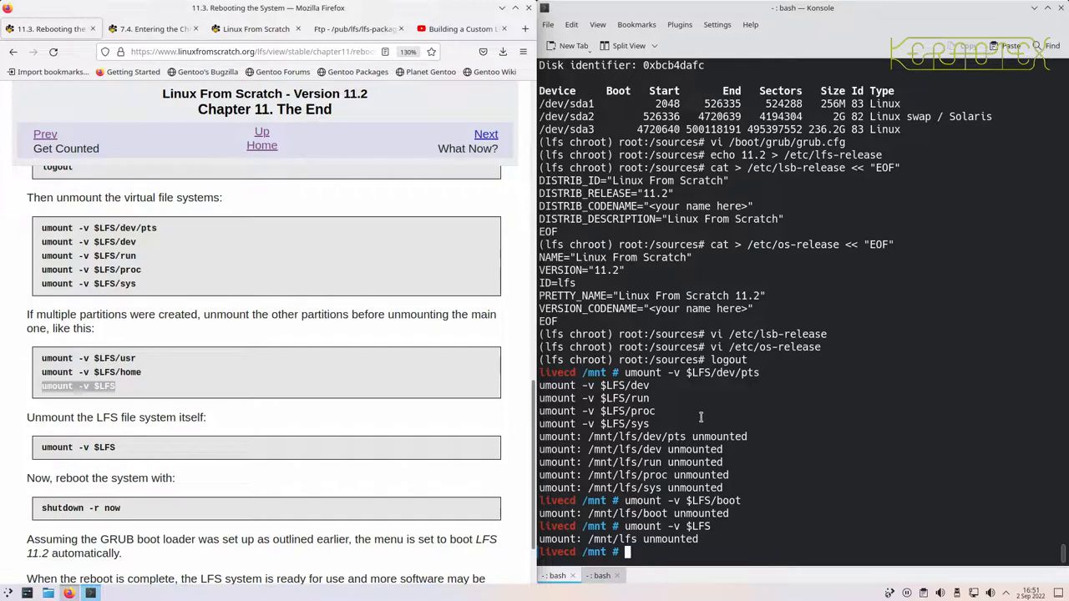
scroll(down, 3)
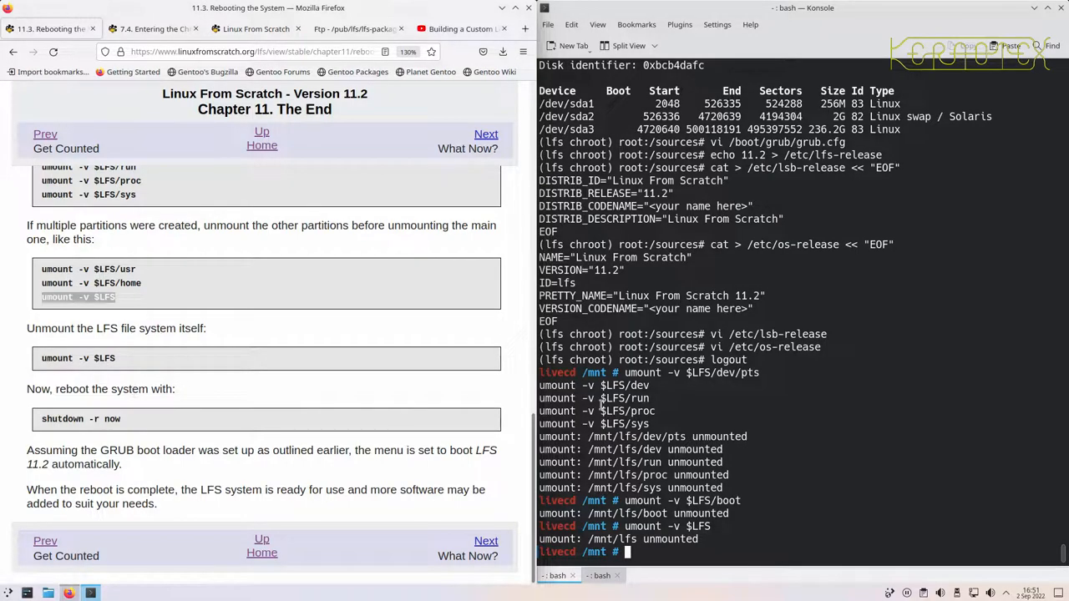
- Reboot the host with shutdown -r now, reaching the GRUB boot menu
text(shut)
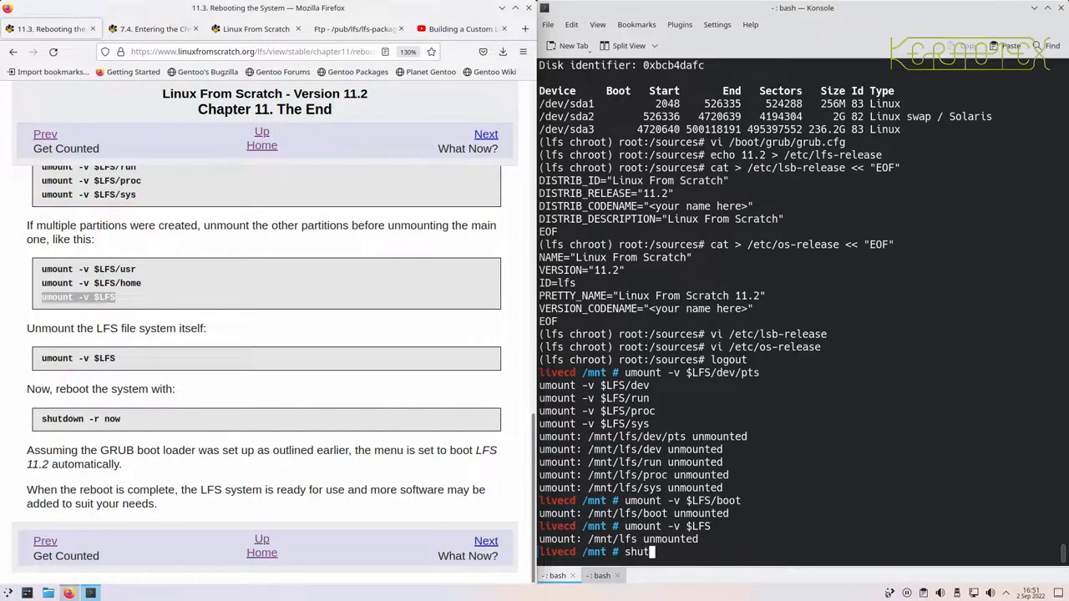
text(down)
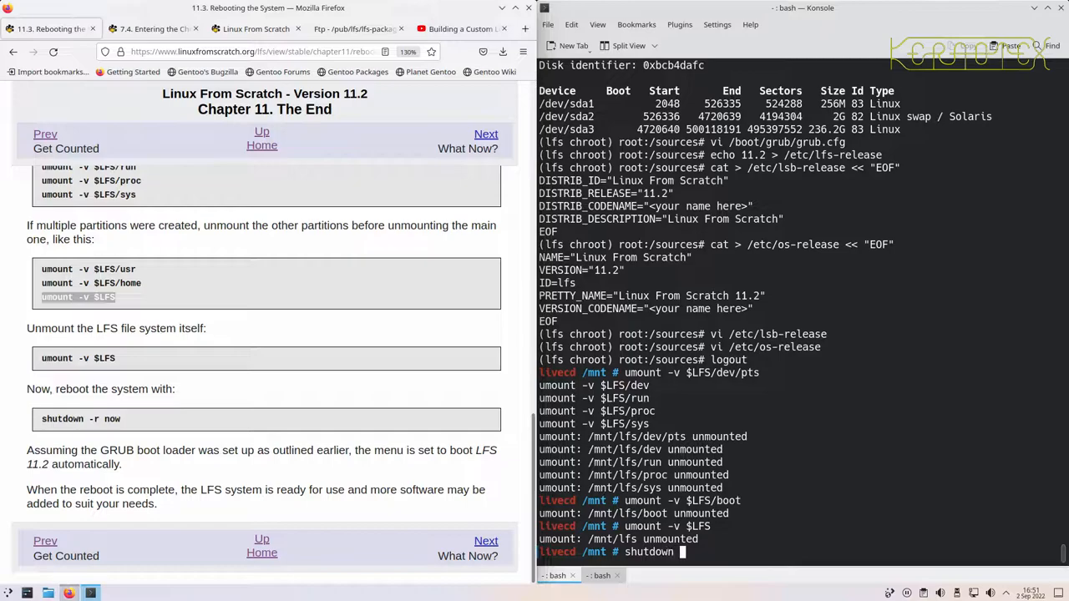
text(-r now)
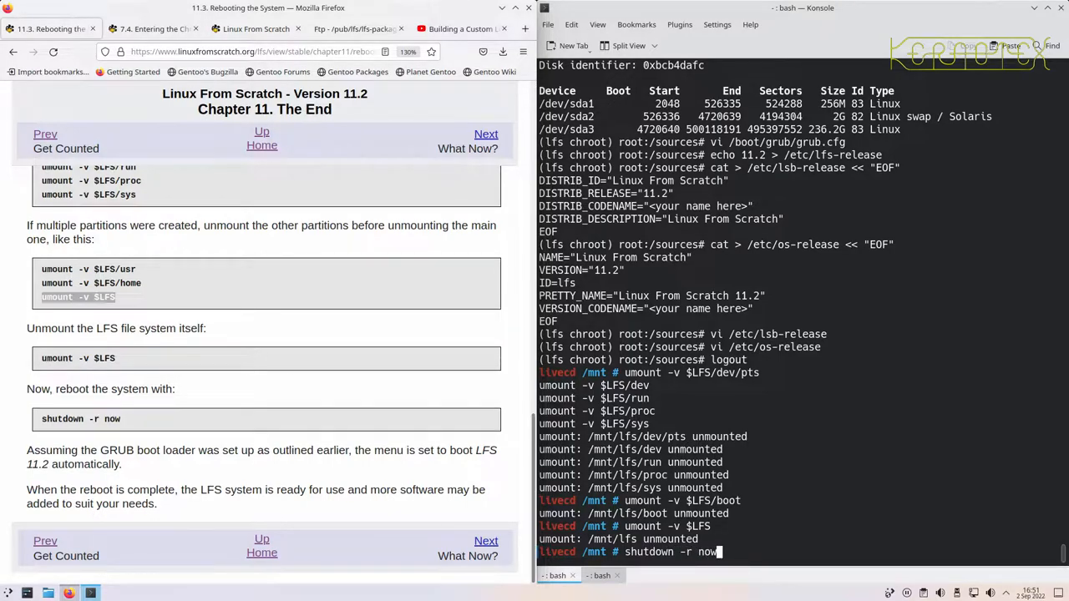
key(Return)
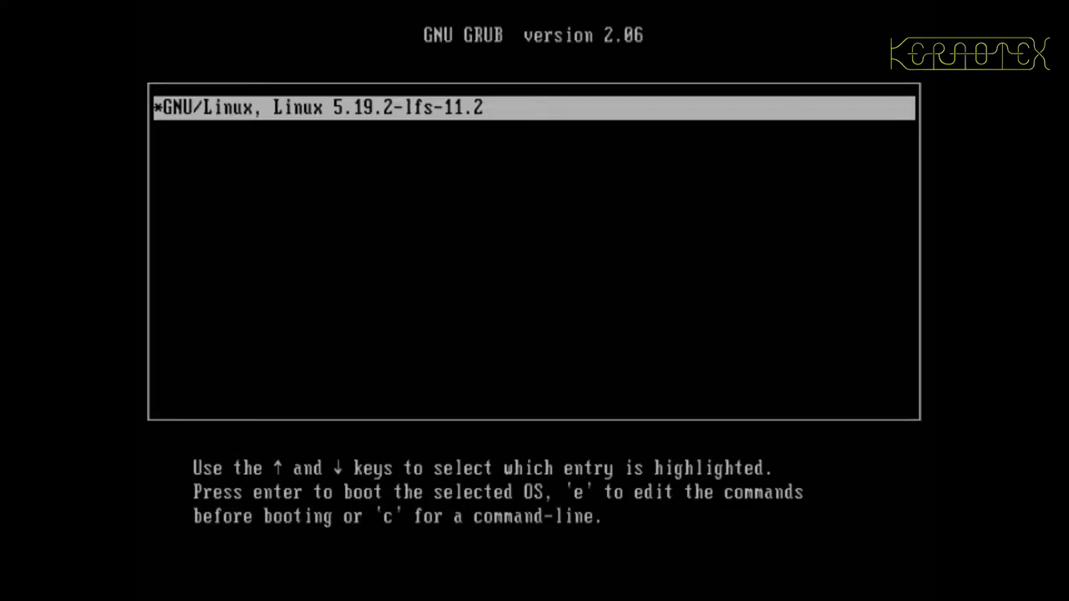
- Inspect the LFS entry's boot commands twice, then open the grub> command line
key(e)
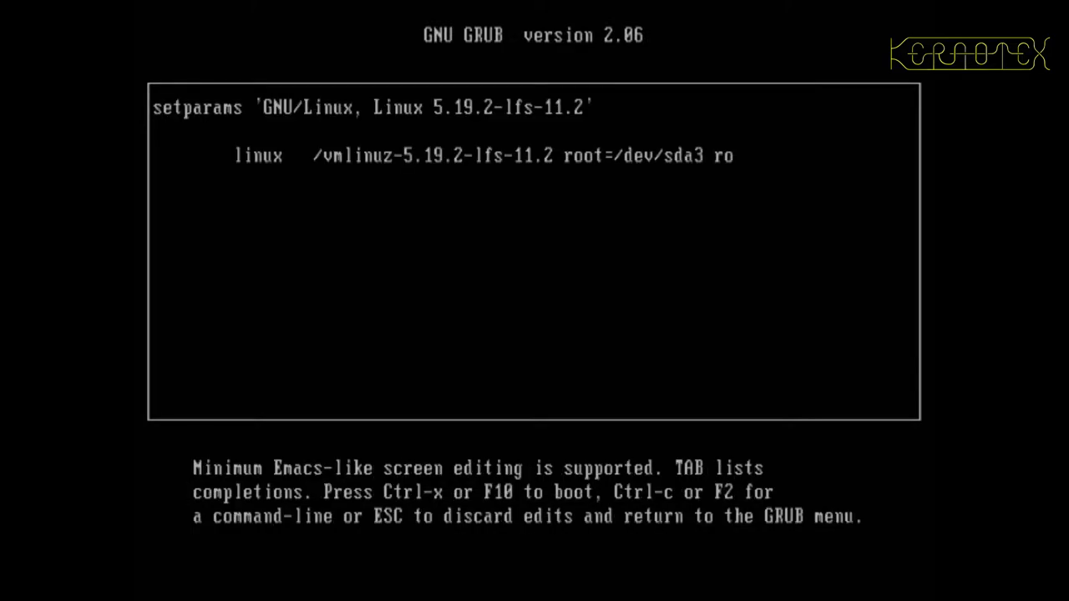
key(Escape)
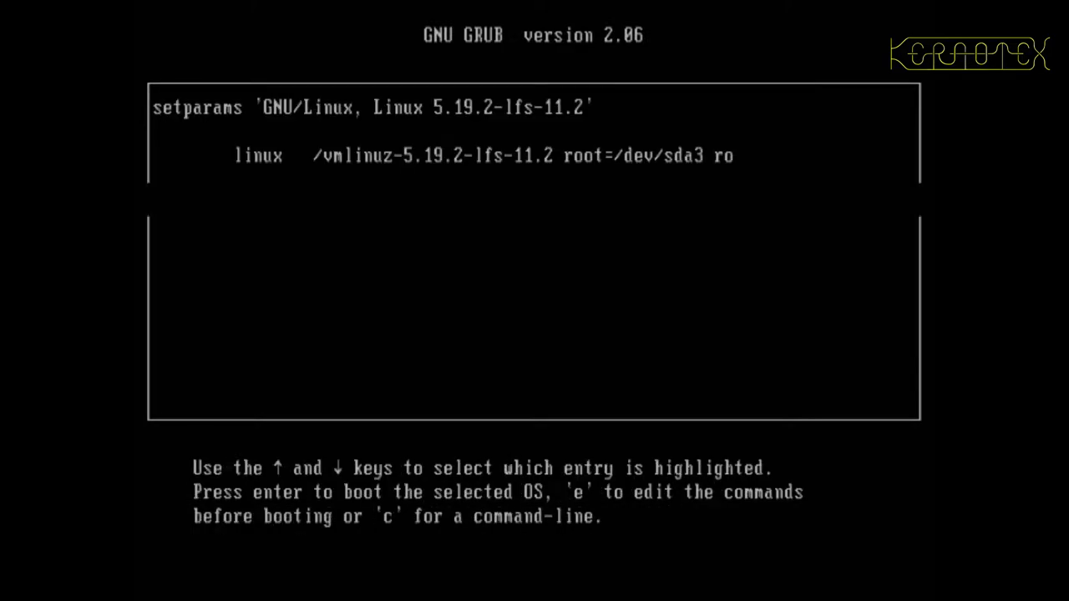
key(Escape)
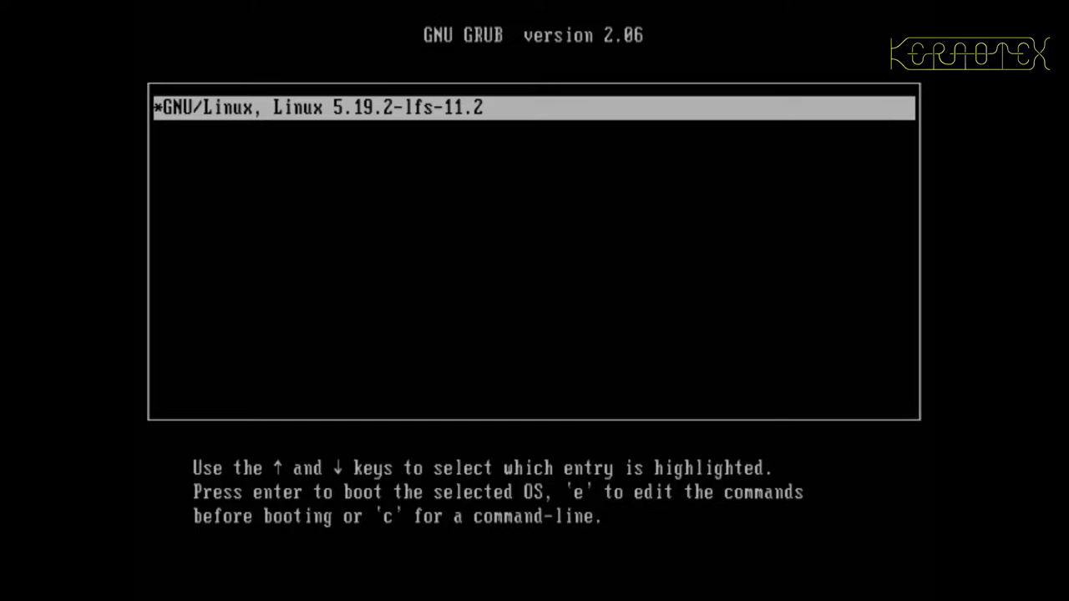
key(e)
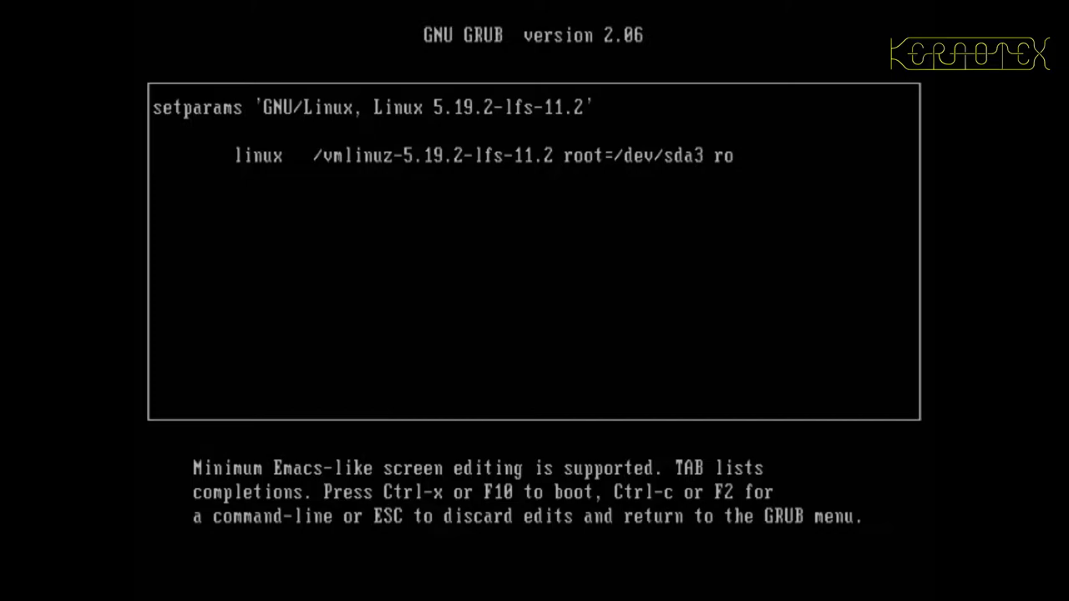
key(Escape)
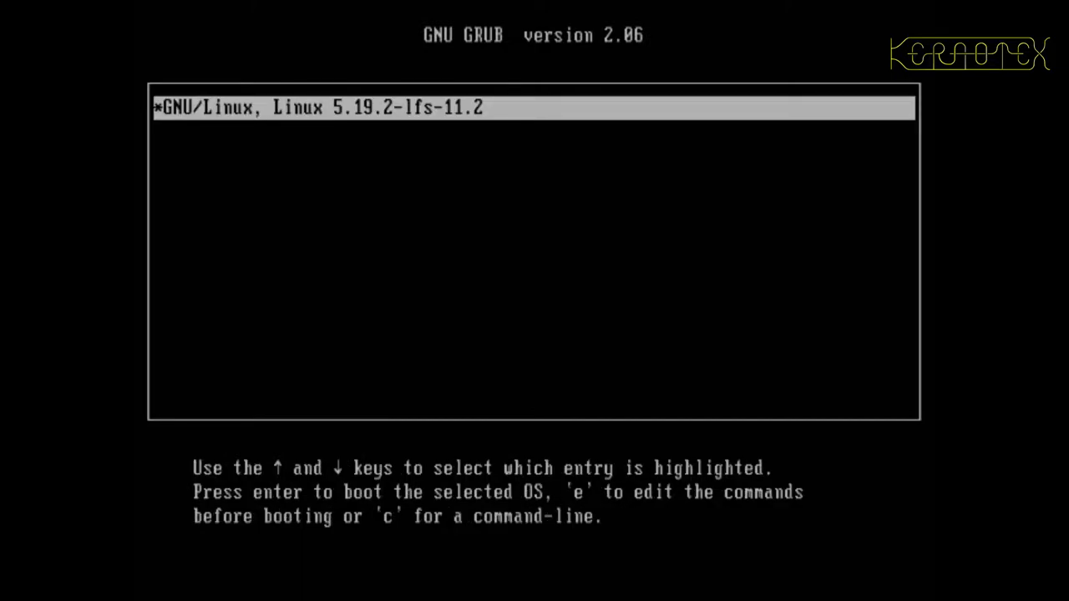
key(c)
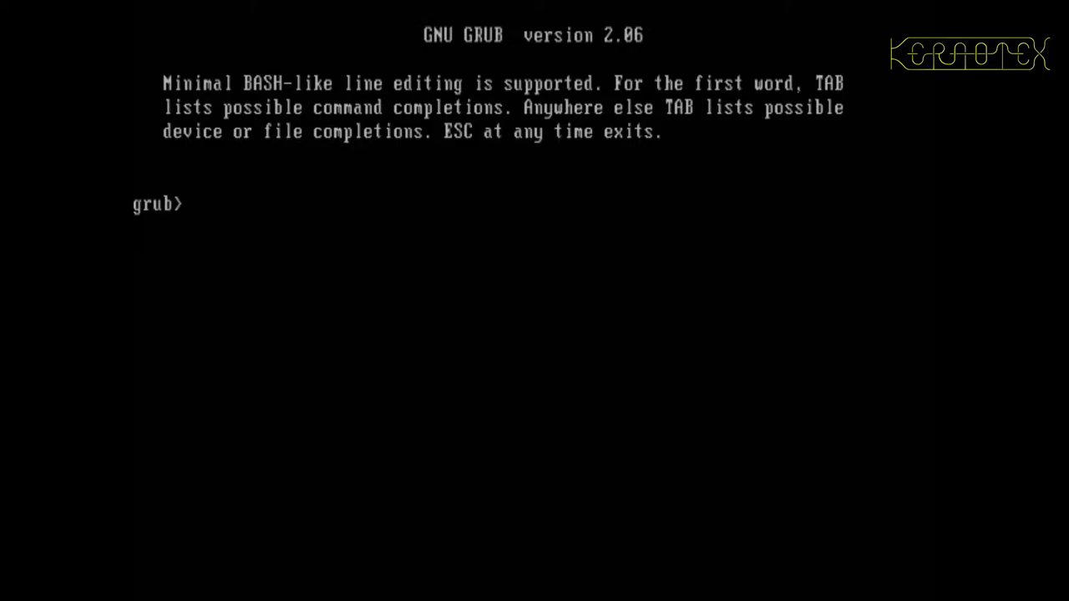
- Tab-complete set root=(hd to list hd0, hd1 and their partitions, then set root=(hd0,1)
text(set)
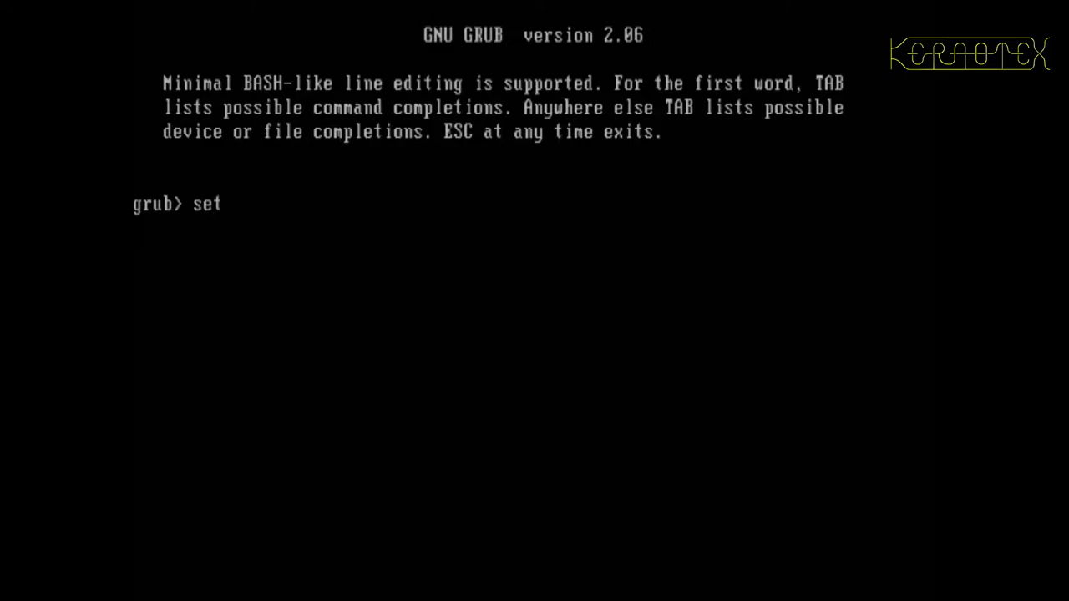
text(root)
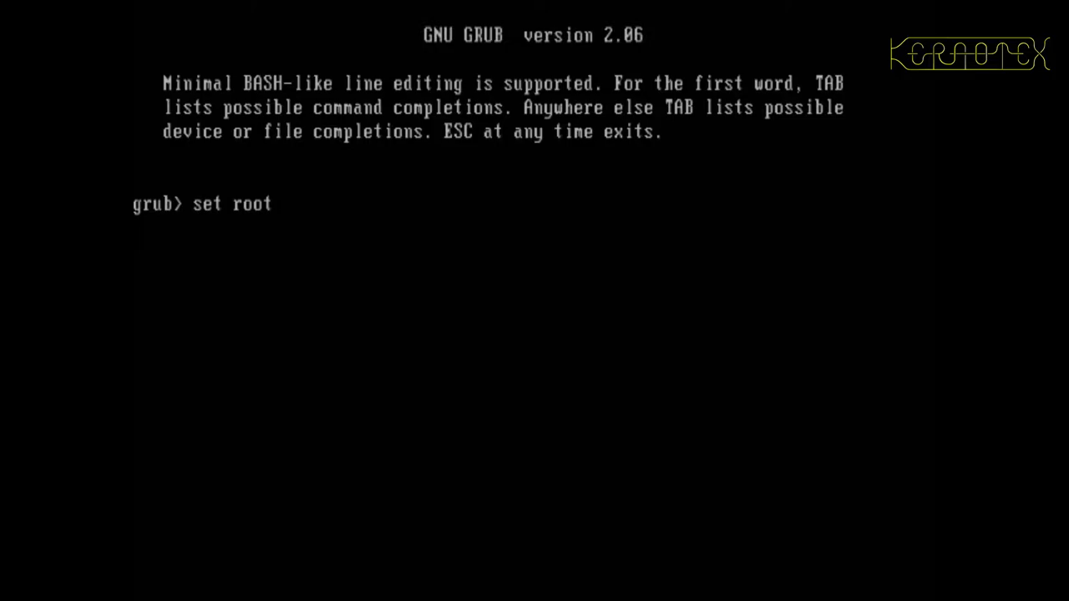
text(=(hd0)
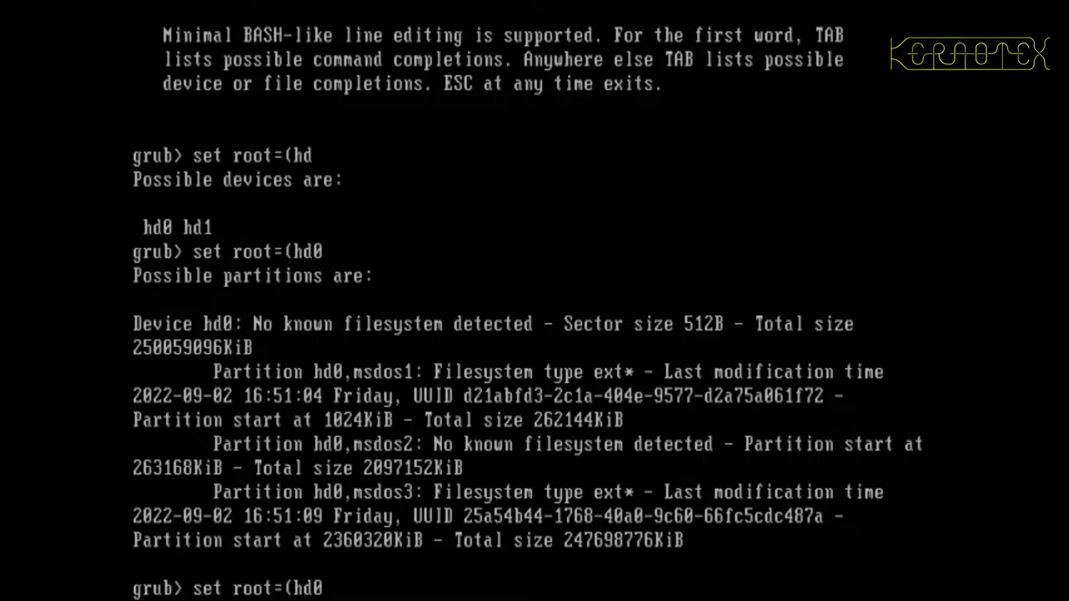
mouse_move(476, 421)
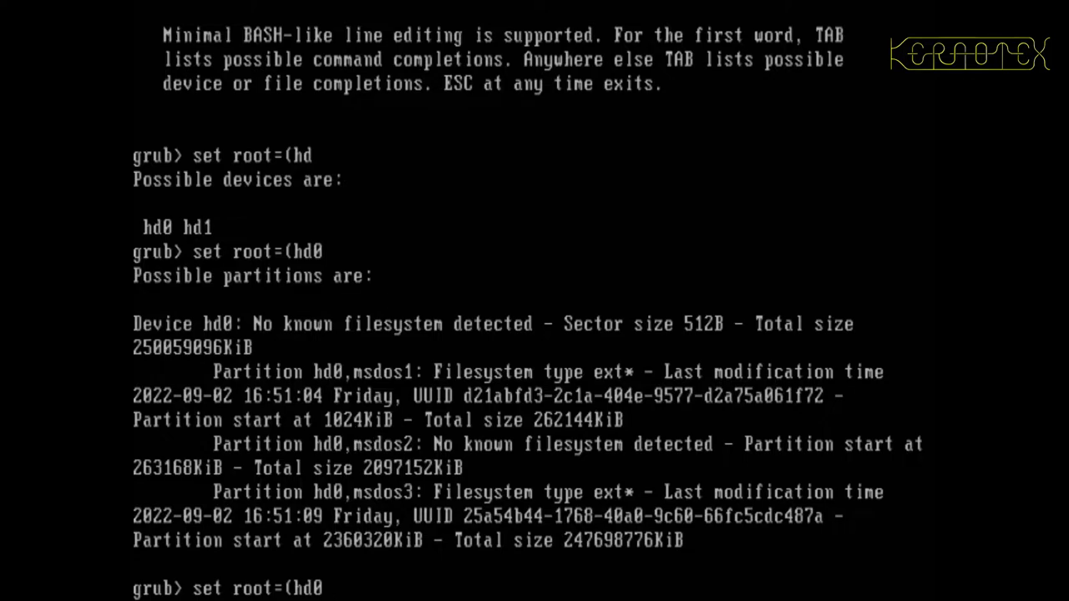
mouse_move(463, 431)
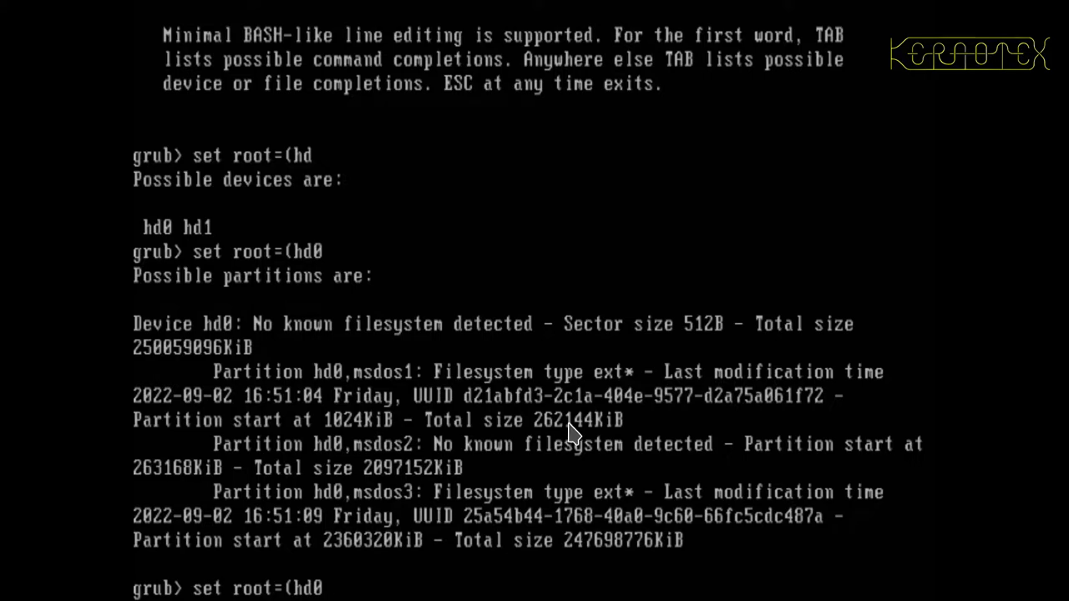
mouse_move(422, 488)
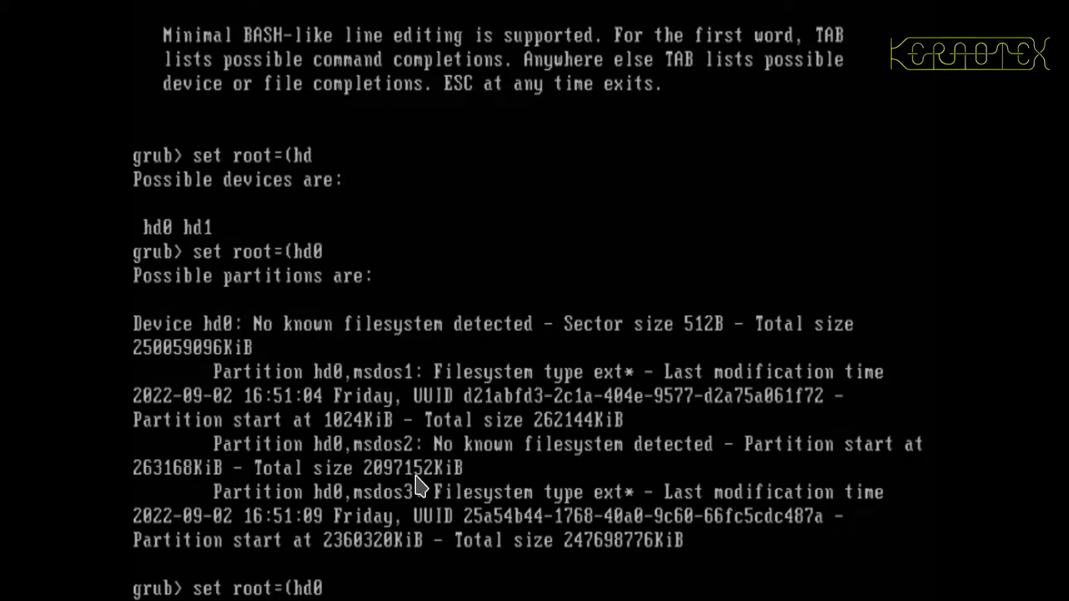
mouse_move(380, 501)
text(,1)
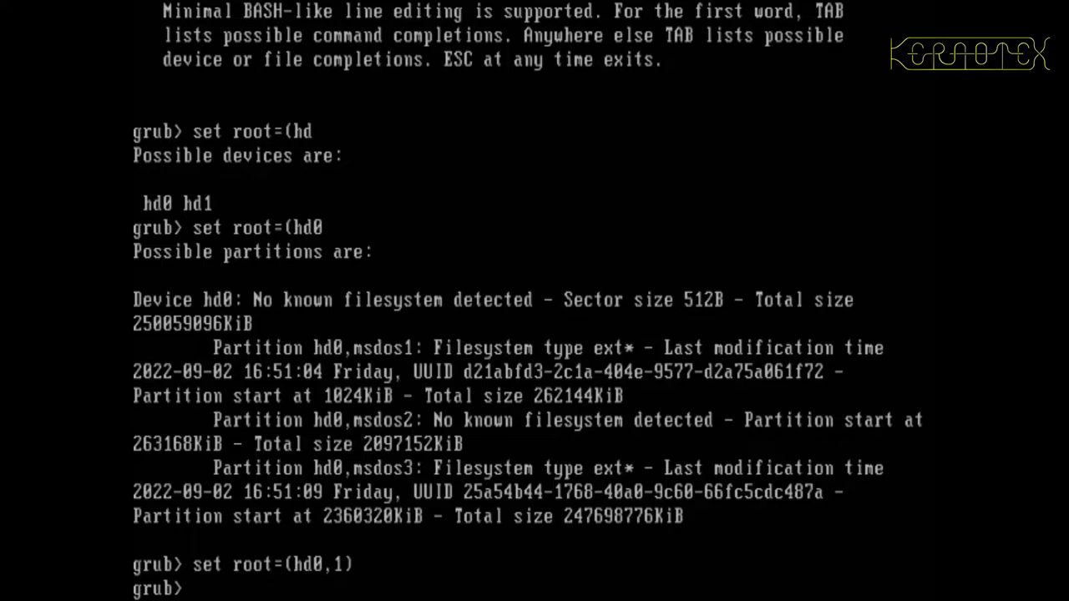
text(set)
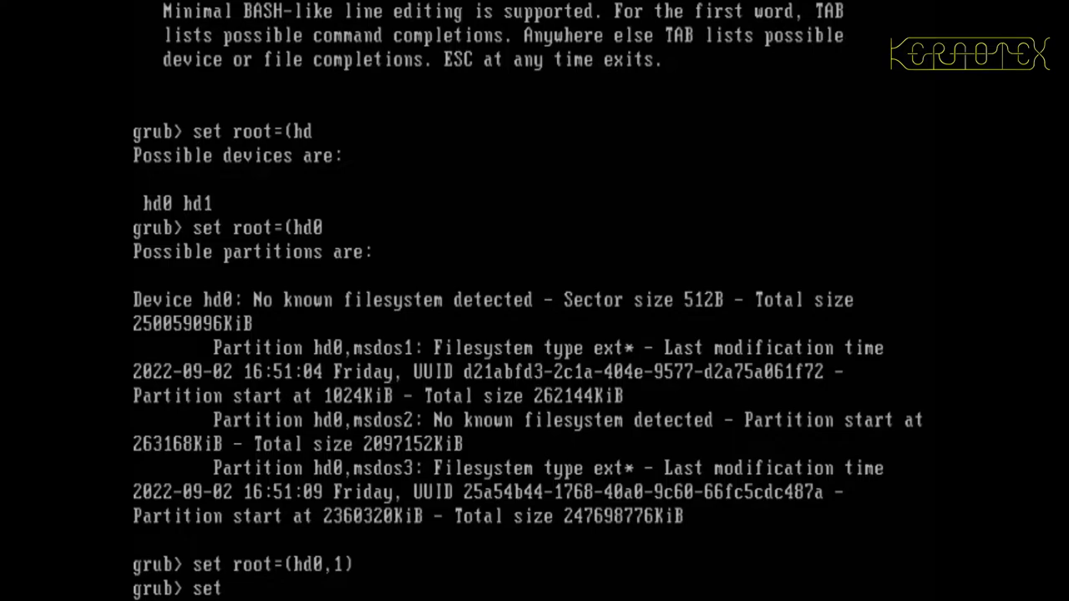
- Load /vmlinuz-5.19.2-lfs-11.2 with root=/dev/sda3 ro and boot to the lfs11-2 login
text(kern/)
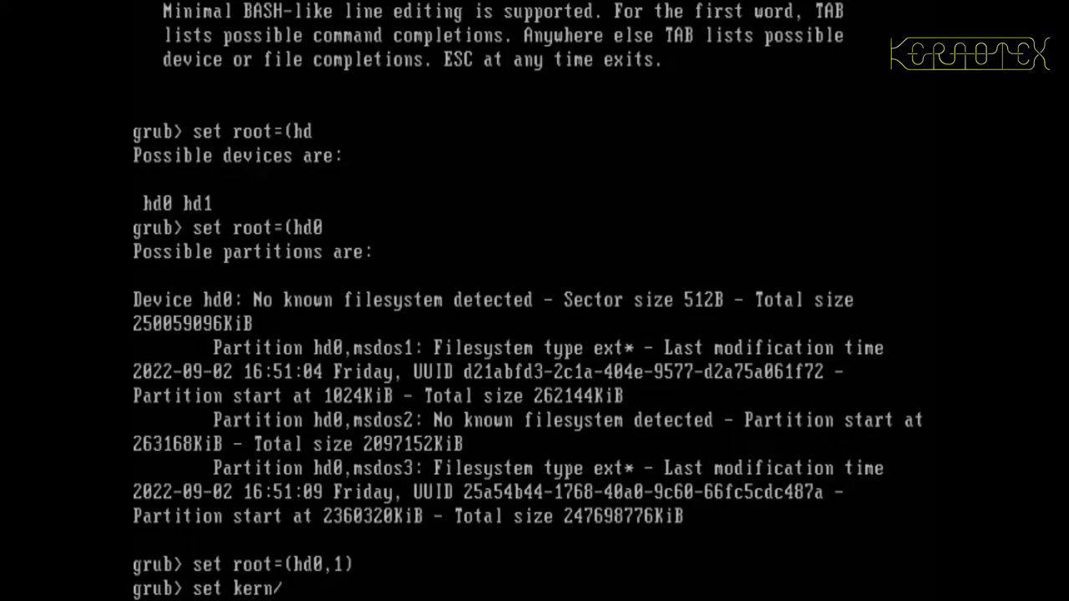
key(Backspace)
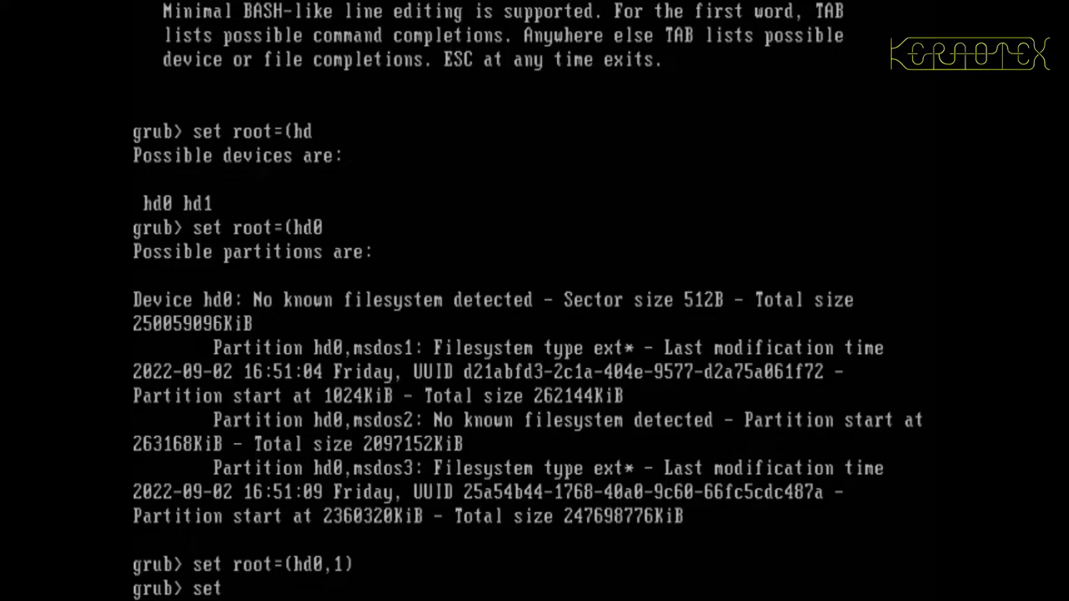
text(linux /)
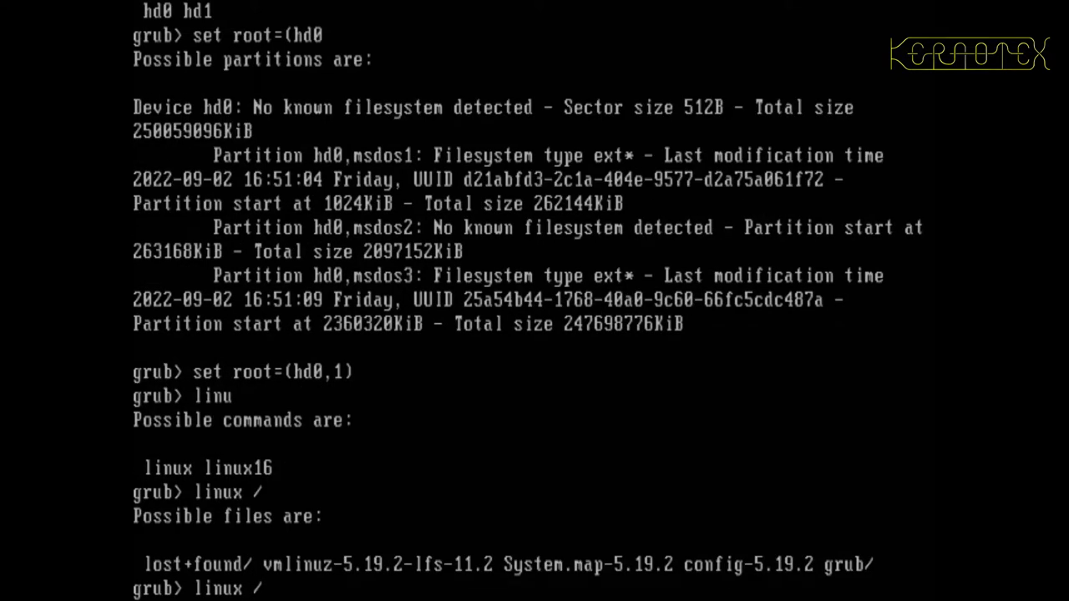
text(vmlinuz-5.19.2-lfs-11.2)
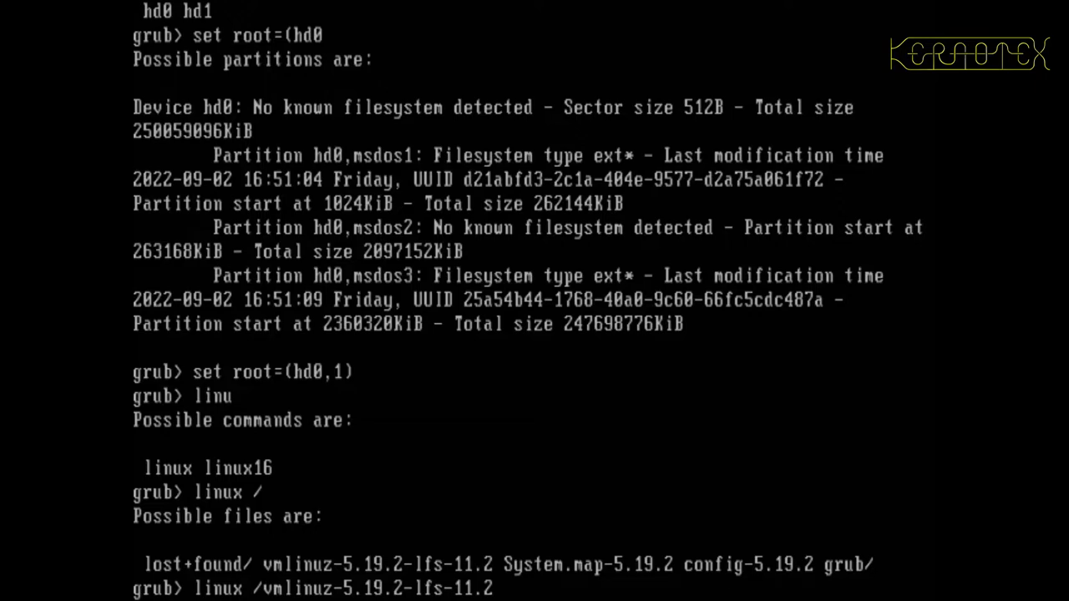
text(root=/dev/s)
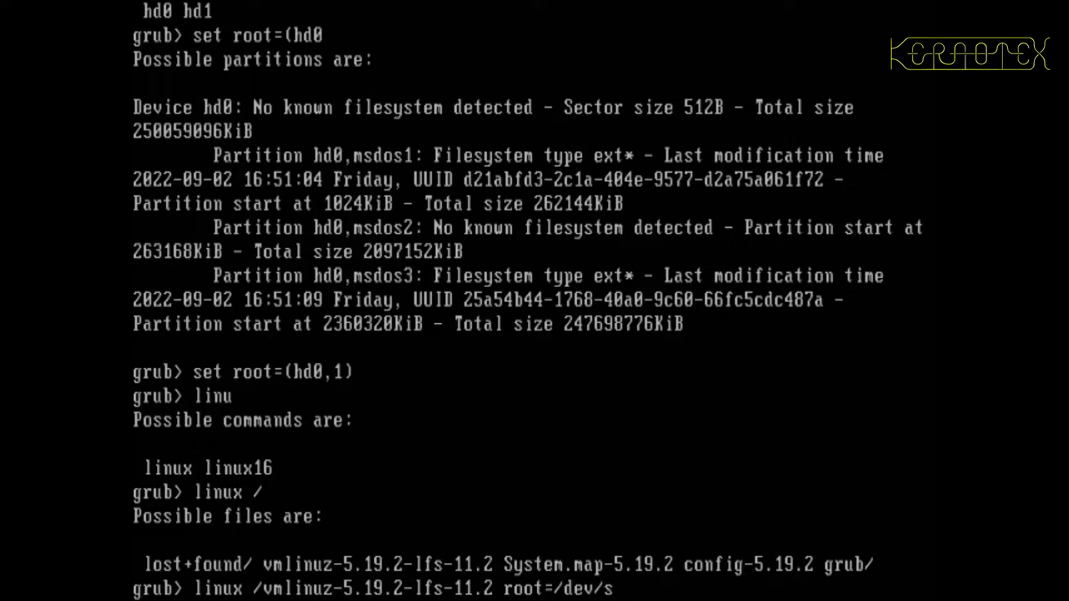
text(da)
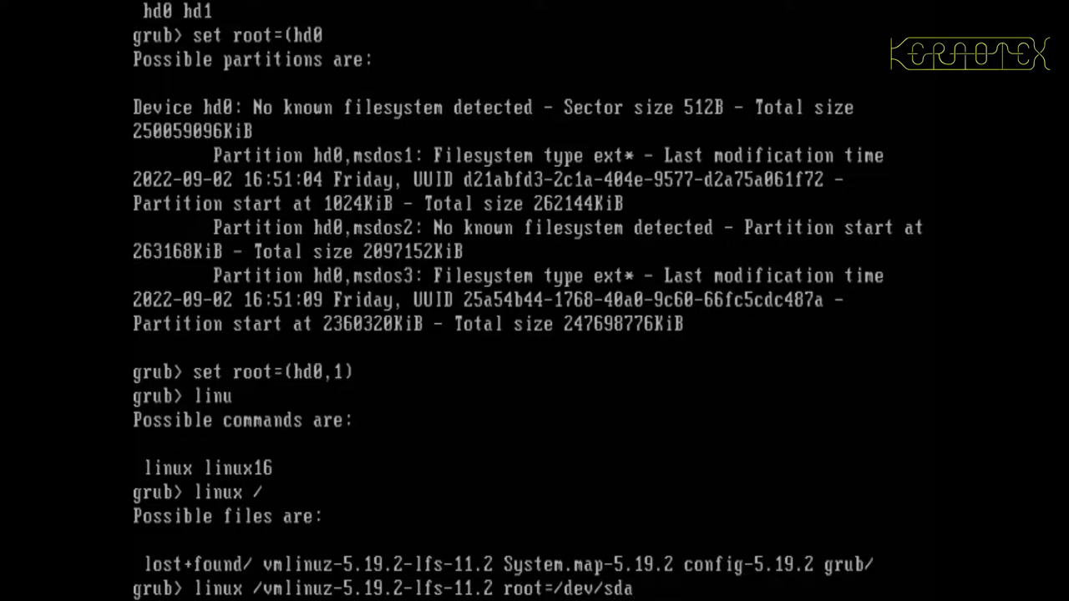
text(3 ro)
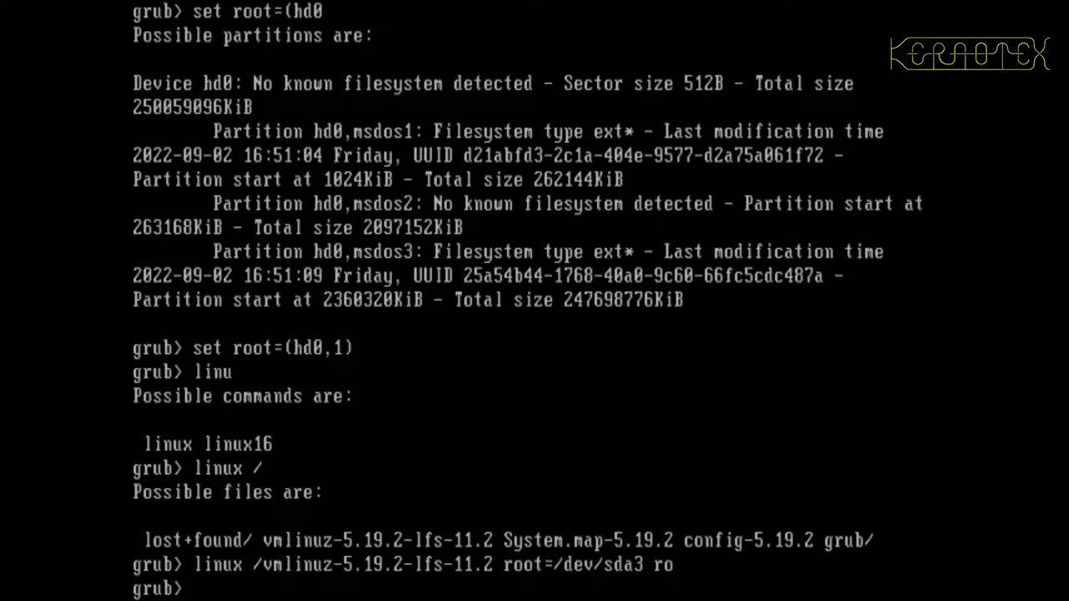
text(boot)
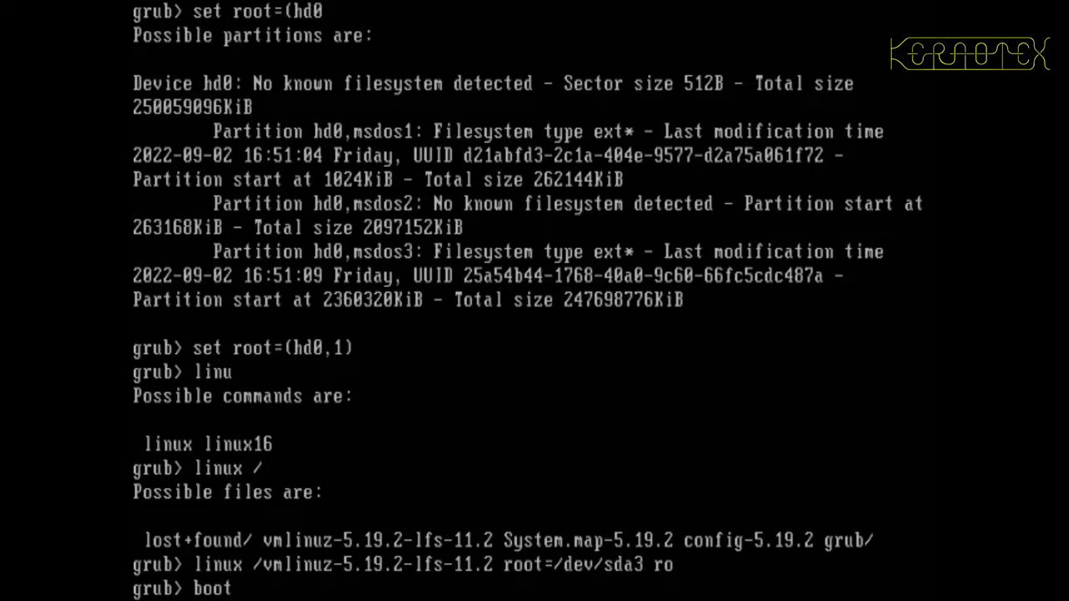
key(Return)
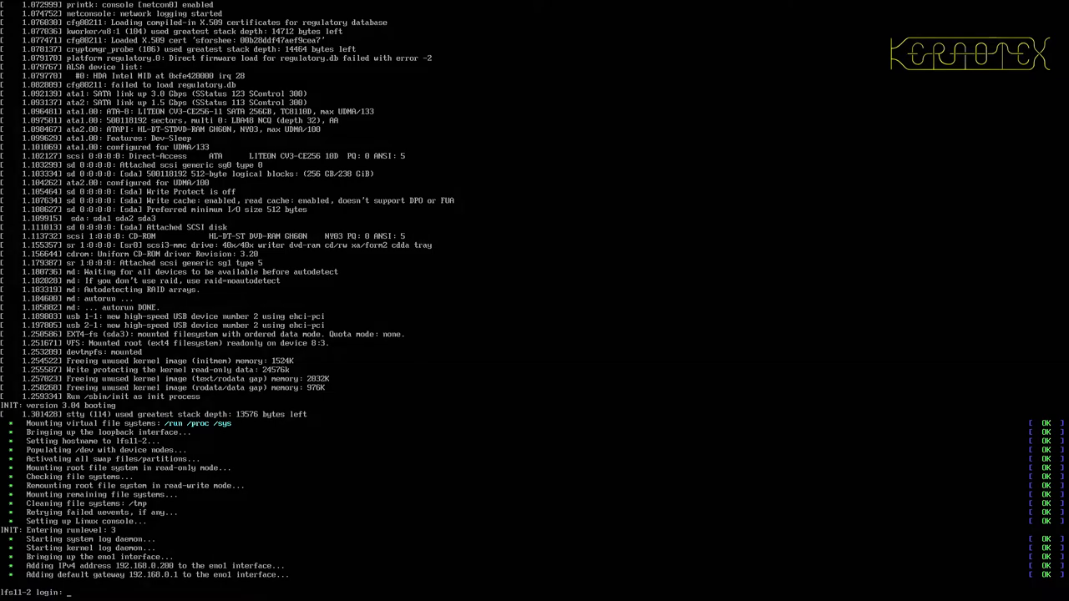
- Log in as root and mount the /boot partition
text(root)
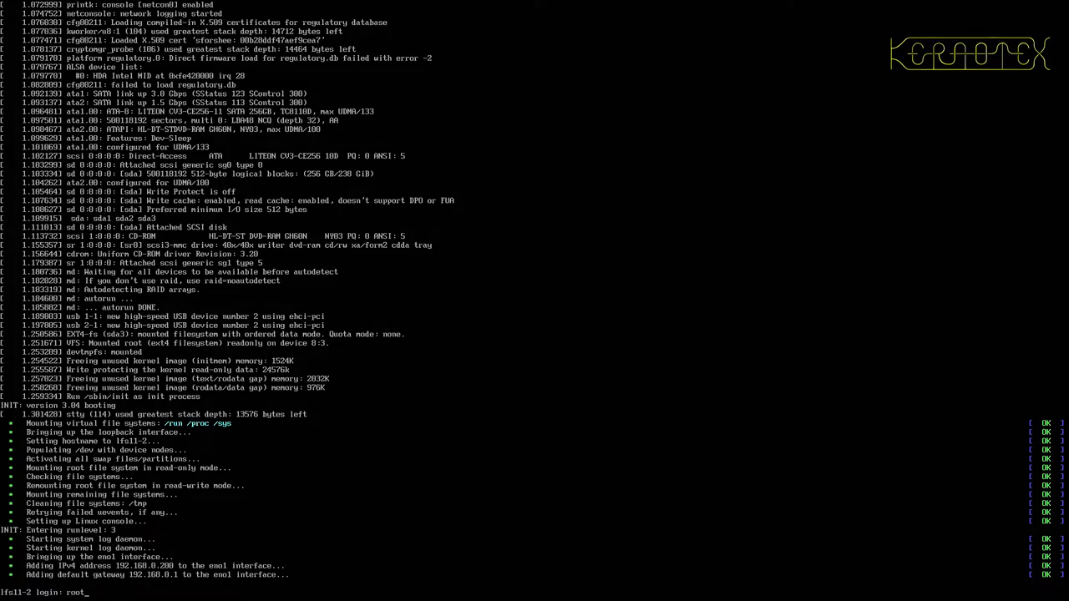
key(Return)
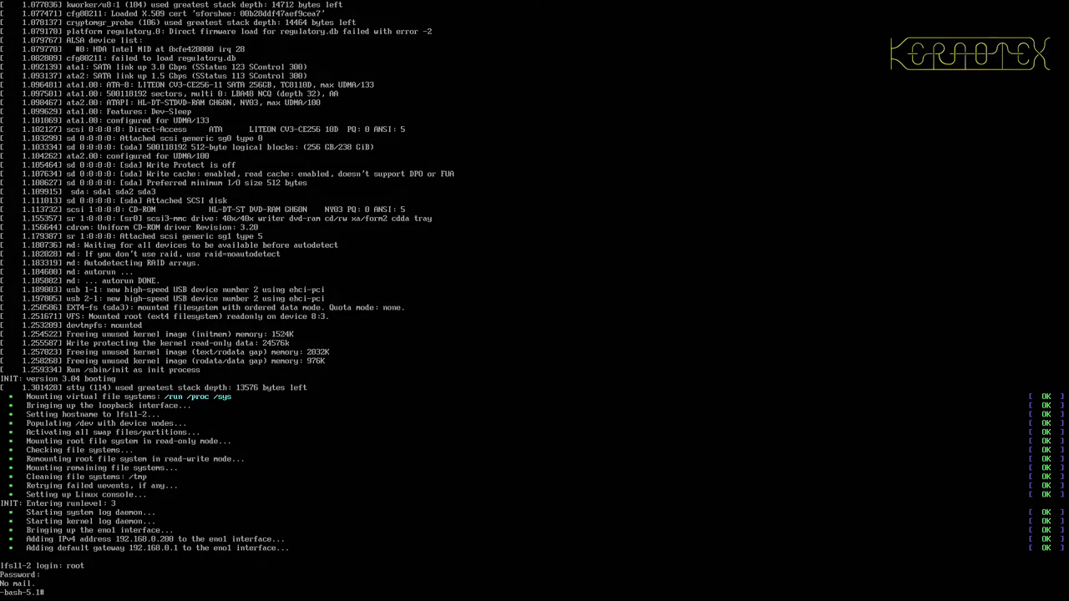
text(mount /boot)
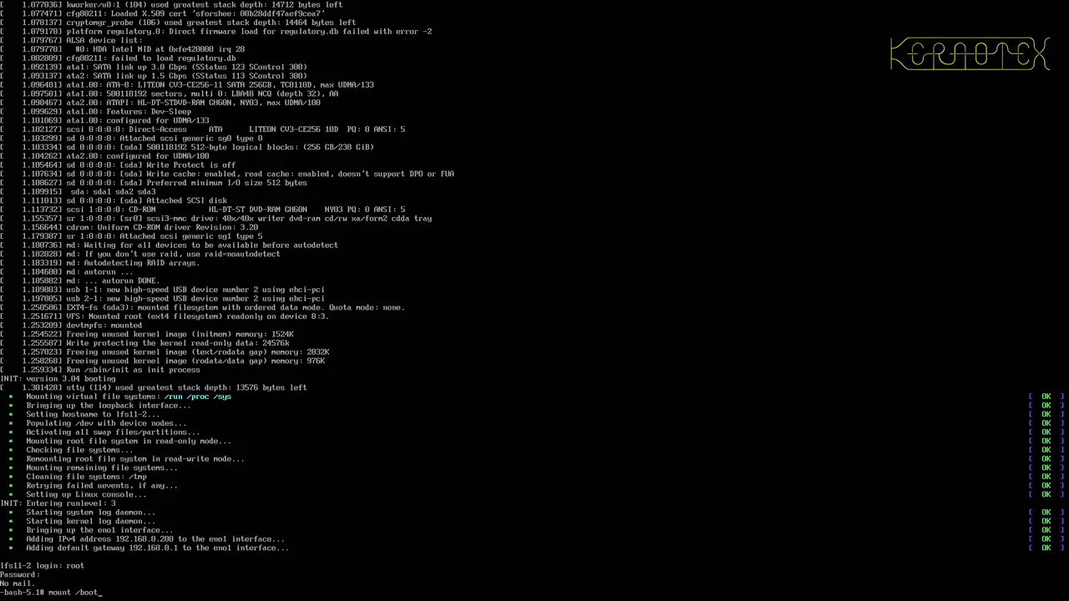
key(Return)
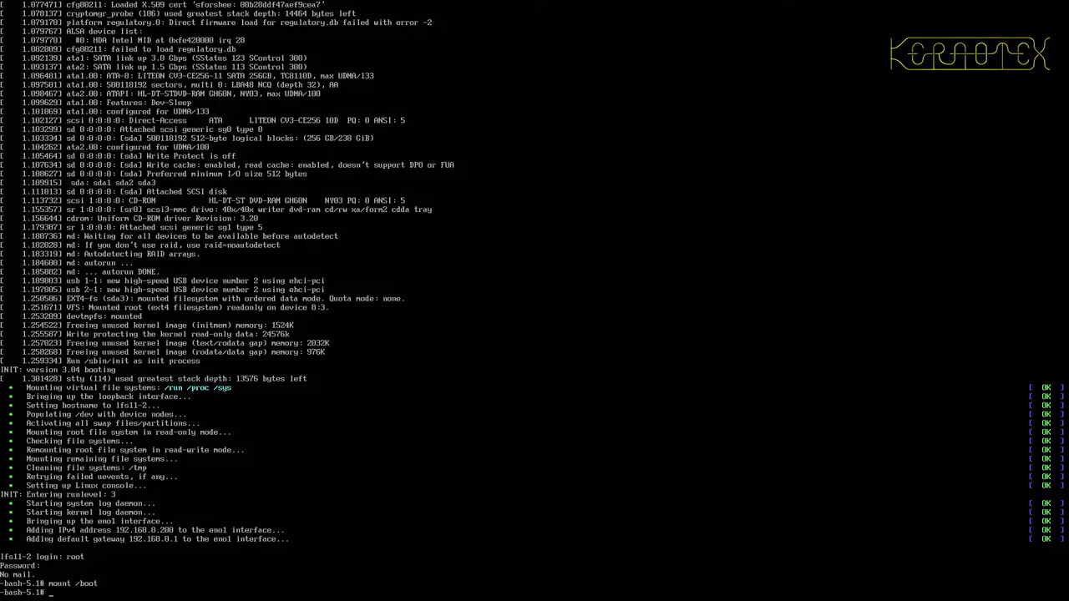
- Open /boot/grub/grub.cfg in vi
text(vi /etc/)
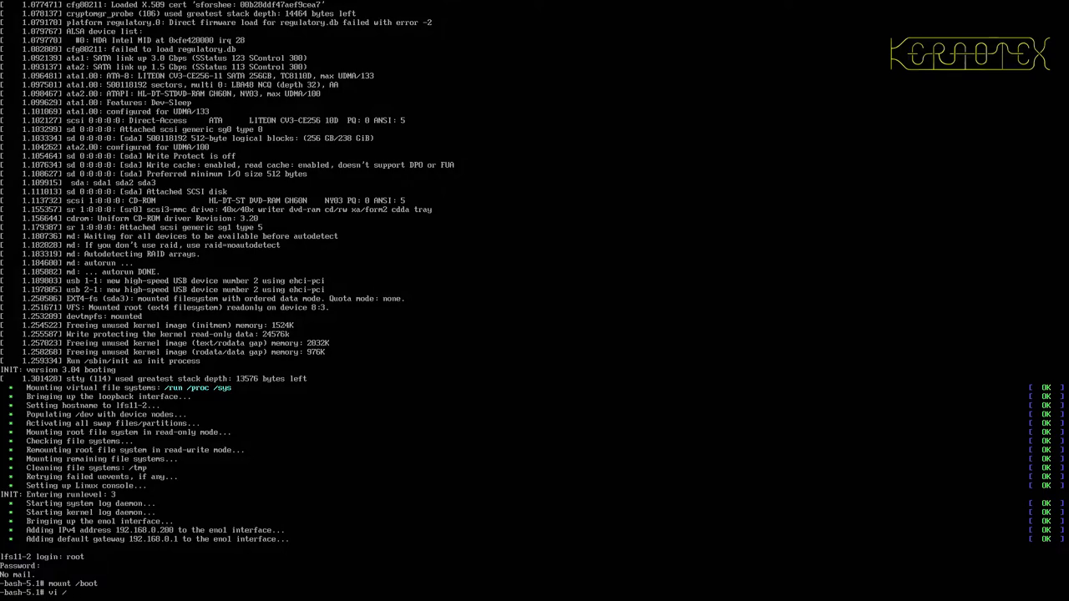
text(boot/)
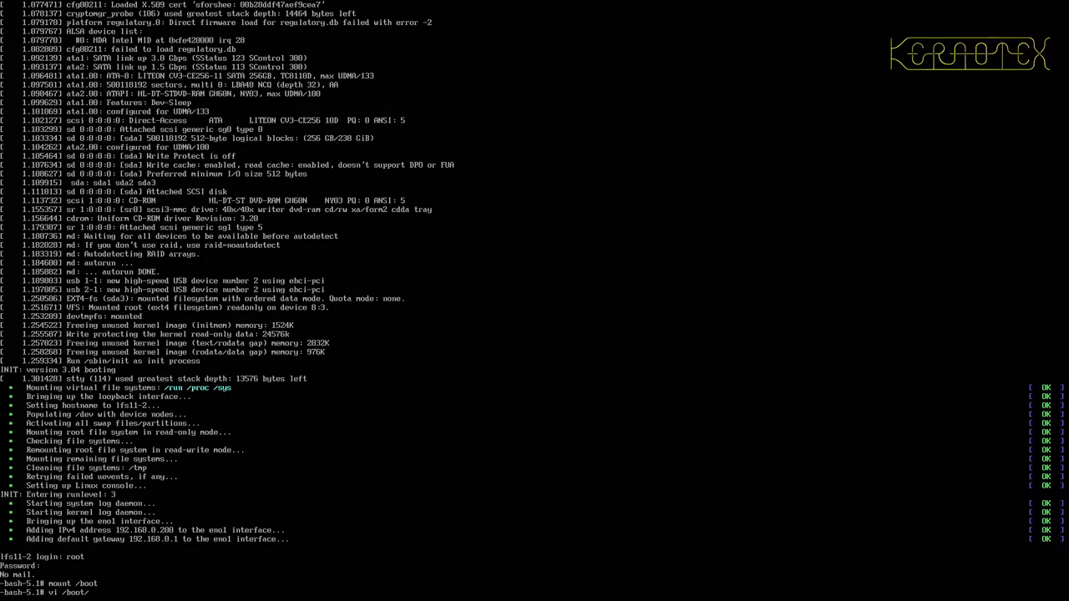
text(grub/grub.cfg)
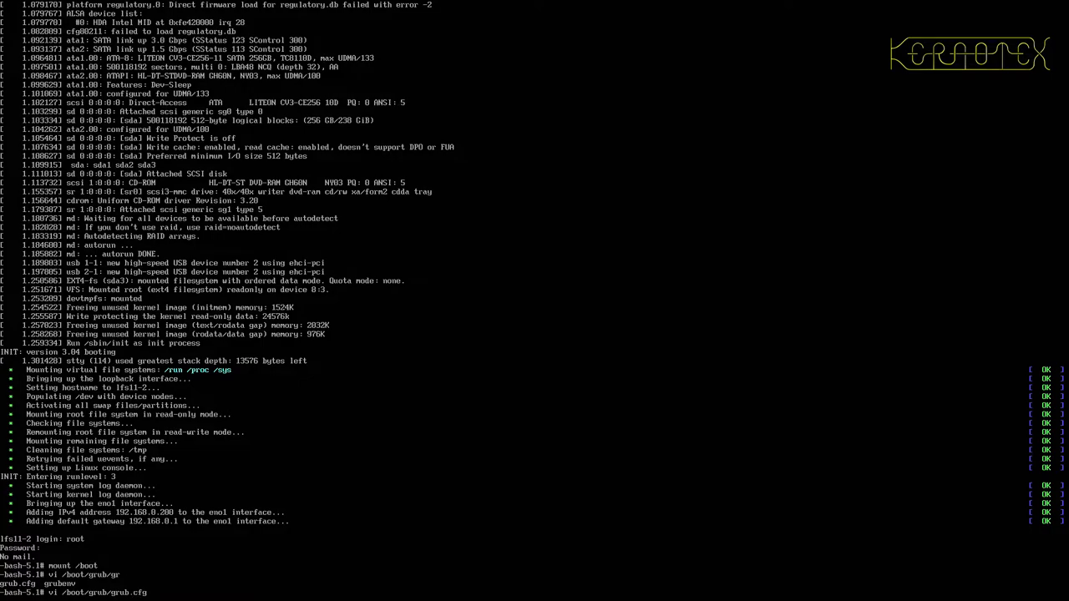
key(Return)
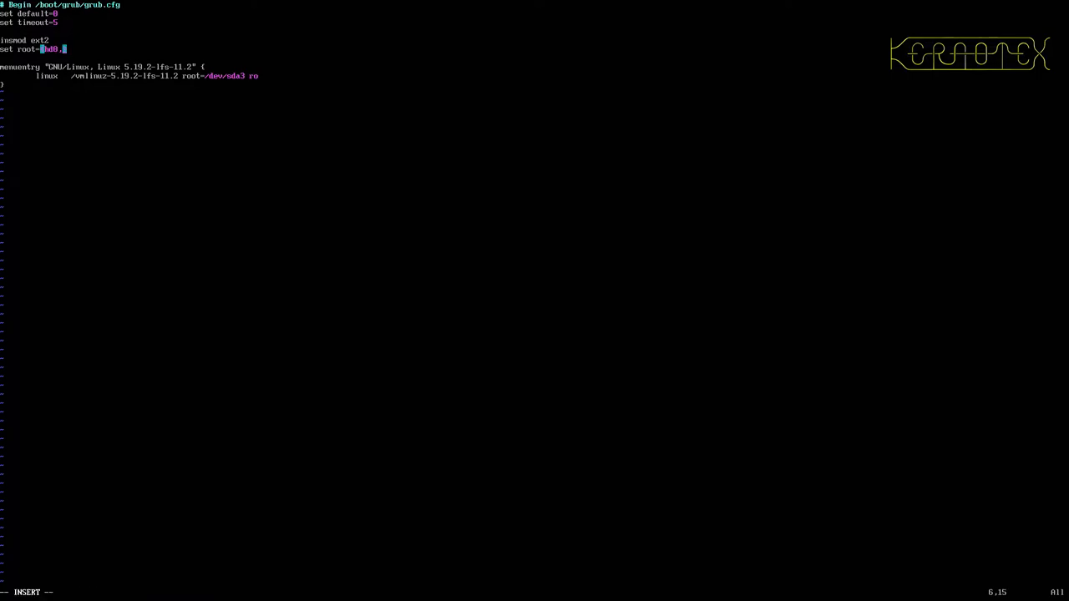
- Change grub.cfg's root line to (hd0,1), save, reboot and enter root at login
text(1)
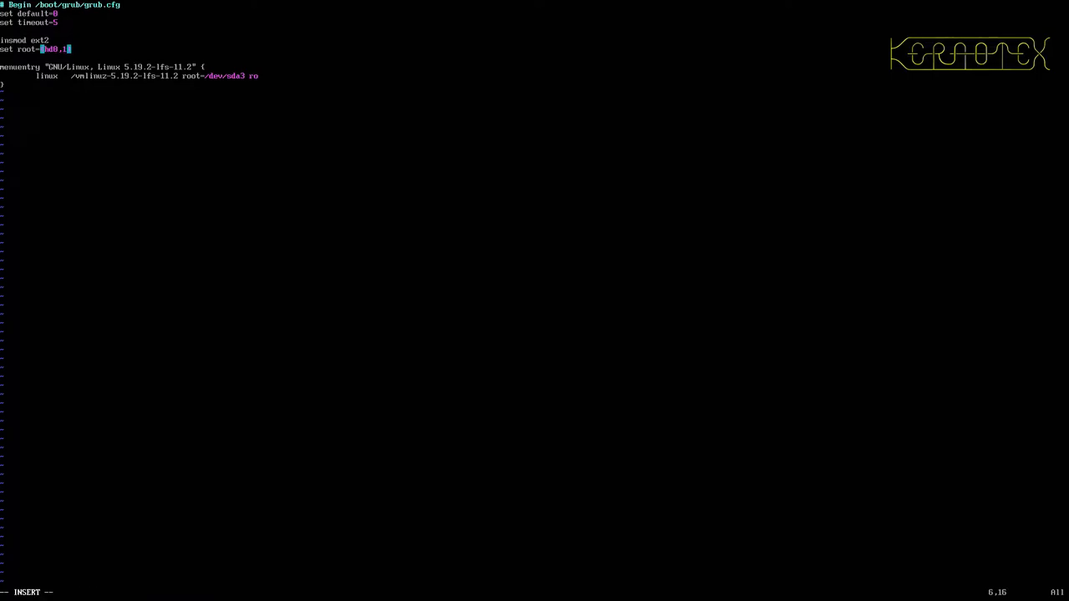
key(Escape)
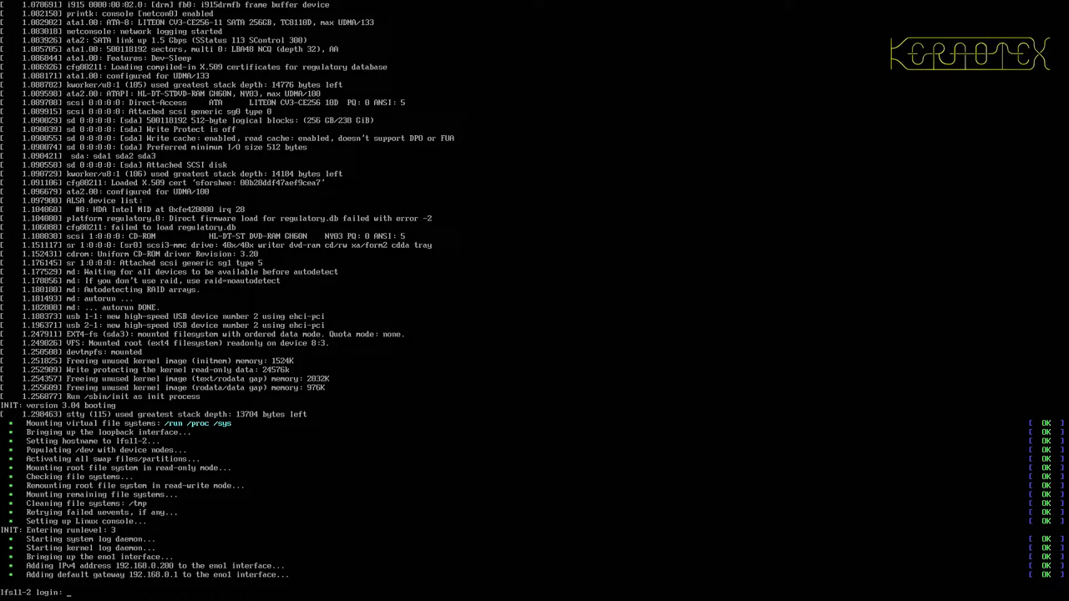
text(r)
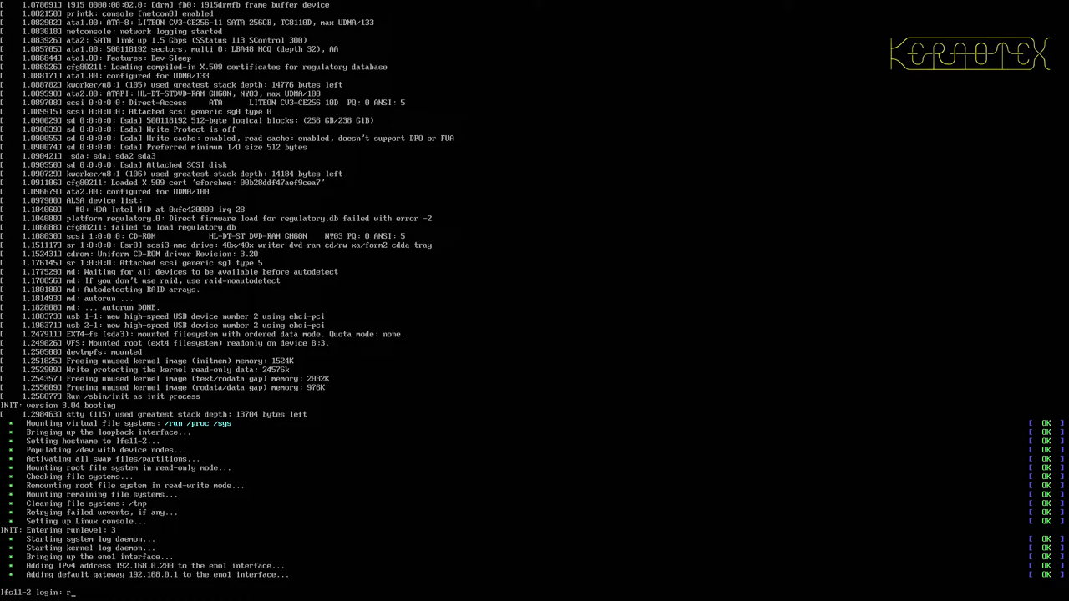
text(root)
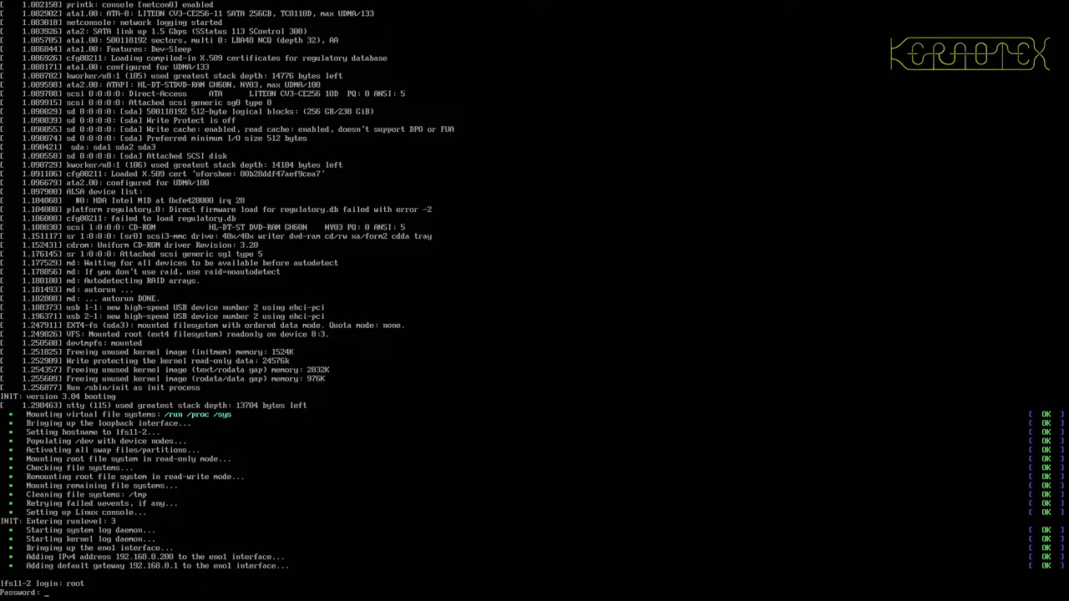
- Log in as root, then launch Vim 9.0 and quit back to the bash prompt
key(Return)
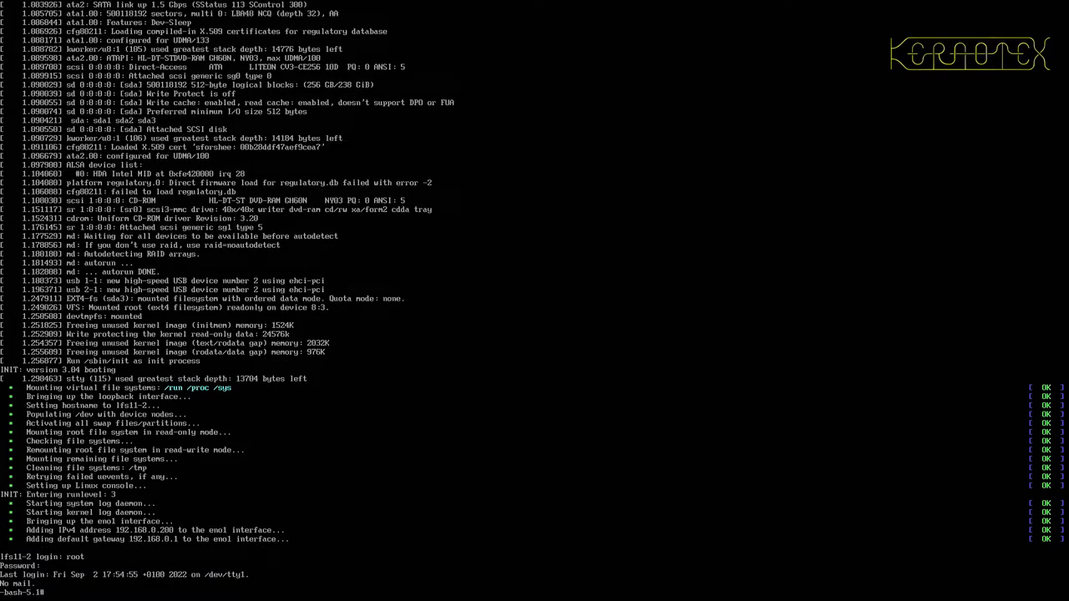
text(vim)
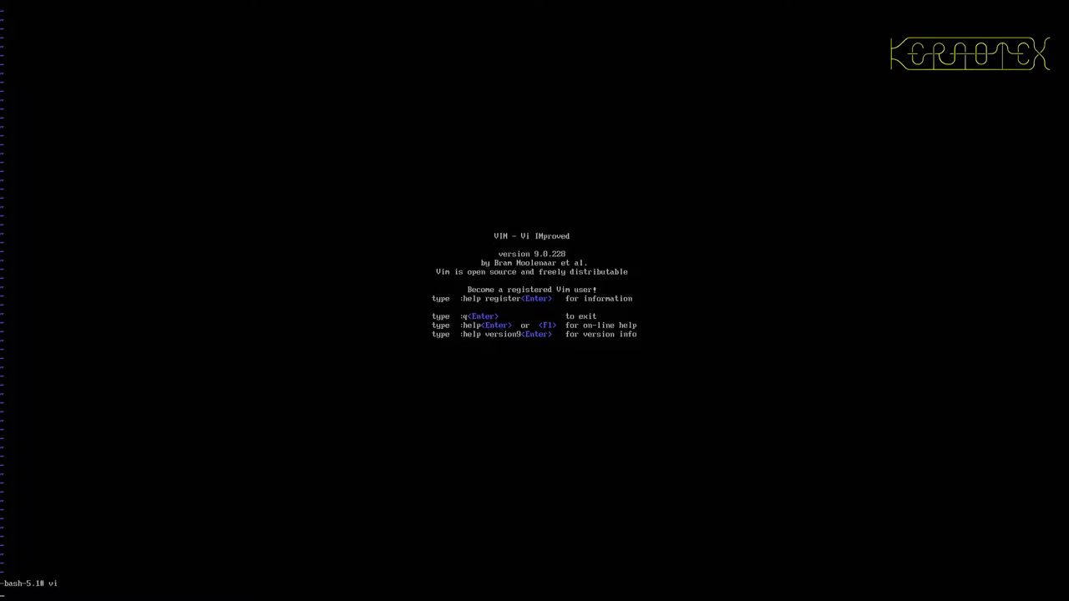
key(Return)
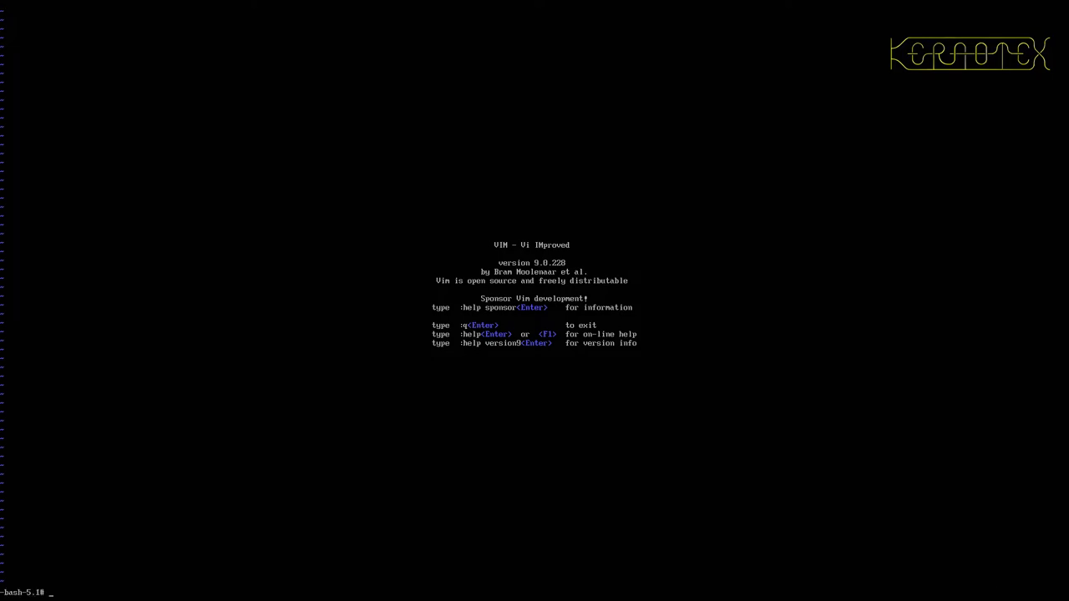
text(uname)
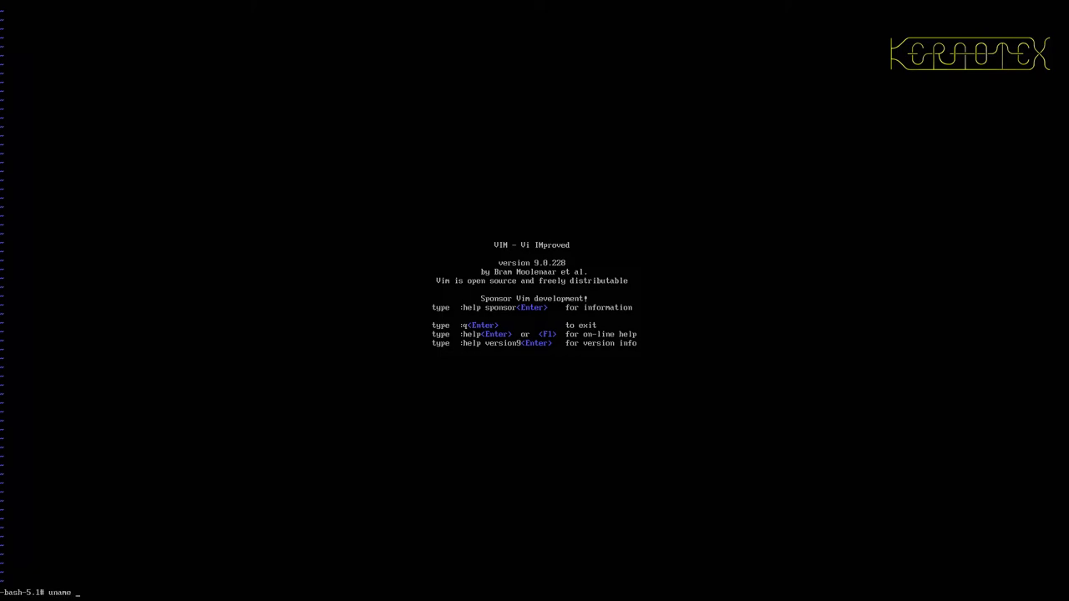
key(Return)
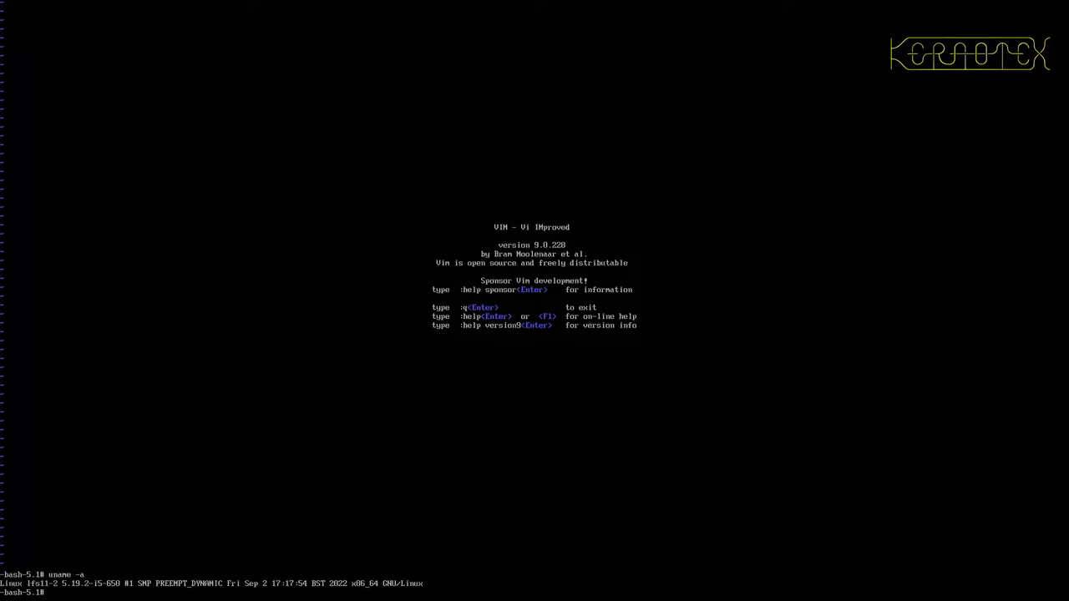
mouse_move(560, 496)
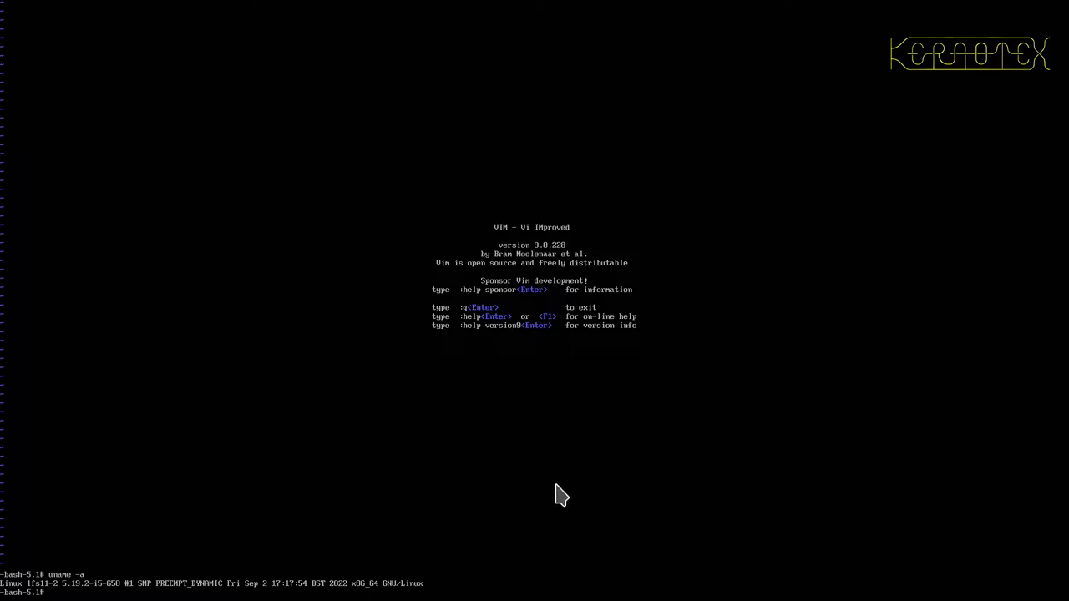
mouse_move(54, 581)
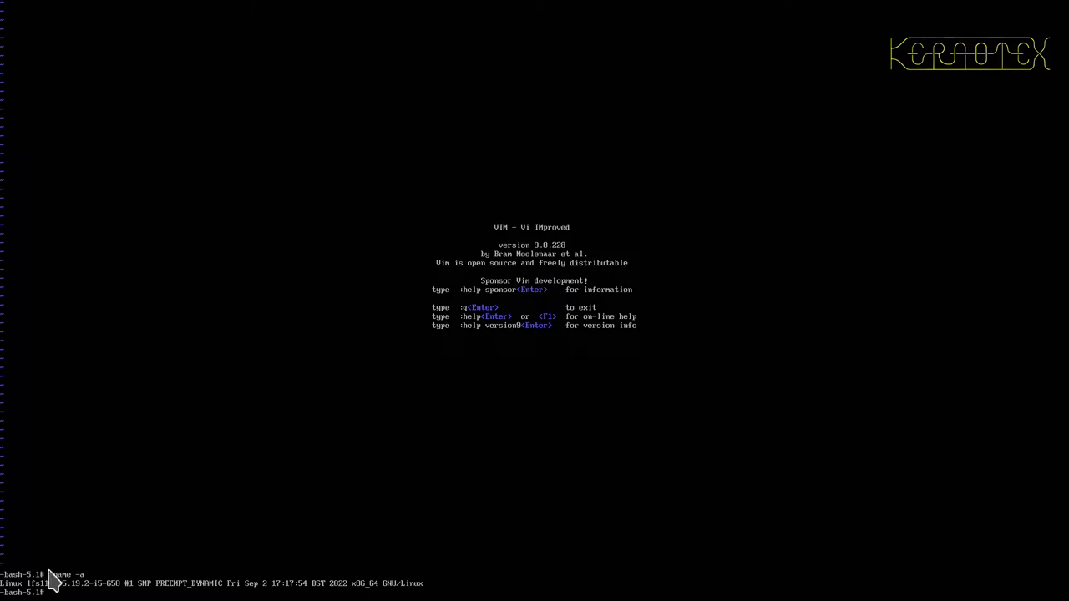
mouse_move(42, 591)
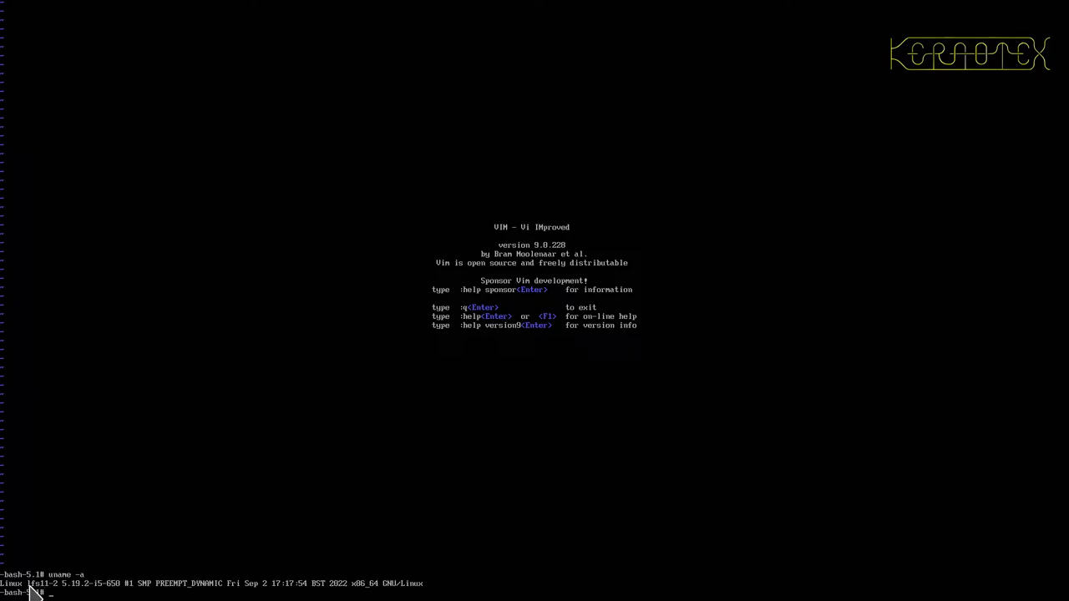
mouse_move(59, 593)
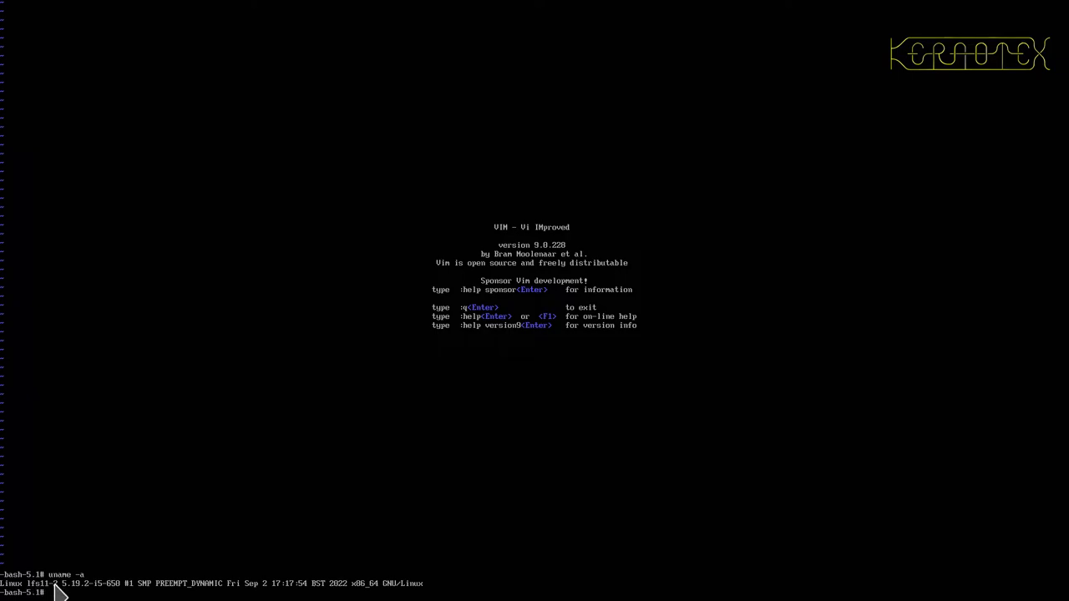
mouse_move(163, 587)
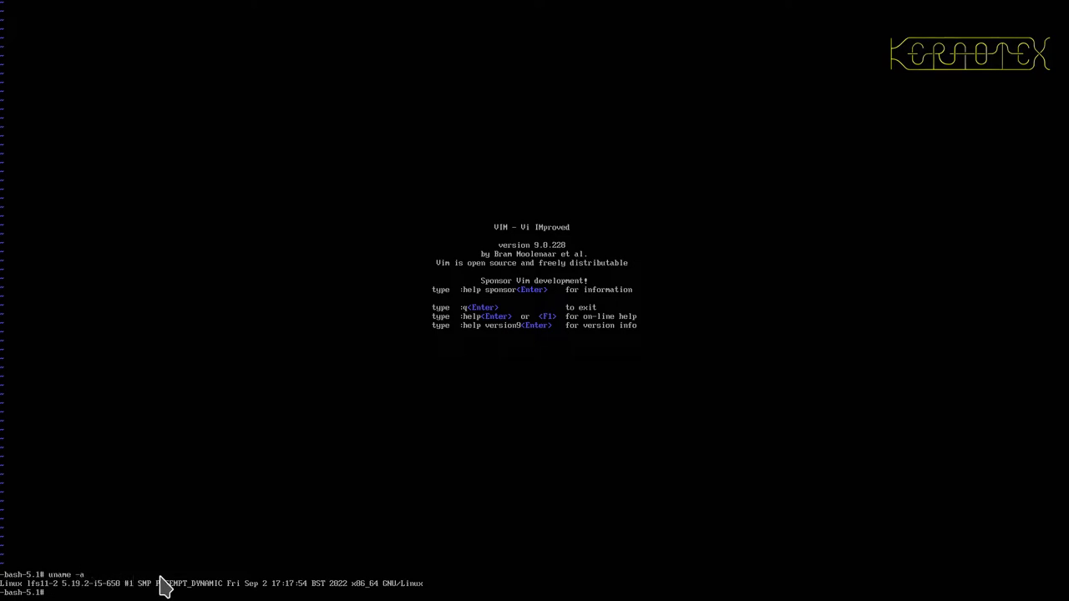
mouse_move(113, 593)
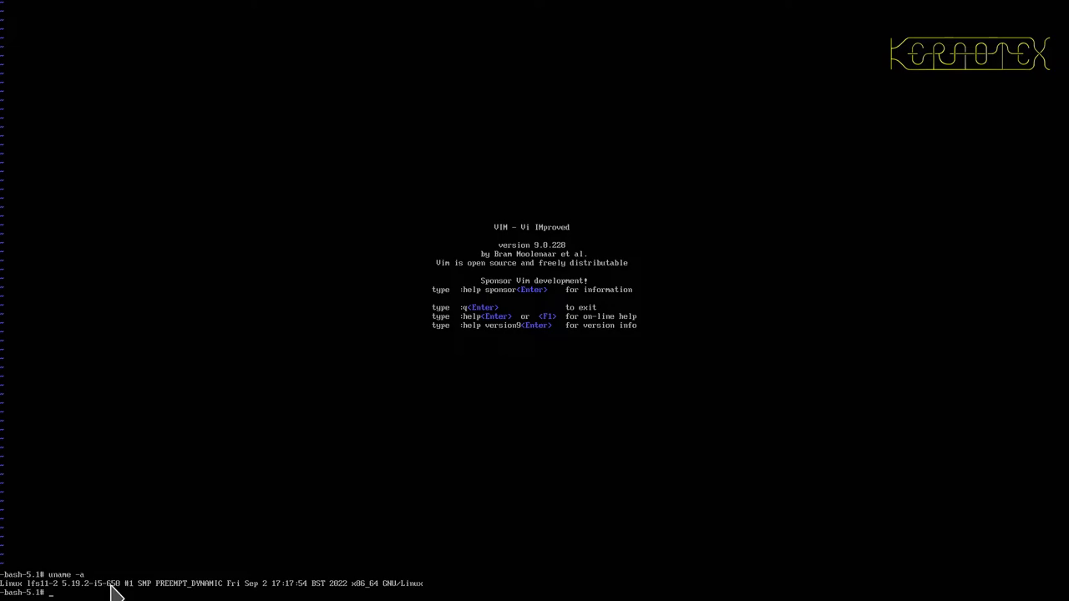
mouse_move(100, 593)
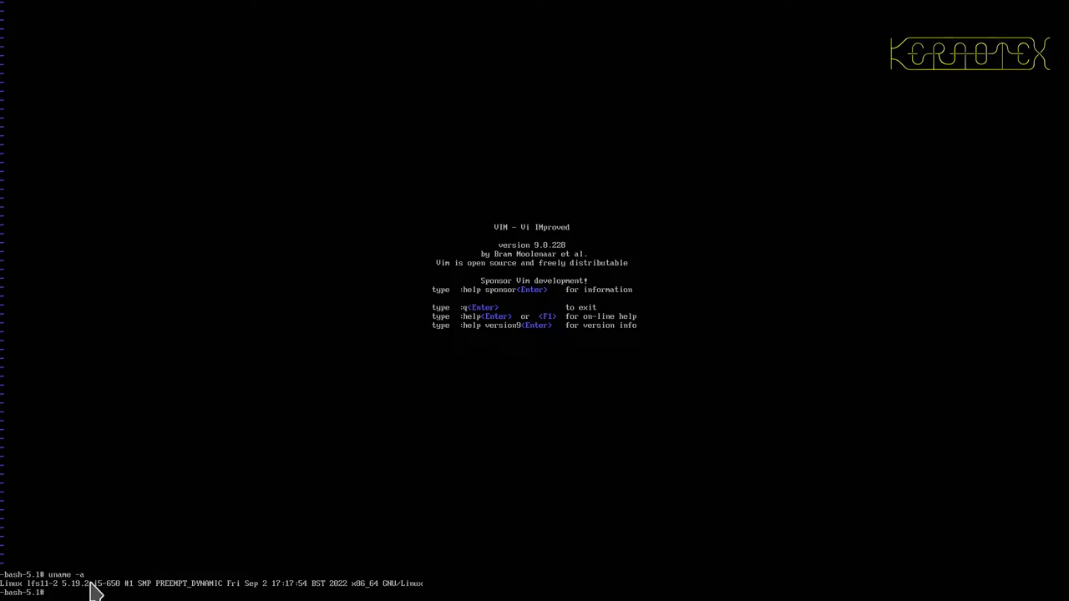
mouse_move(115, 593)
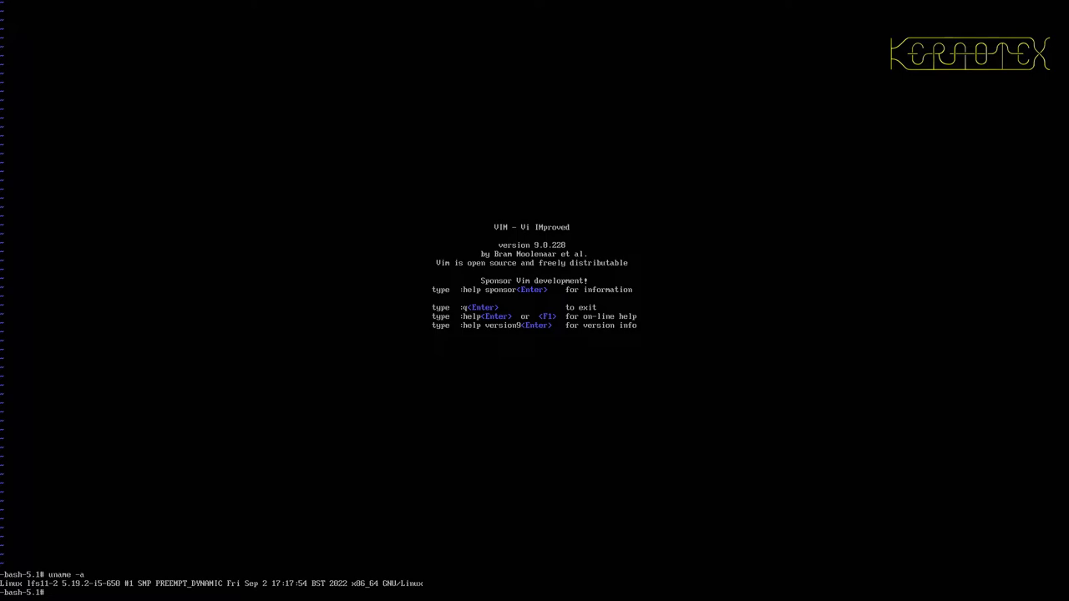
- Page through the Linux 5.19.2 kernel configuration using zcat /proc/config.gz | less
text(z)
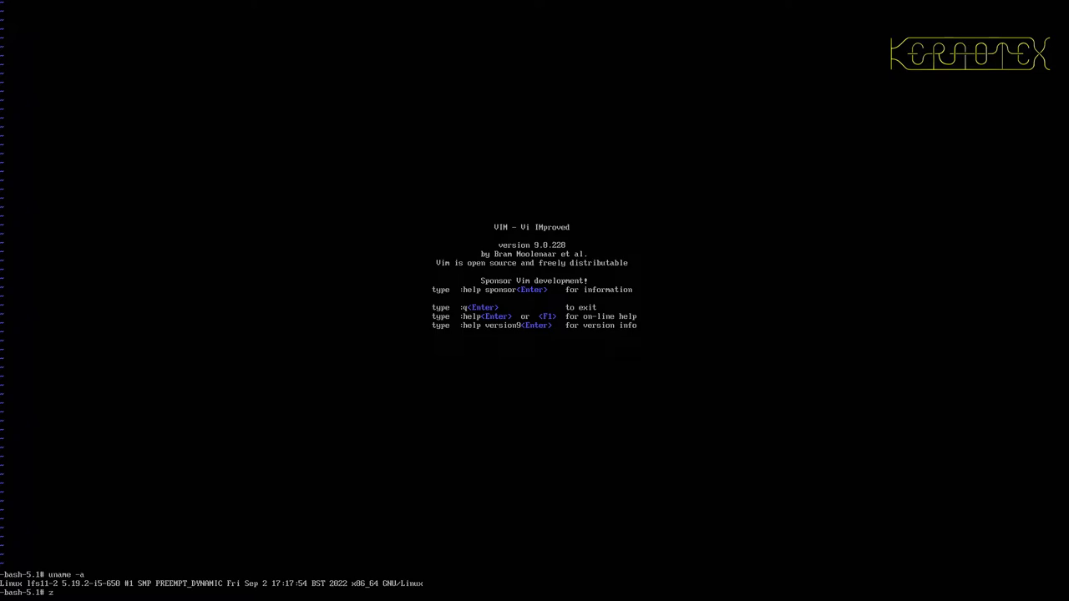
text(cat /proc/config.gz)
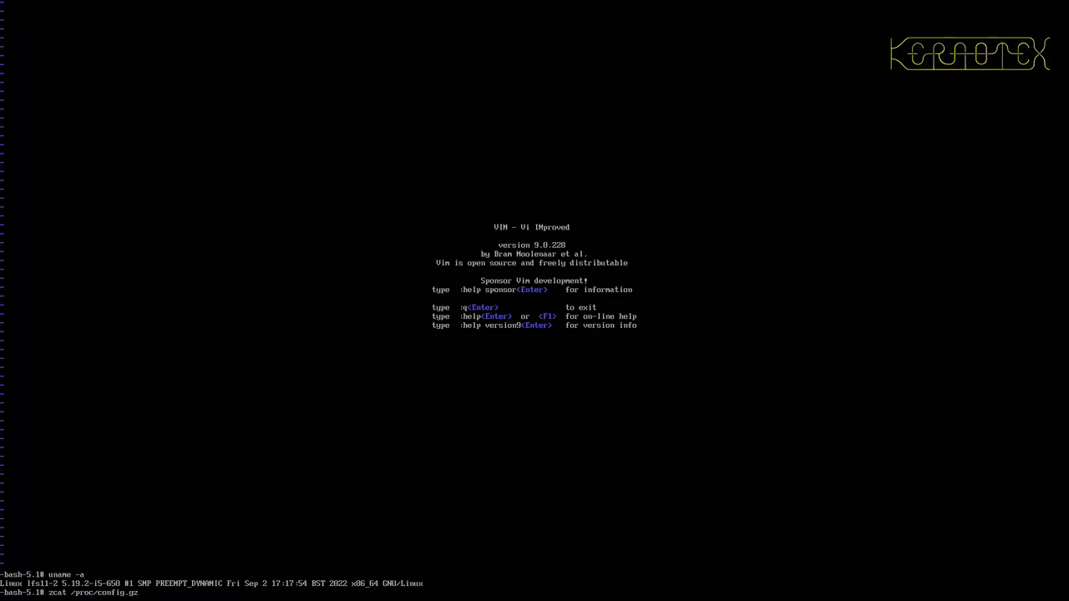
text(| less)
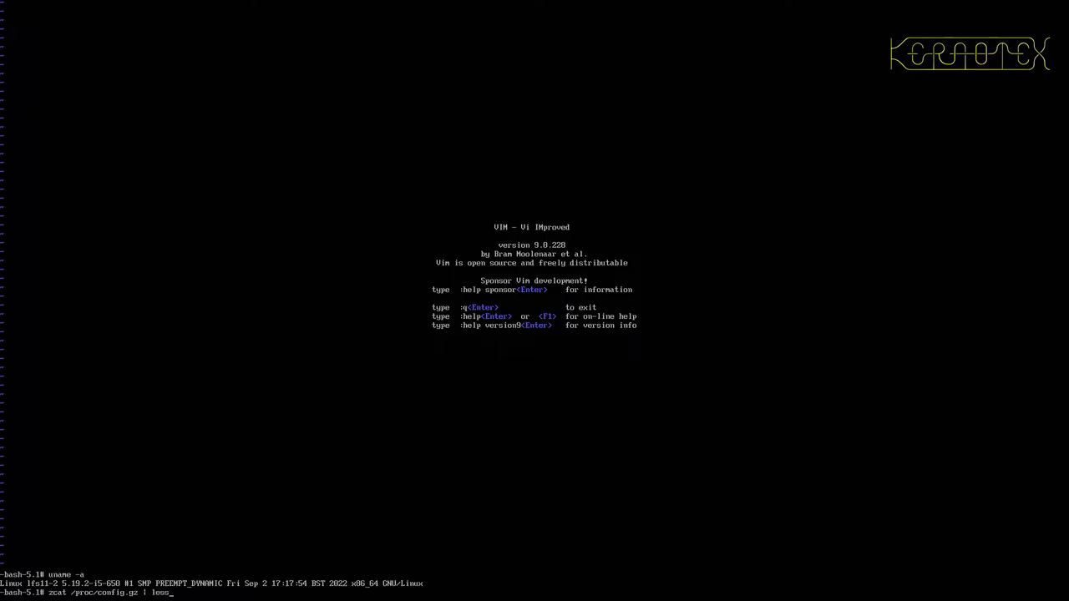
key(Return)
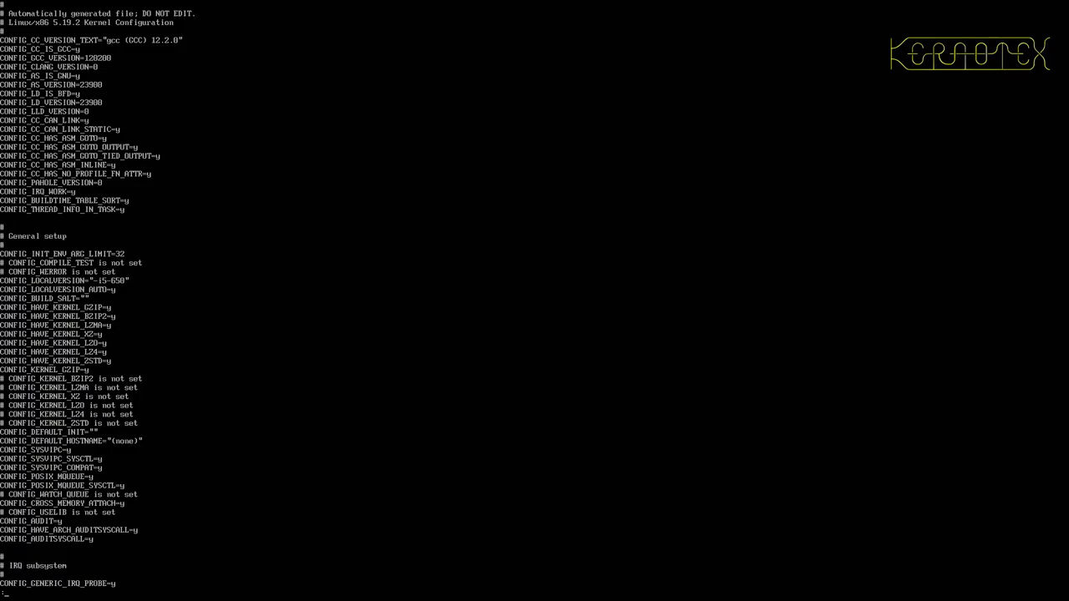
scroll(down, 3)
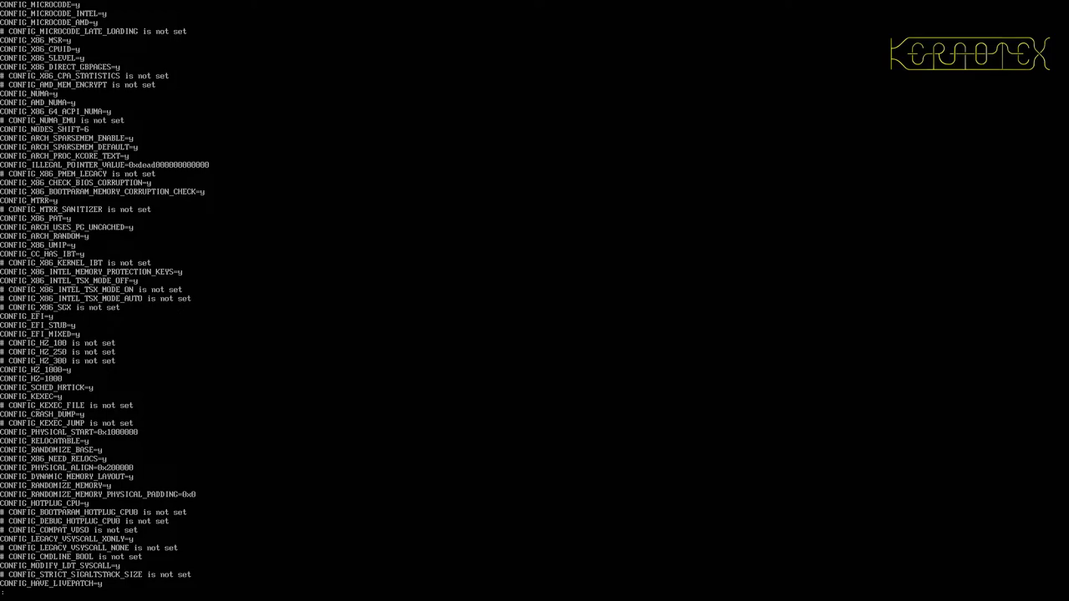
scroll(down, 3)
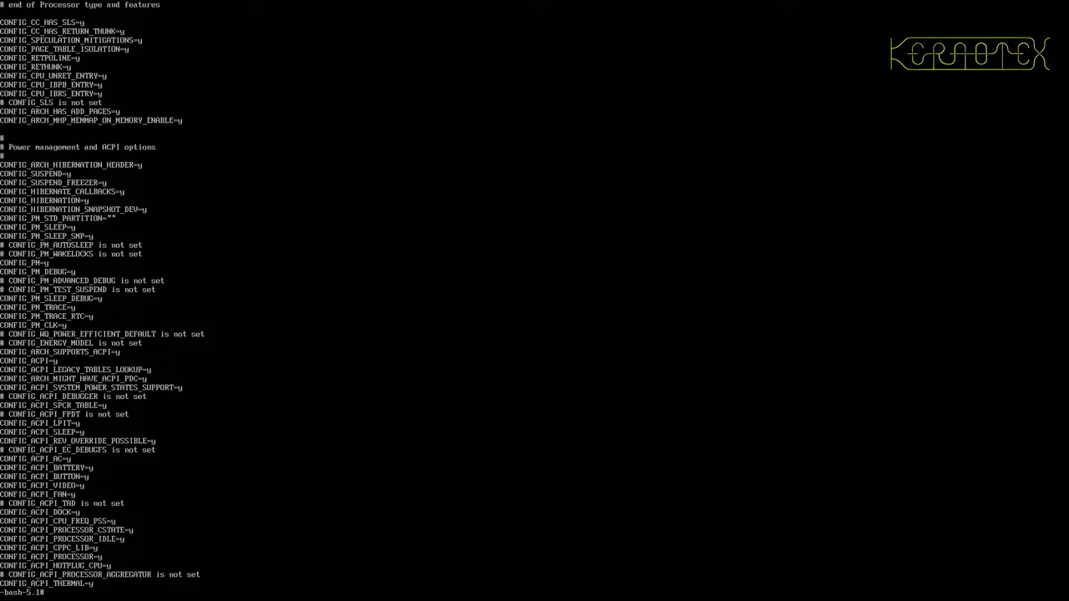
- Check root filesystem usage with df and the linux-5.19.2 source size with du -sh
text(df -h)
text(cd /sources/)
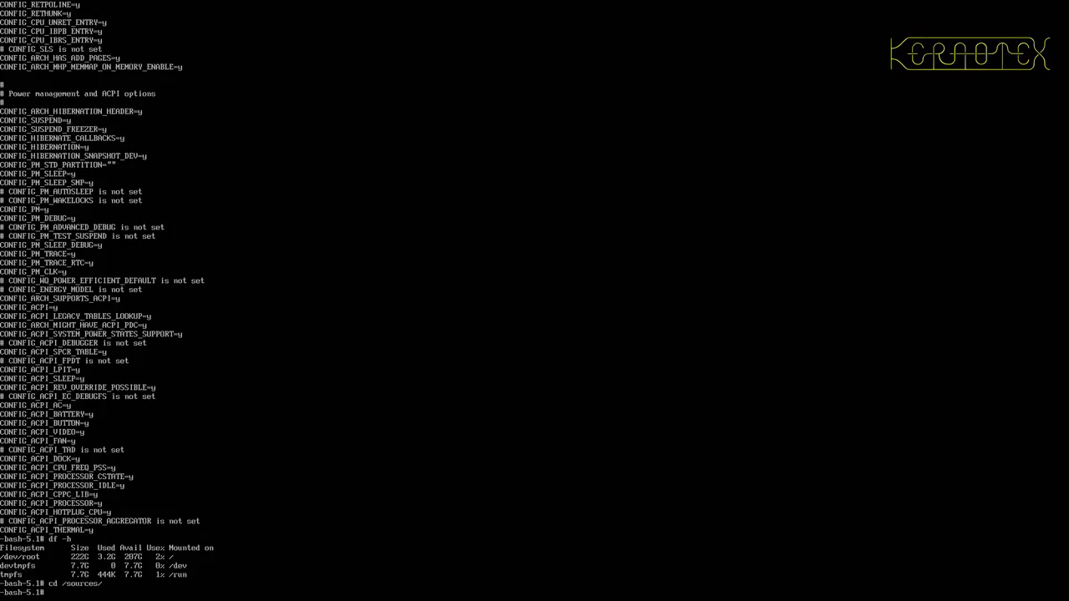
text(du -)
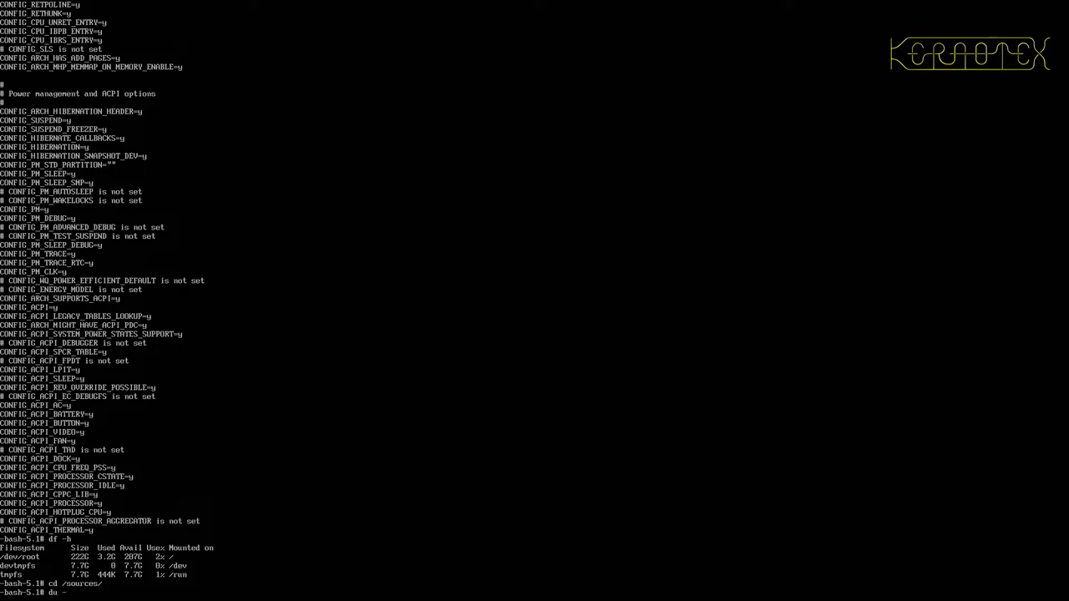
text(sh linux-5.19.2)
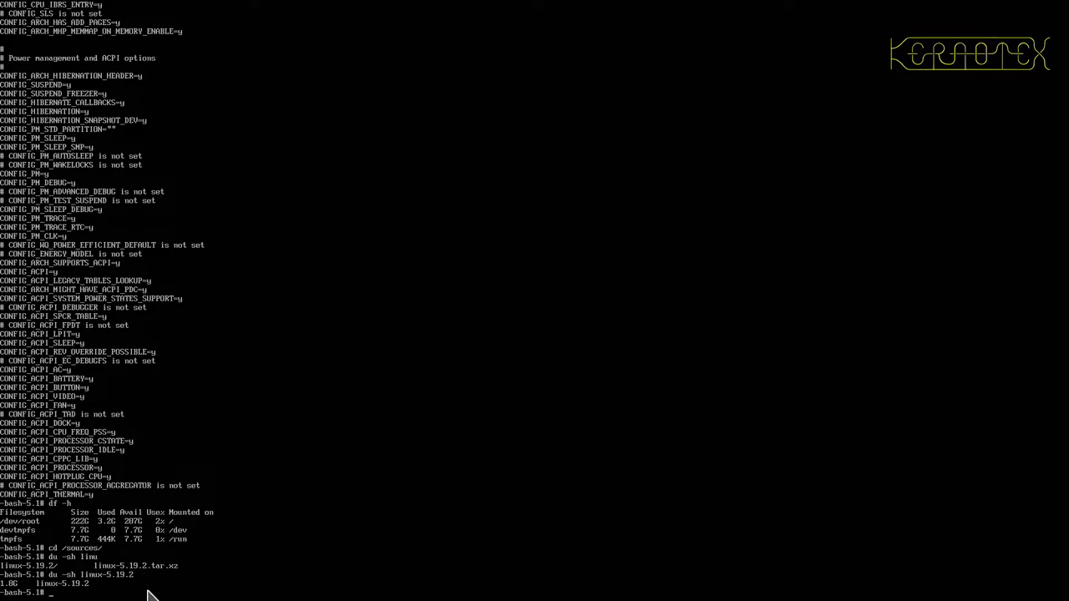
mouse_move(54, 597)
text(top)
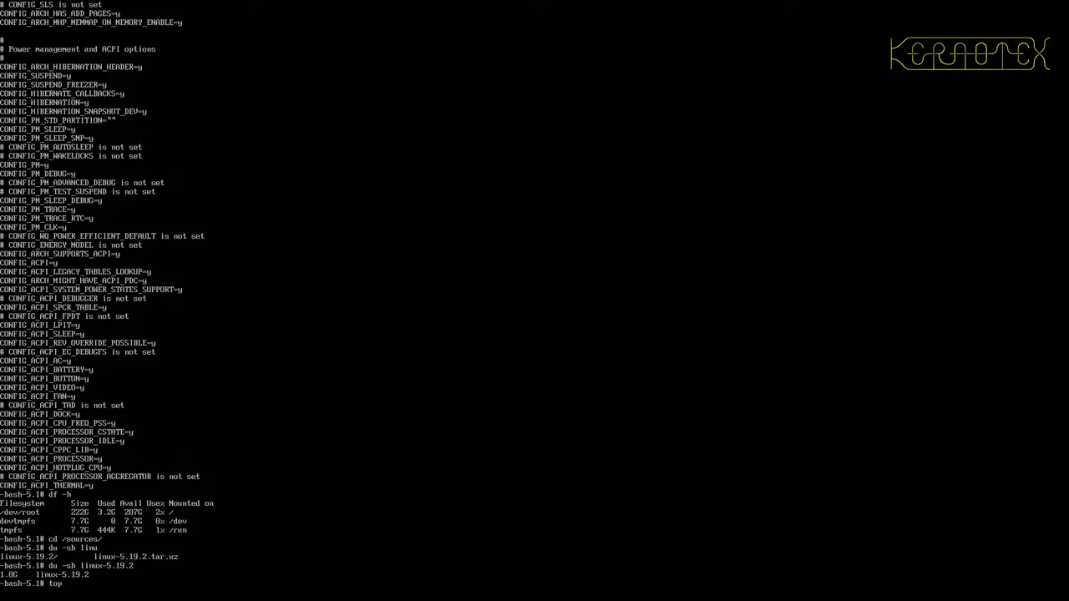
- Run top to list the 96 running and sleeping processes
key(Return)
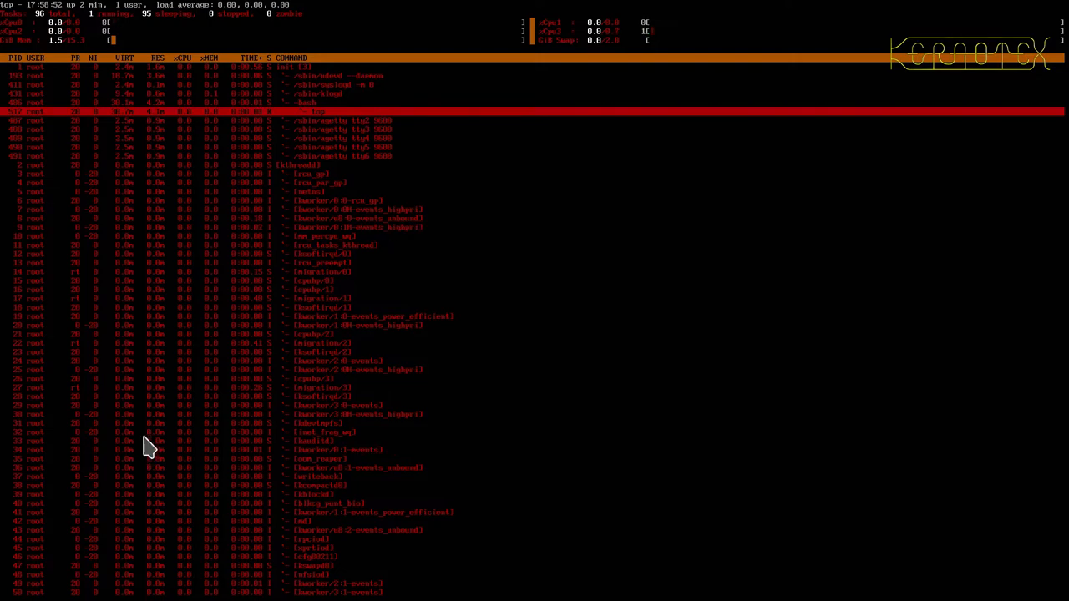
mouse_move(15, 44)
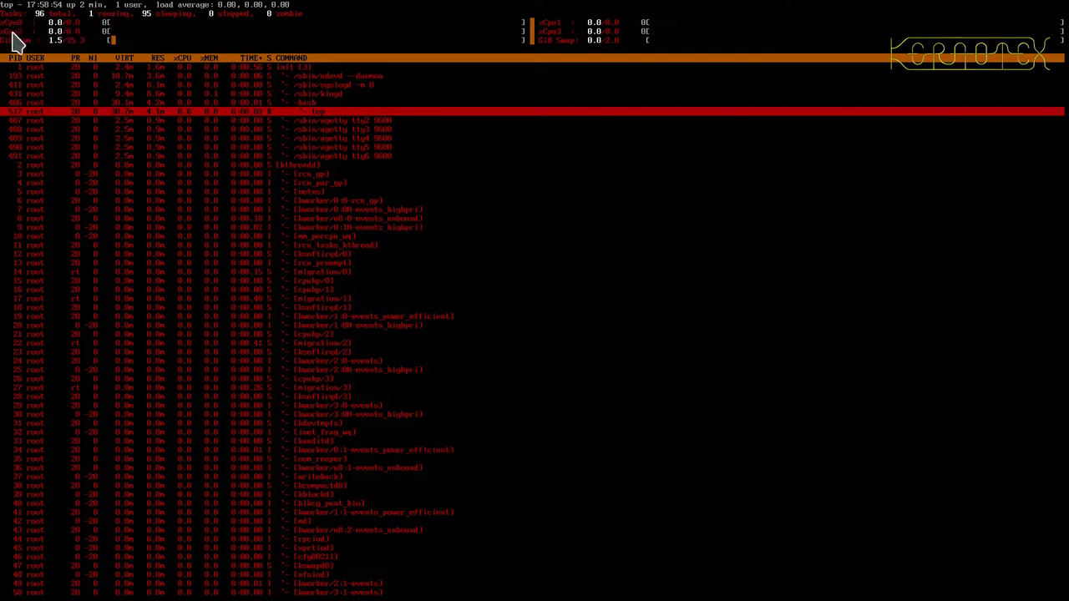
mouse_move(568, 46)
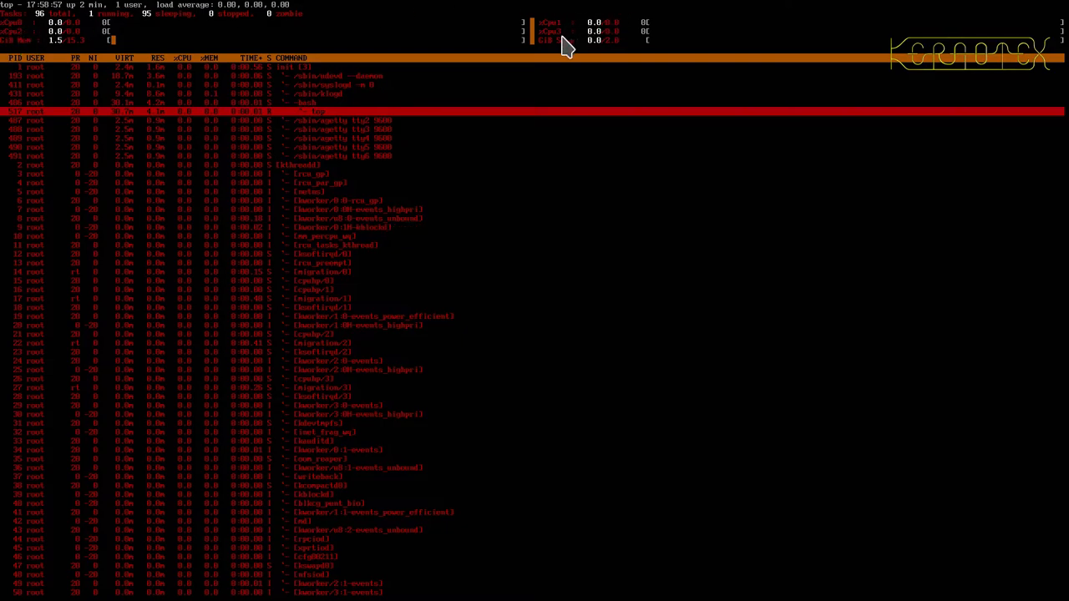
mouse_move(333, 266)
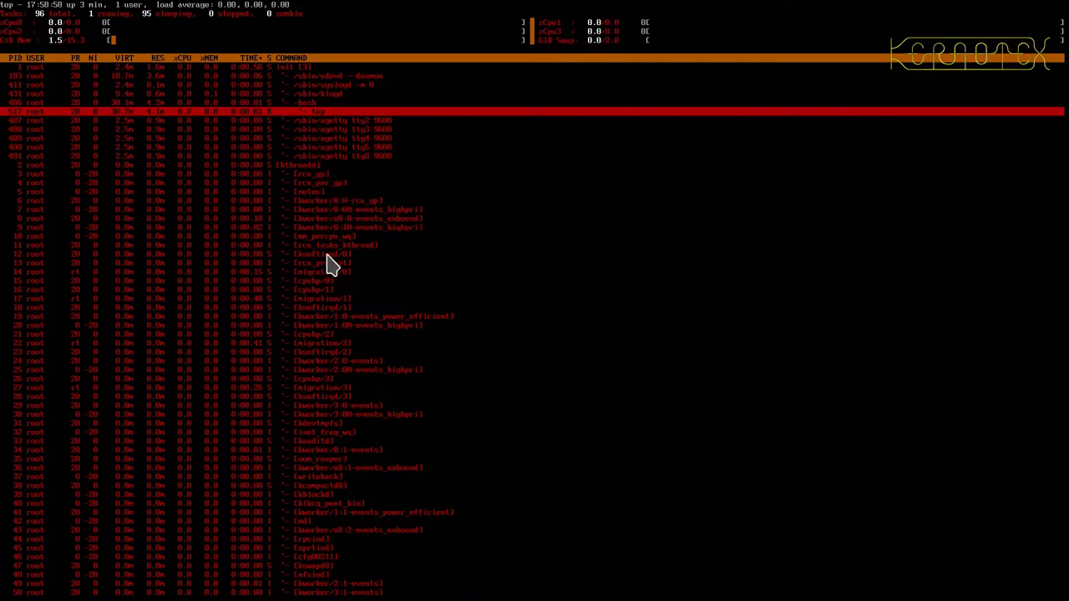
mouse_move(357, 412)
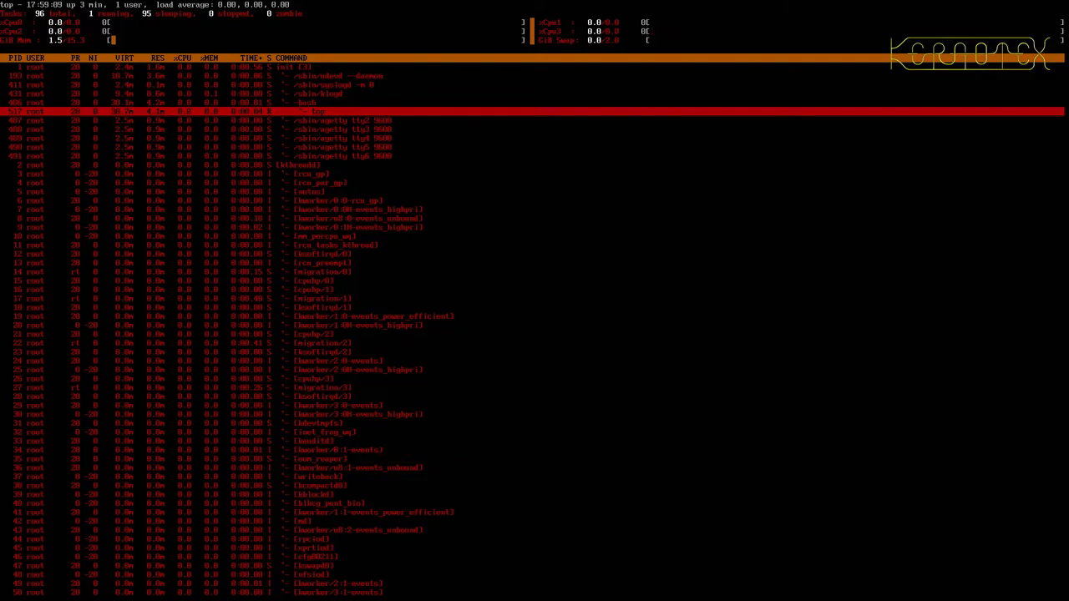
- Quit top and query the network interfaces, showing eno1 and loopback
key(q)
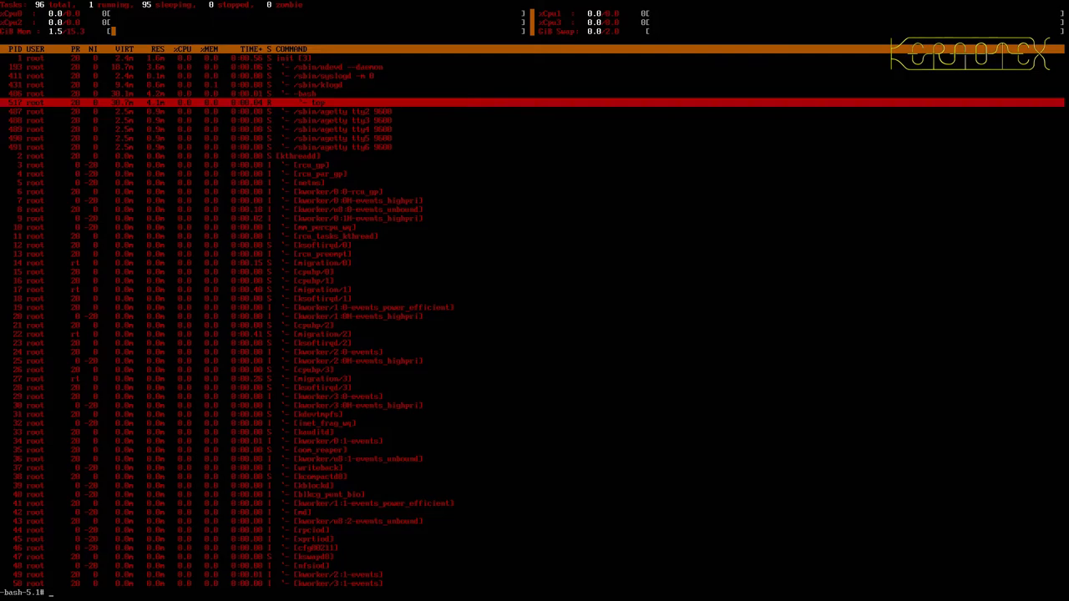
text(ipconfig)
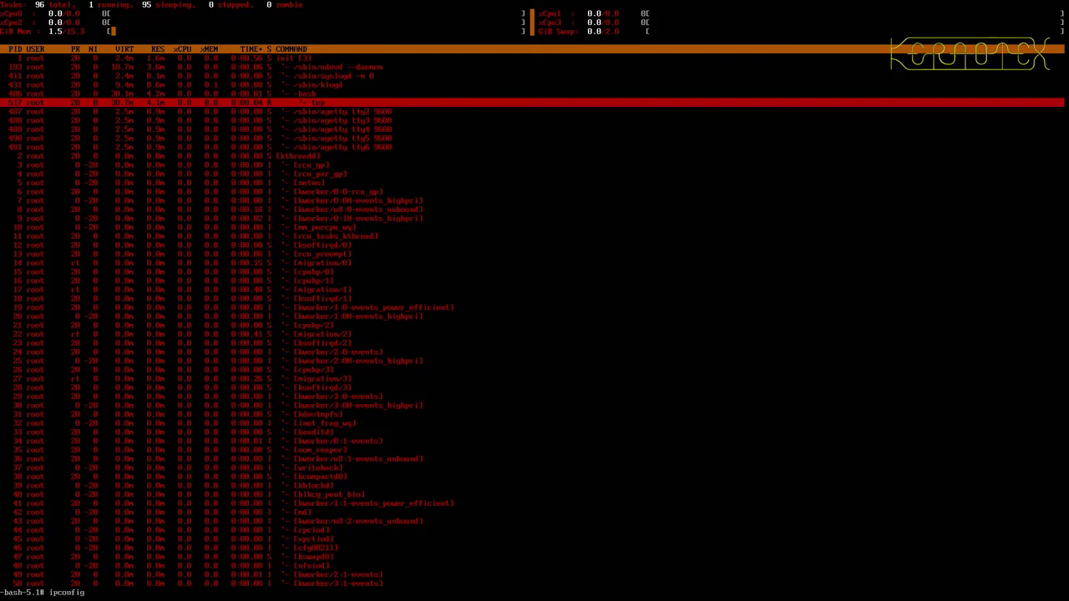
key(Return)
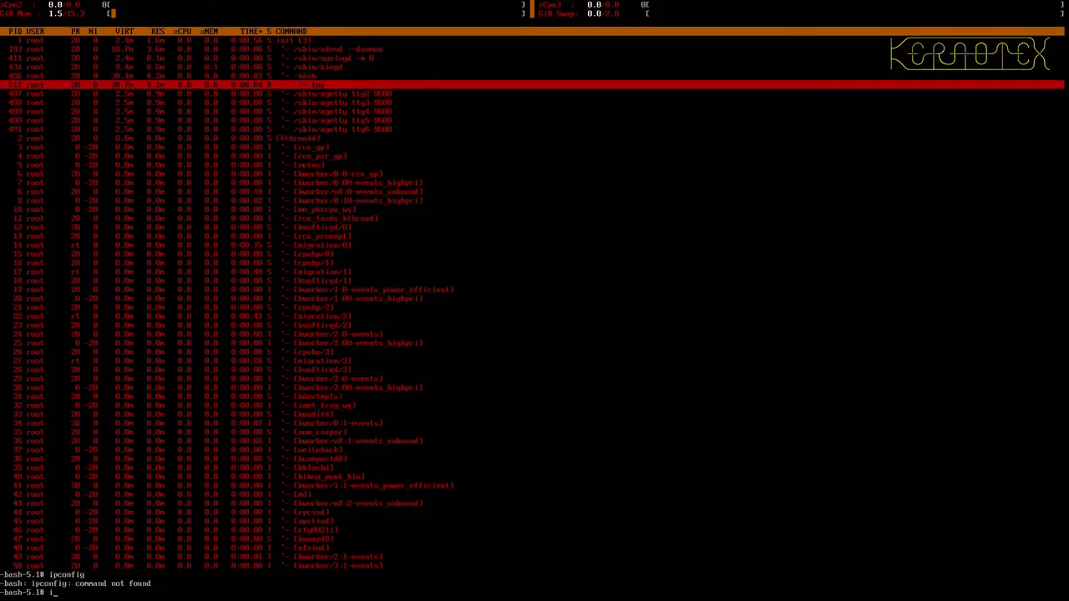
text(ifcpnfig)
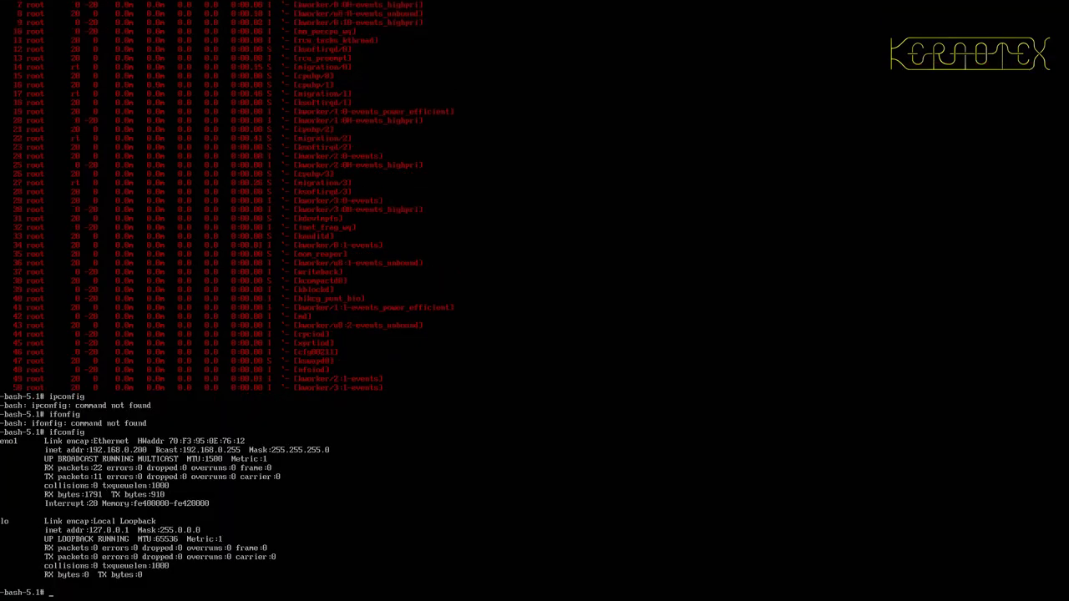
mouse_move(29, 513)
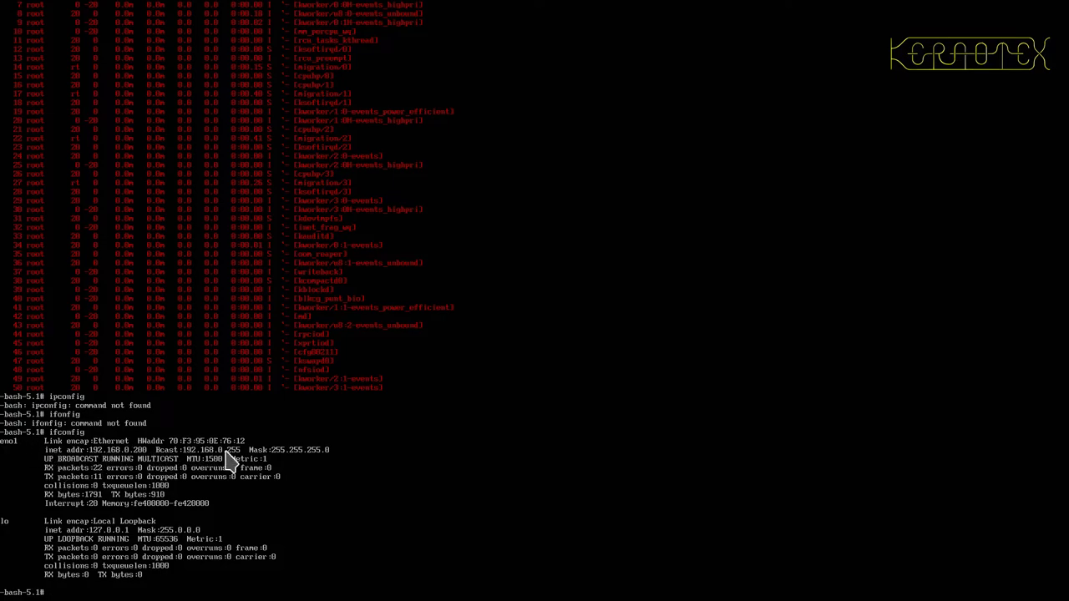
- Type a ping command to 192.168.0.1
text(ping)
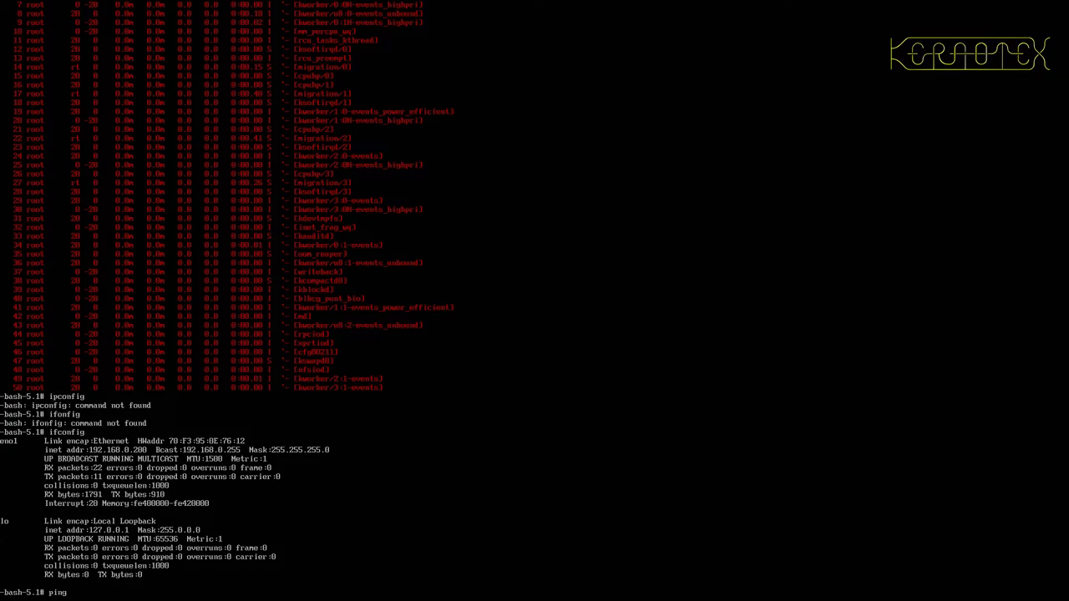
text(192.)
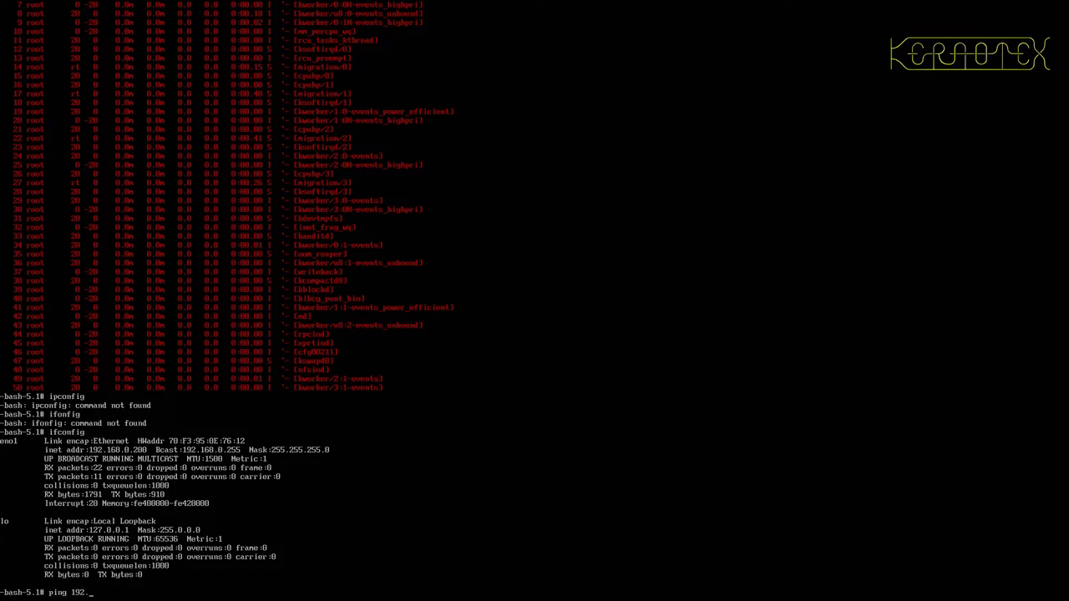
text(168.0.1)
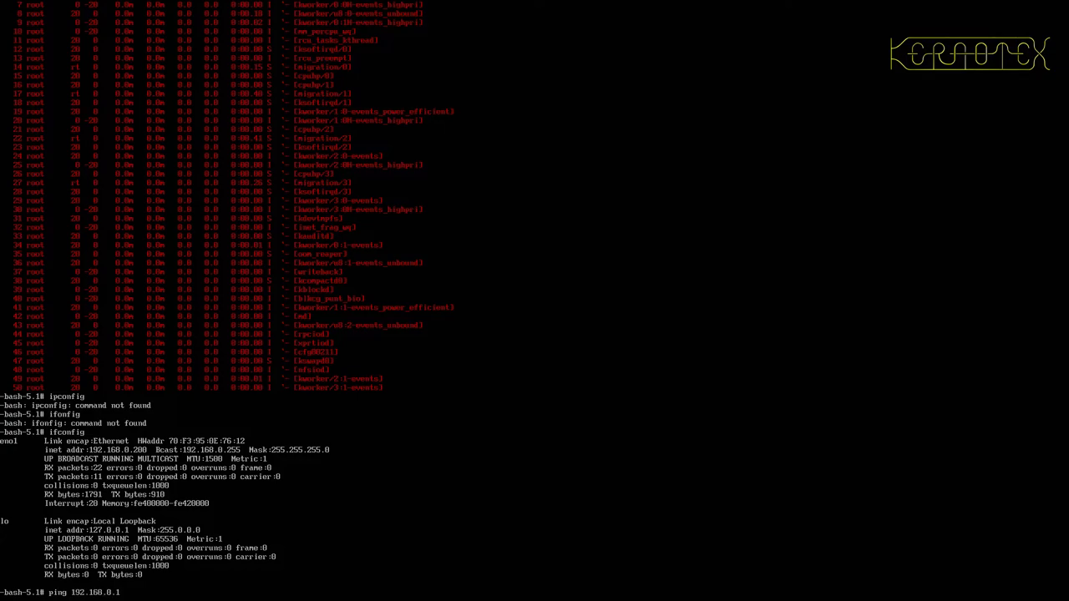